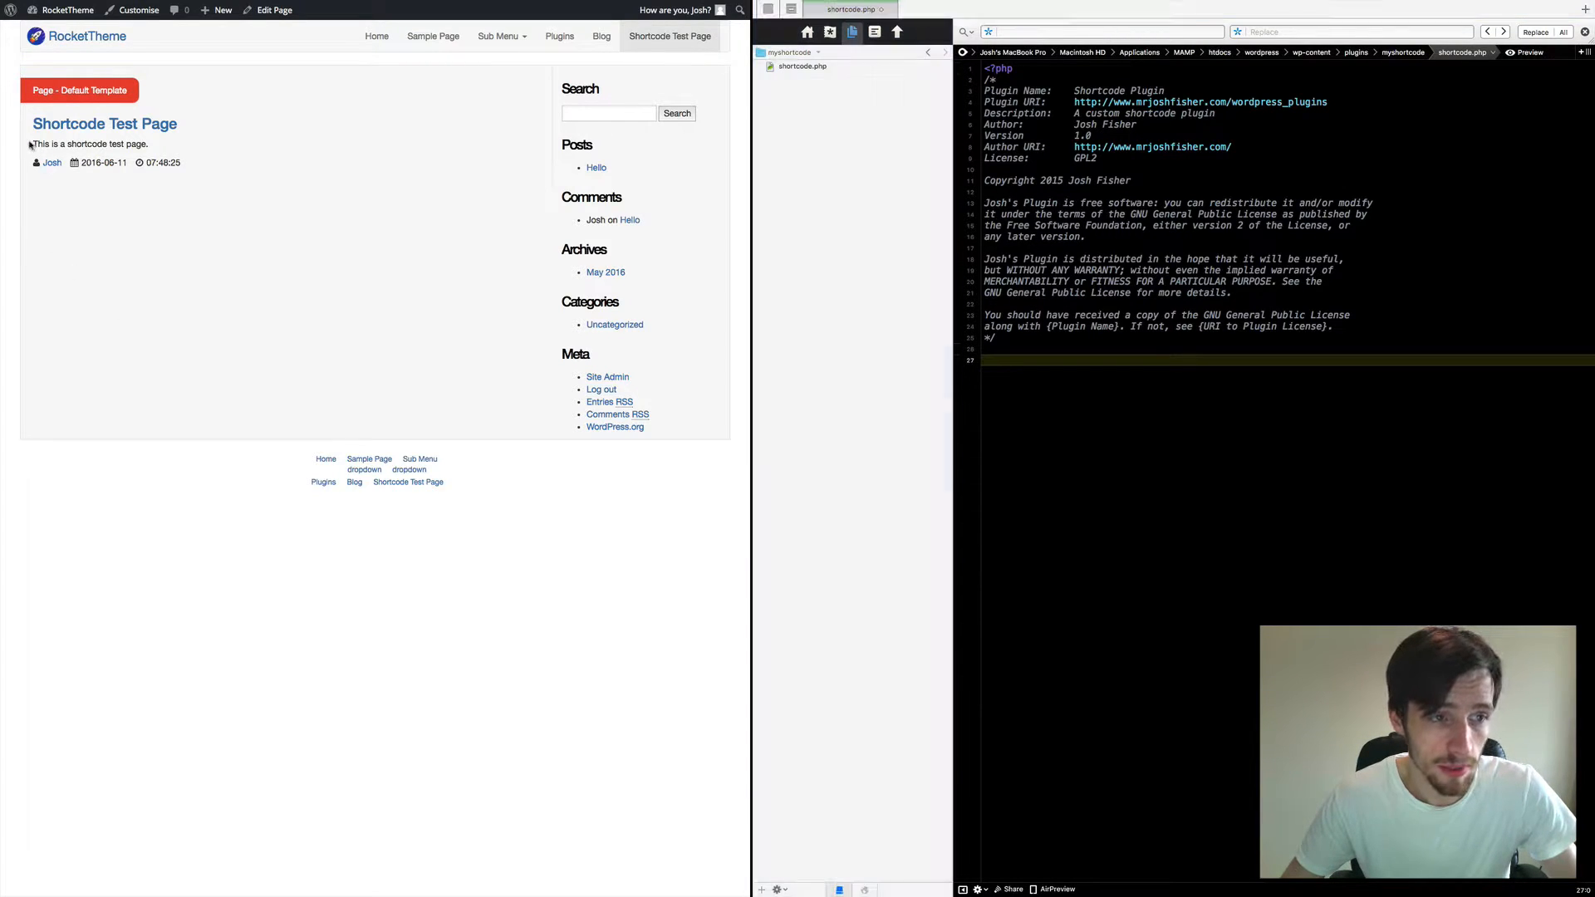
# - Select the test page's sample sentence, then open shortcode.php from the myshortcode plugin folder in Coda
pyautogui.tripleClick(89, 144)
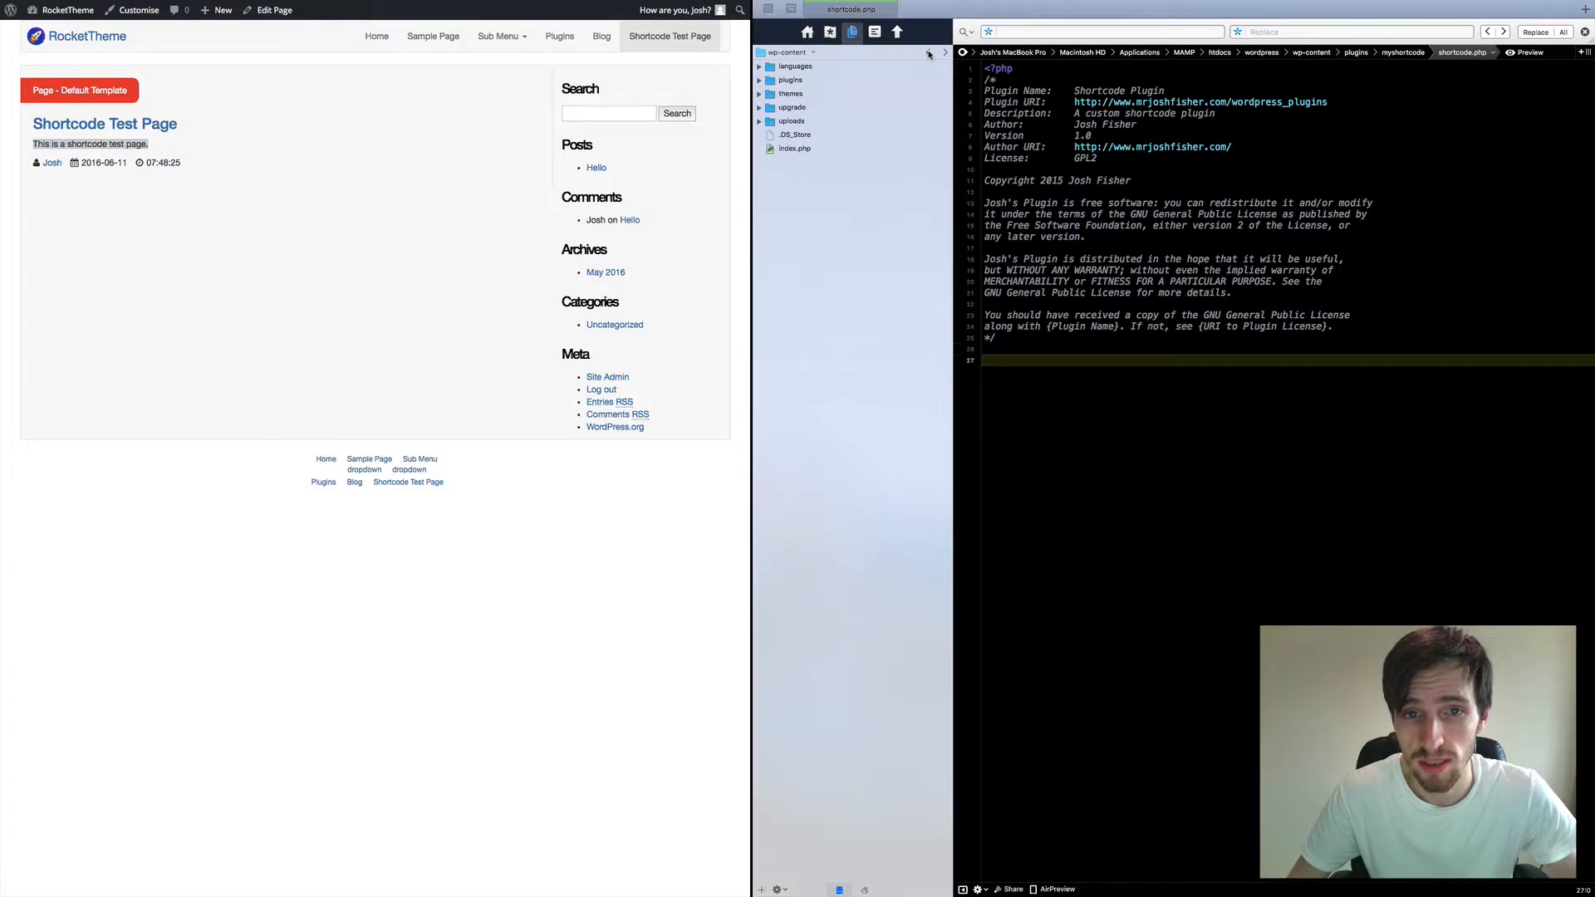
pyautogui.click(925, 53)
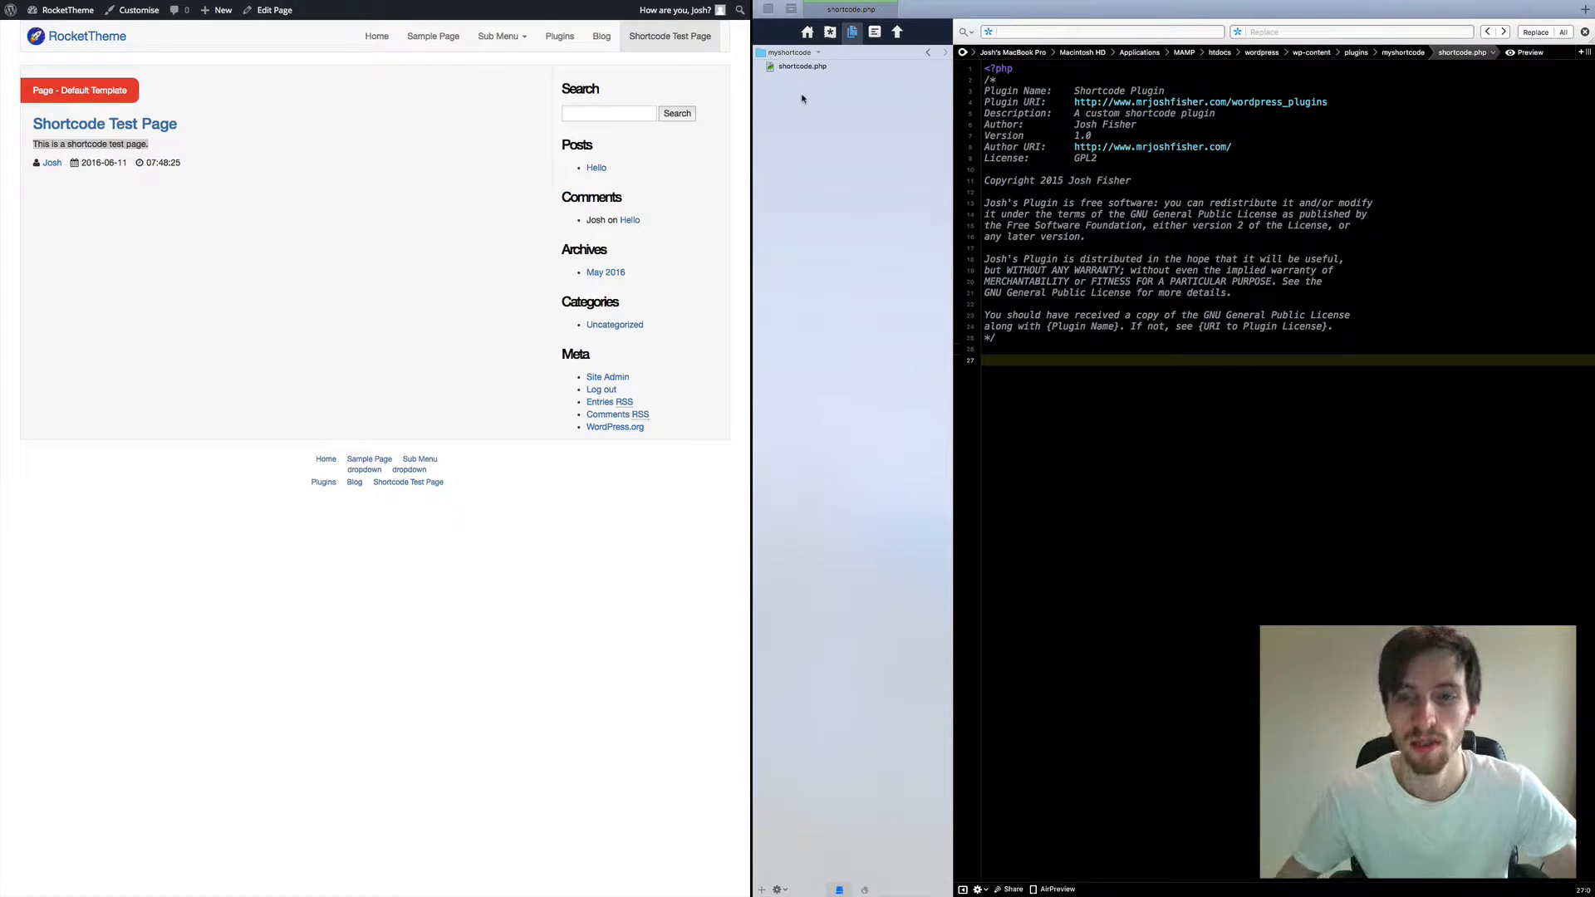
pyautogui.click(801, 65)
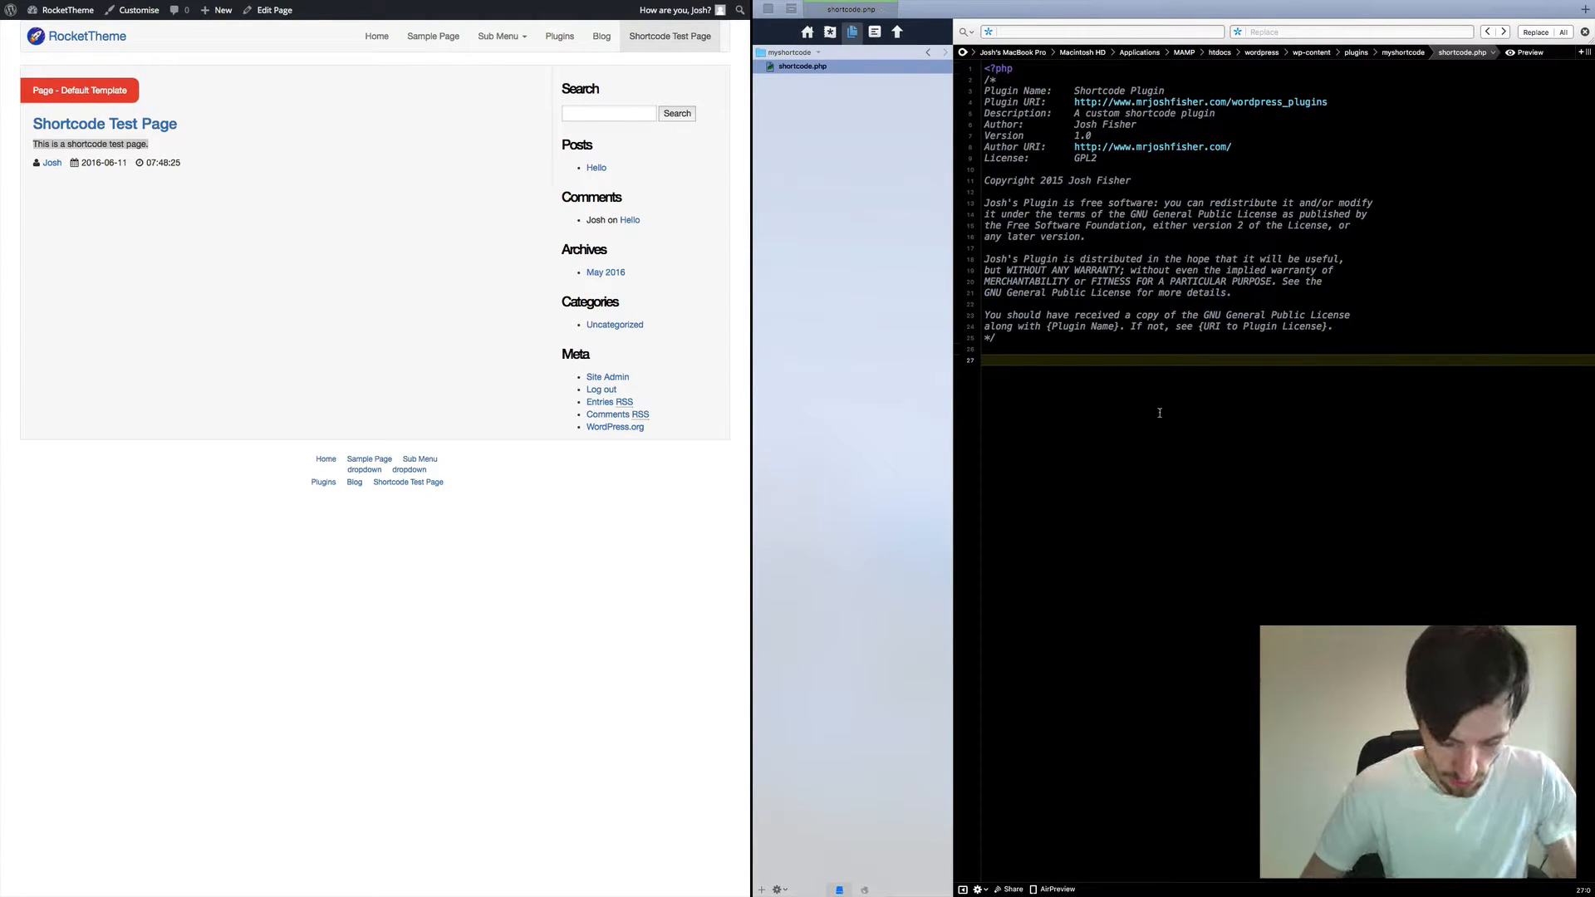
# - Start function shortcode_funct($atts) with a $a = shortcode_atts(array( assignment inside
pyautogui.write('function shortcode_func')
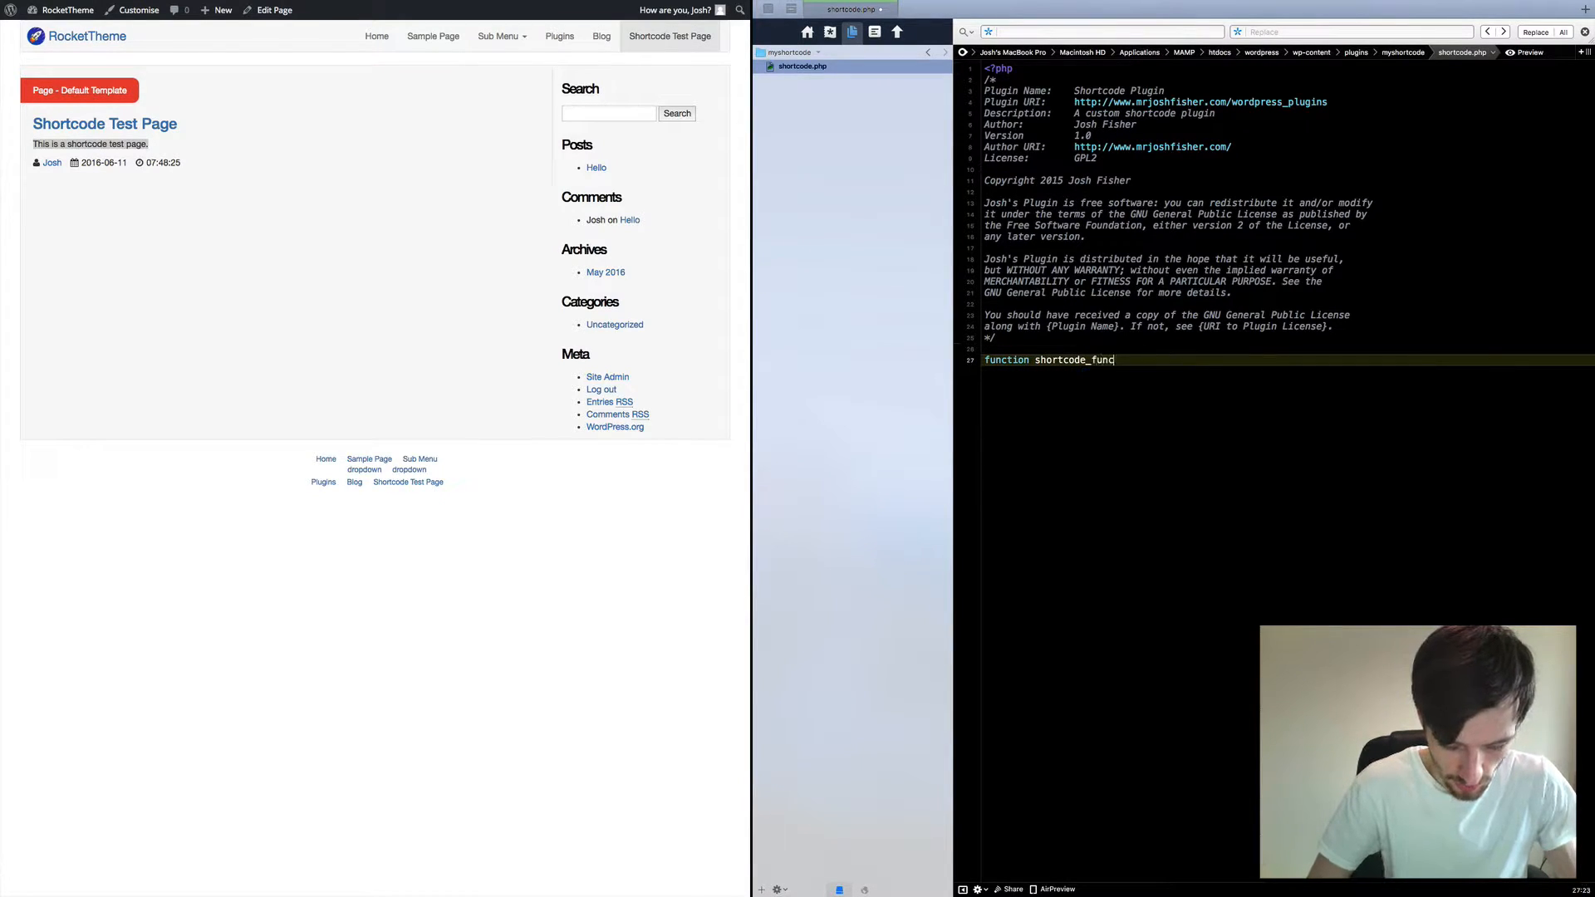
pyautogui.write('t')
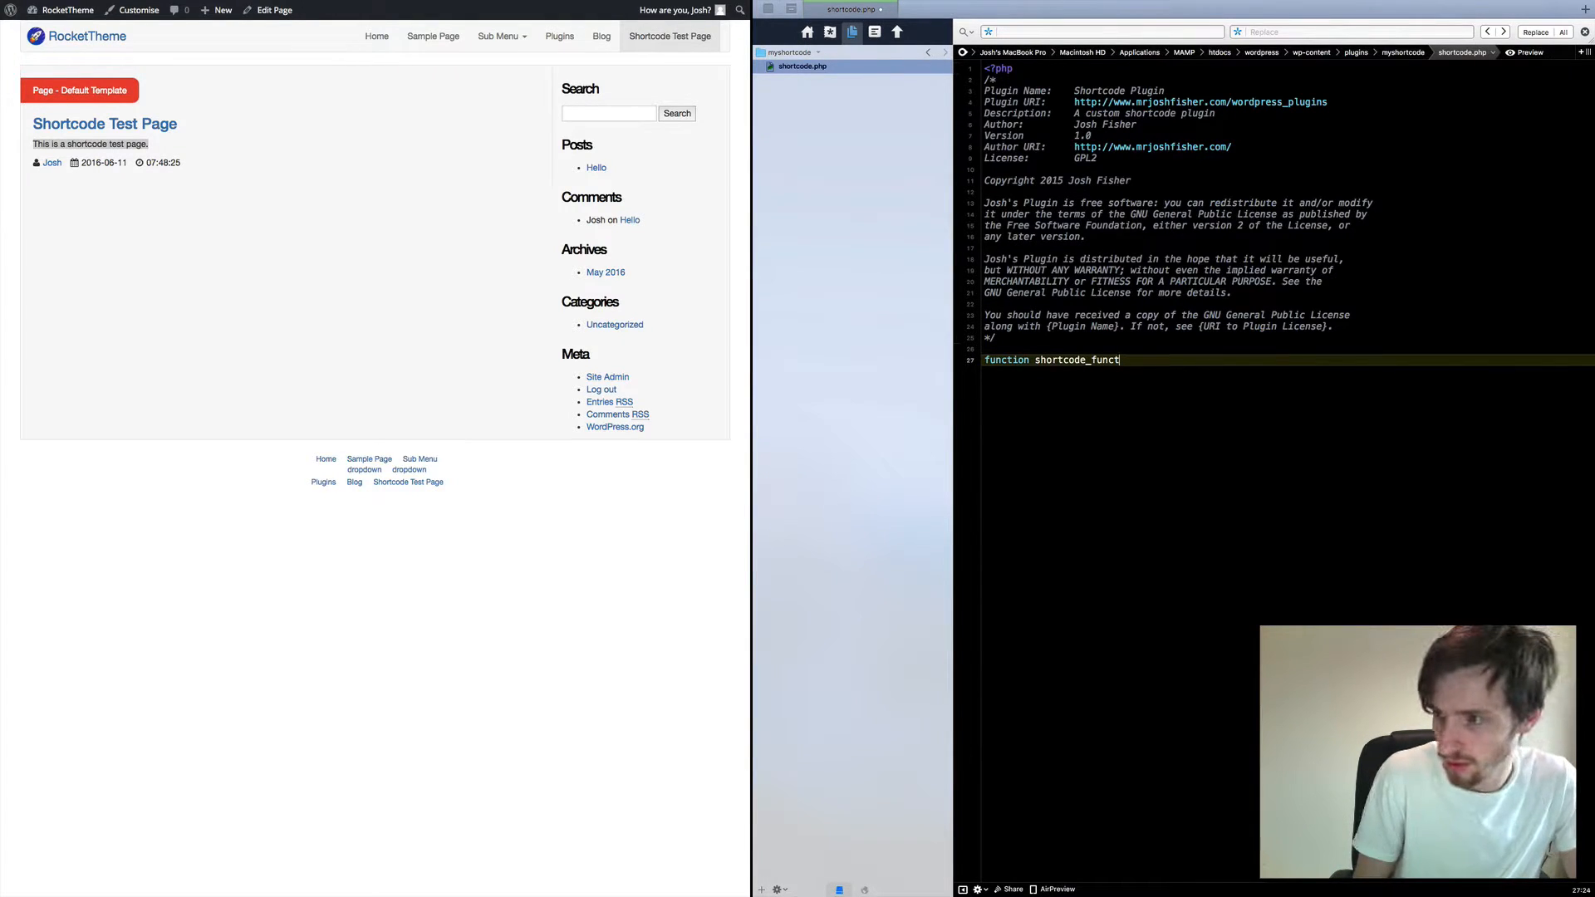
pyautogui.write('()')
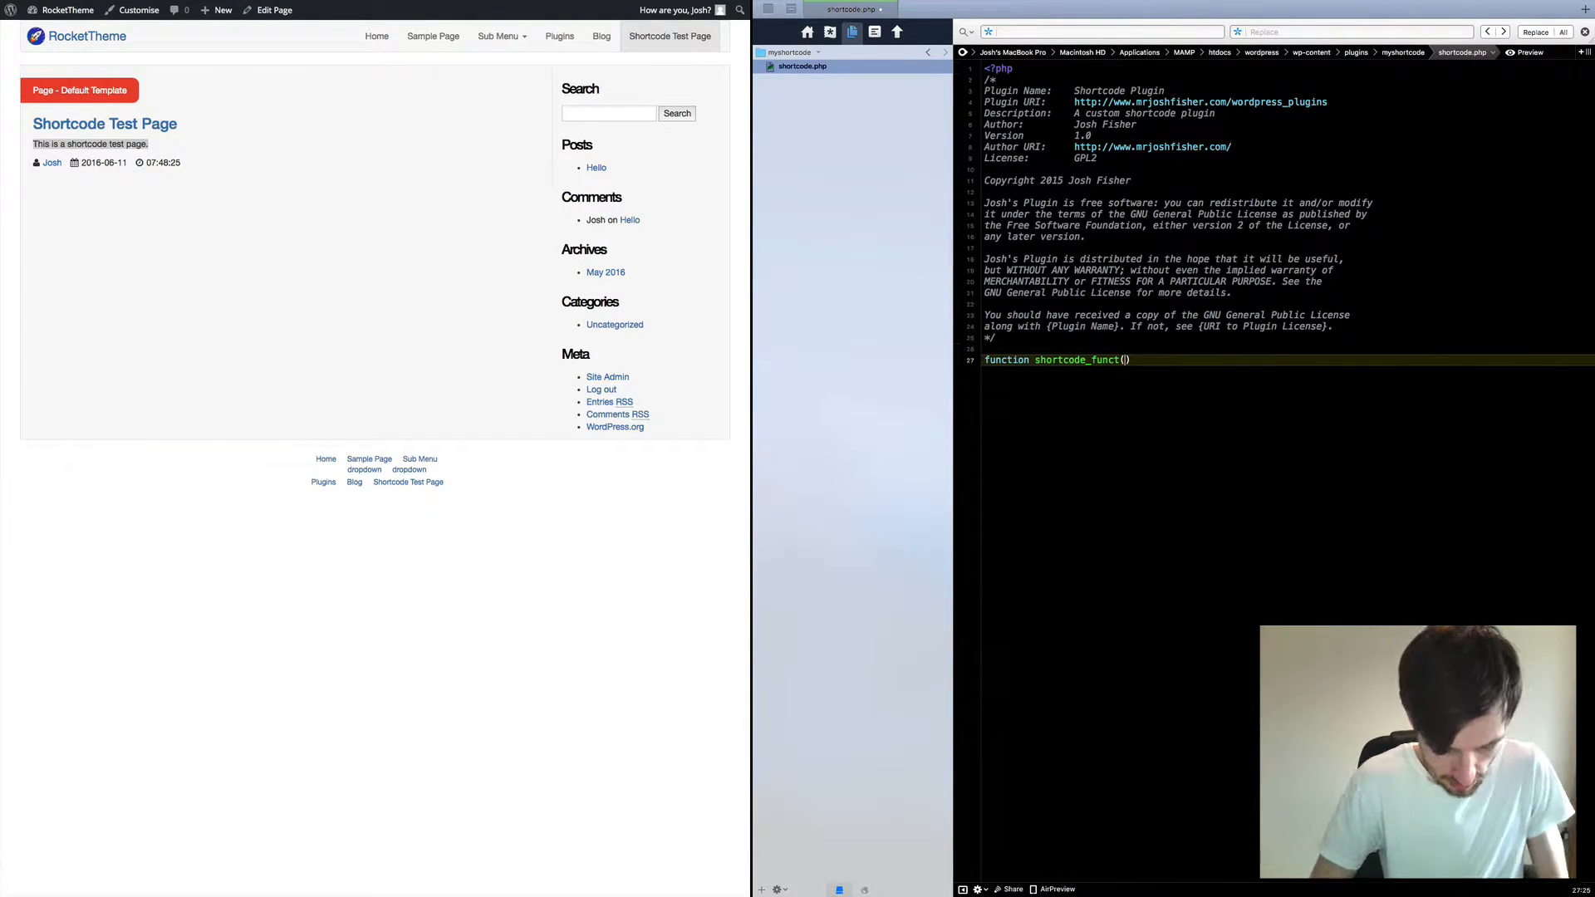
pyautogui.write('$atts')
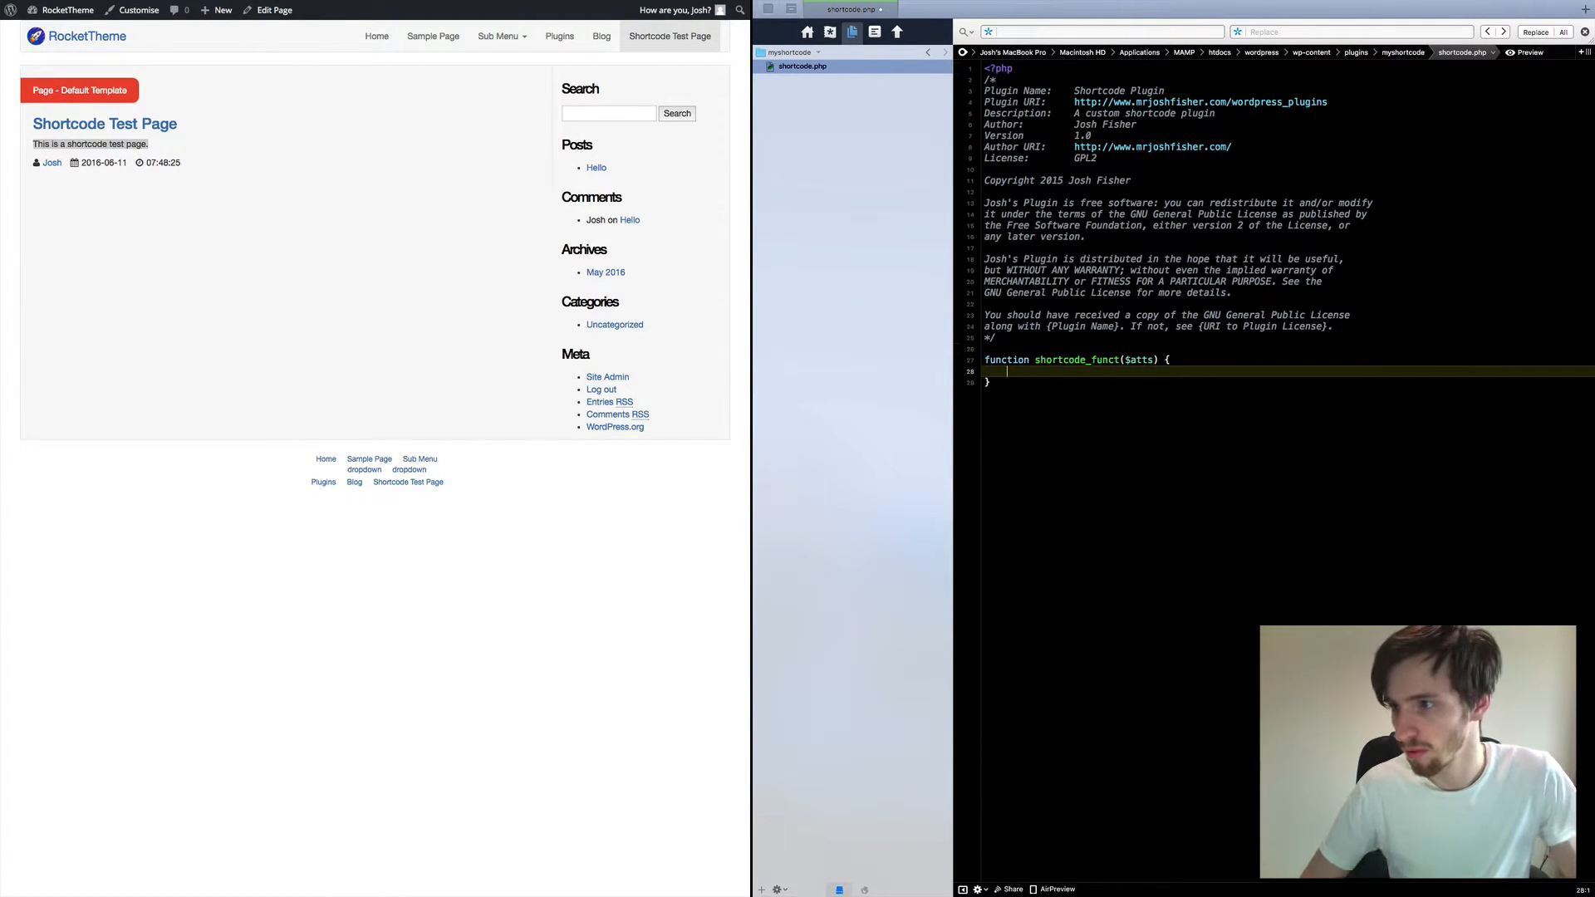
pyautogui.write('$a = shortcode_atts(array(')
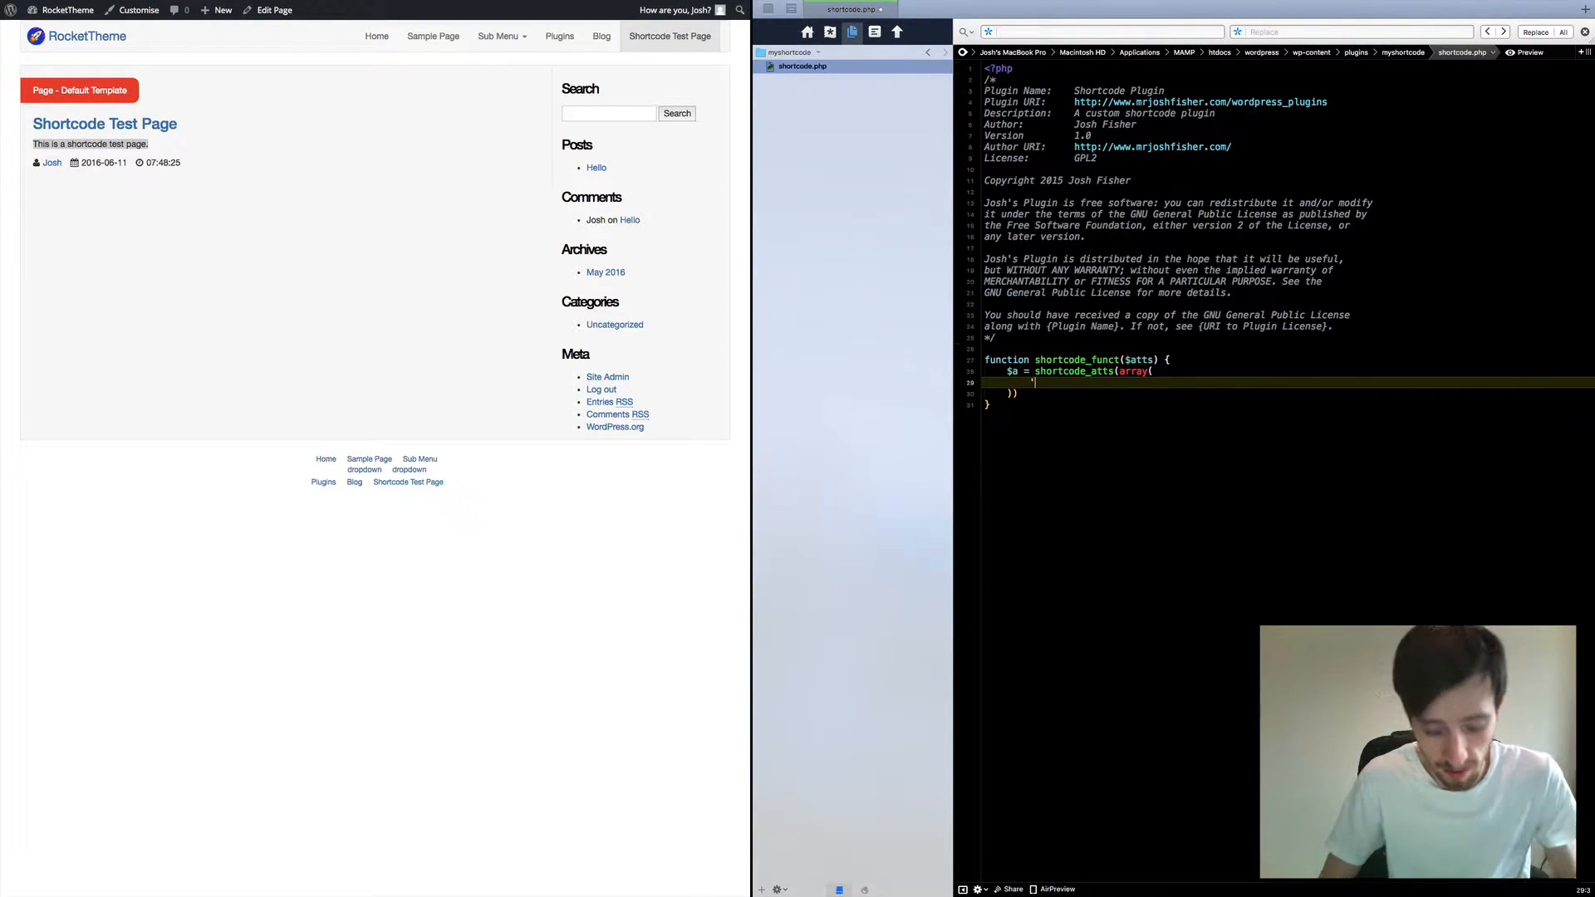
# - Fill the array with 'name' => 'My Name' and 'age' => '30', closing with $atts
pyautogui.write("'name'")
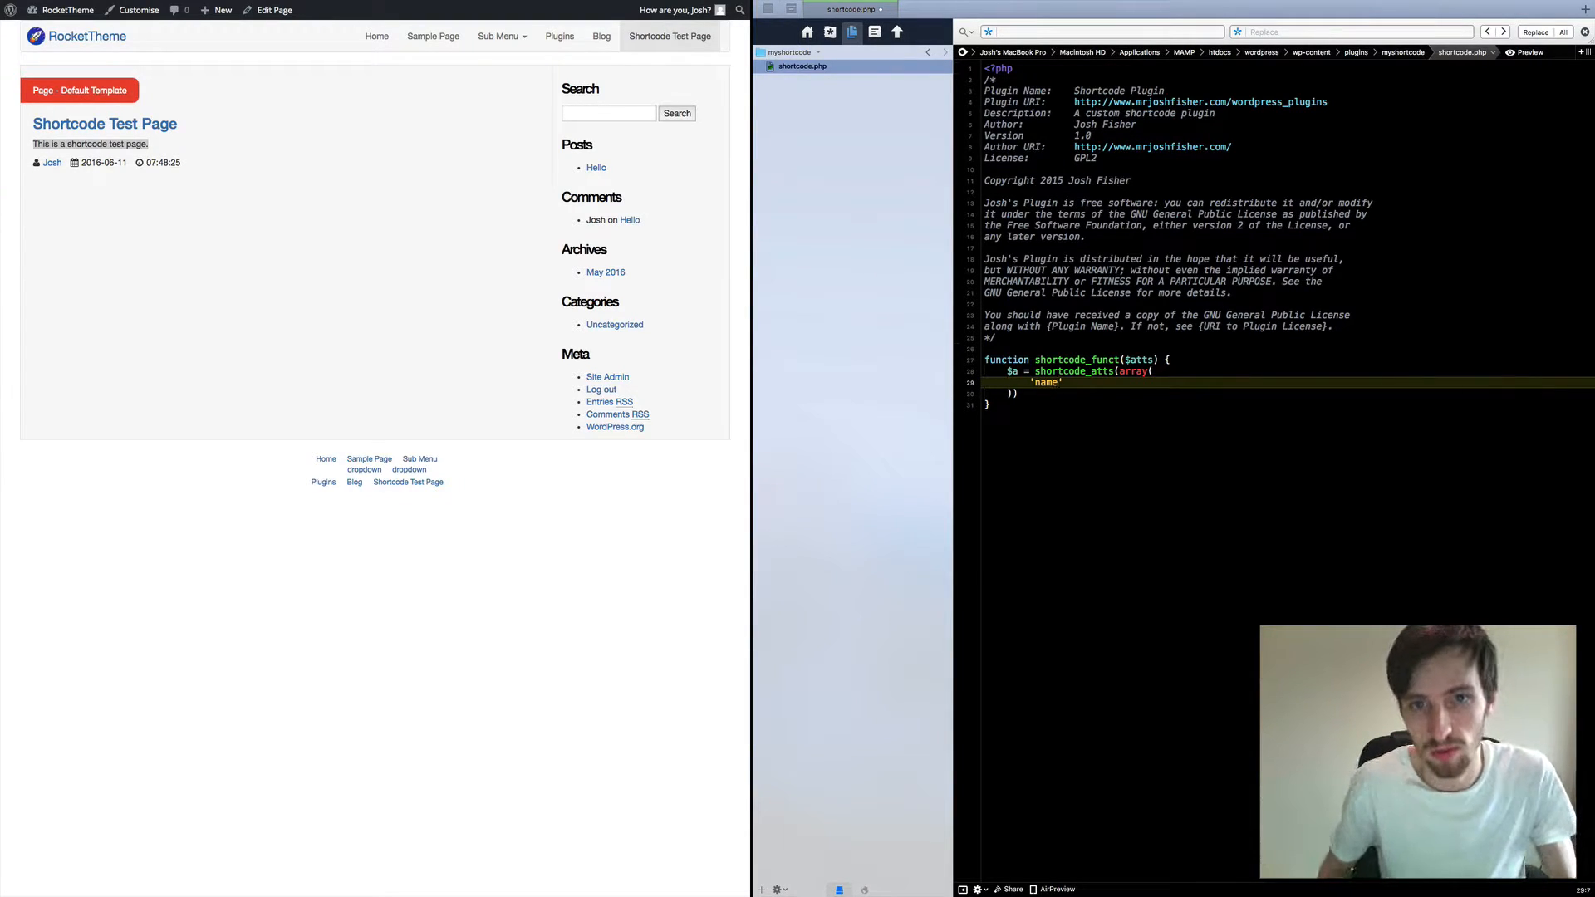
pyautogui.write("=> '")
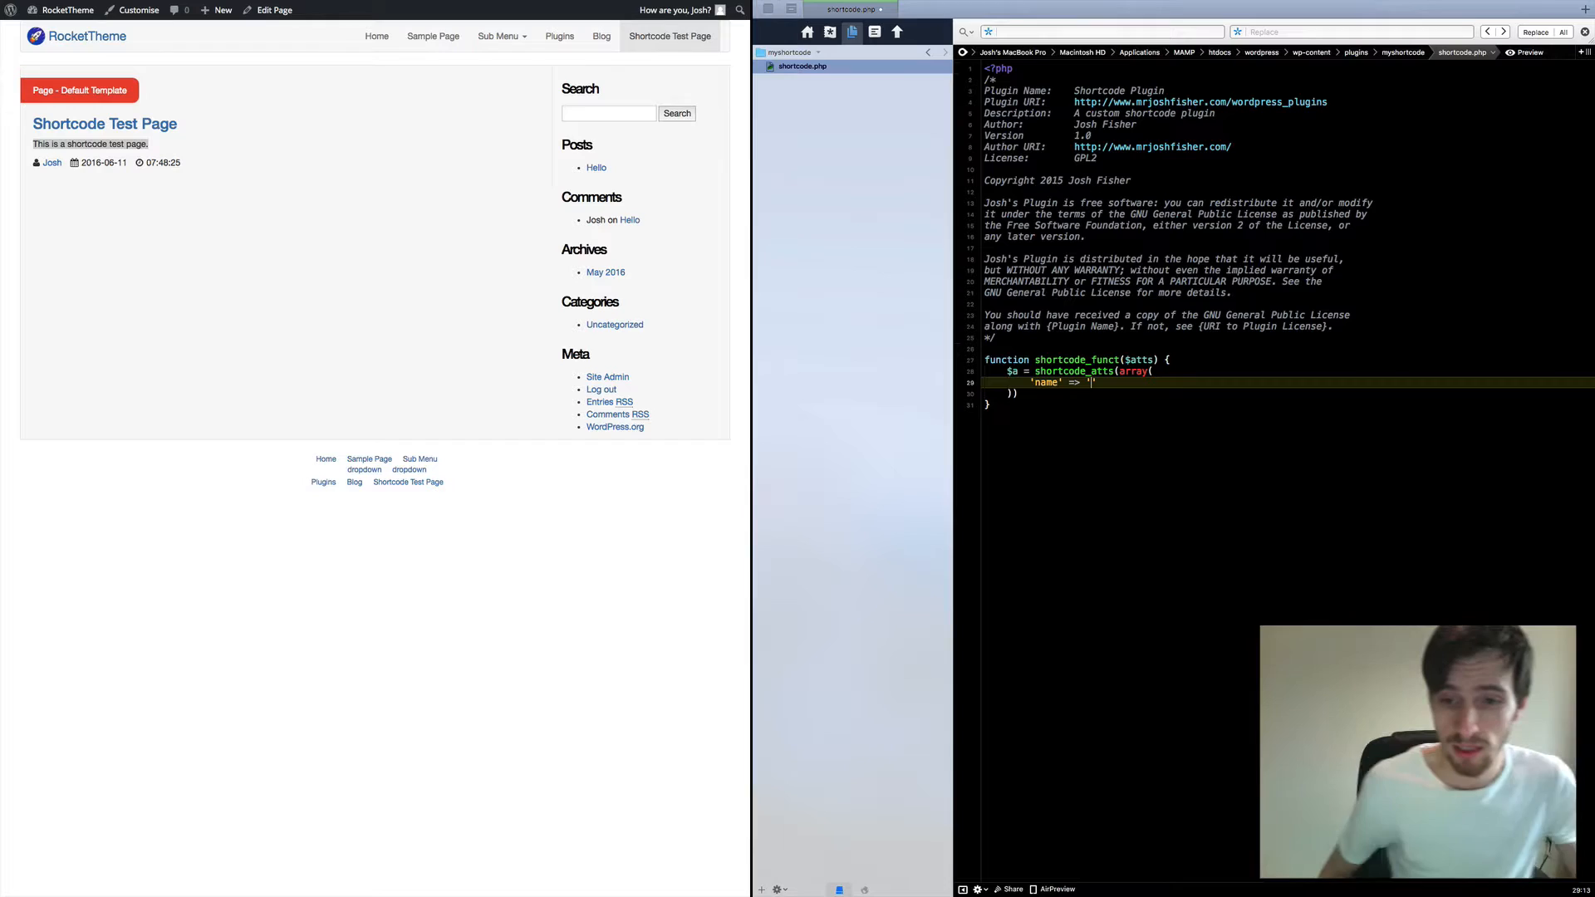
pyautogui.write('My')
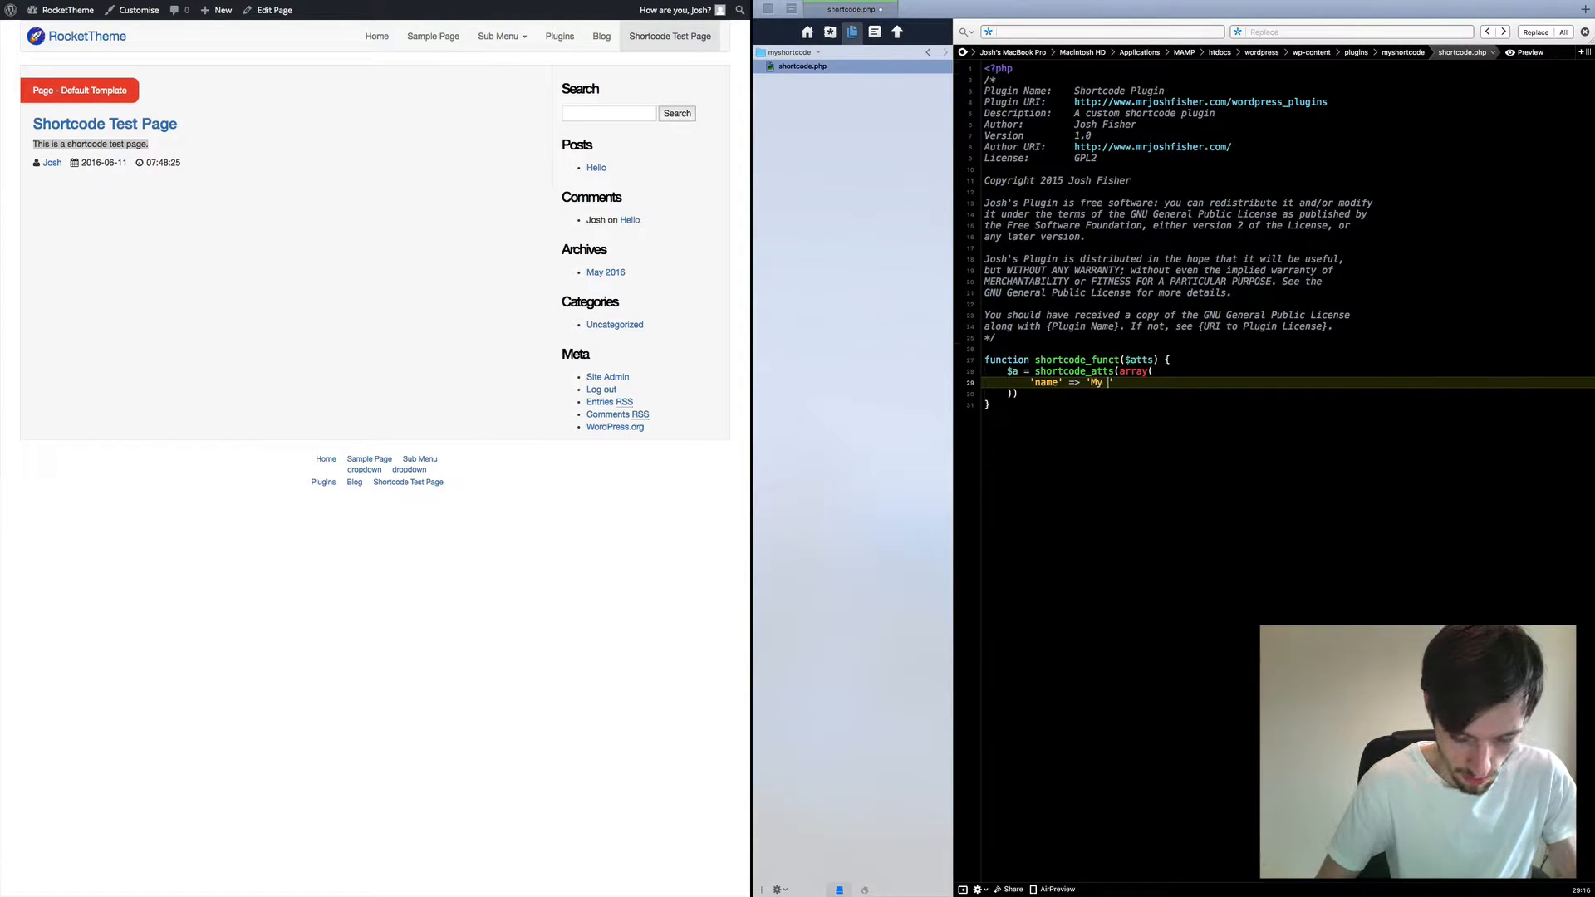
pyautogui.write("Name'")
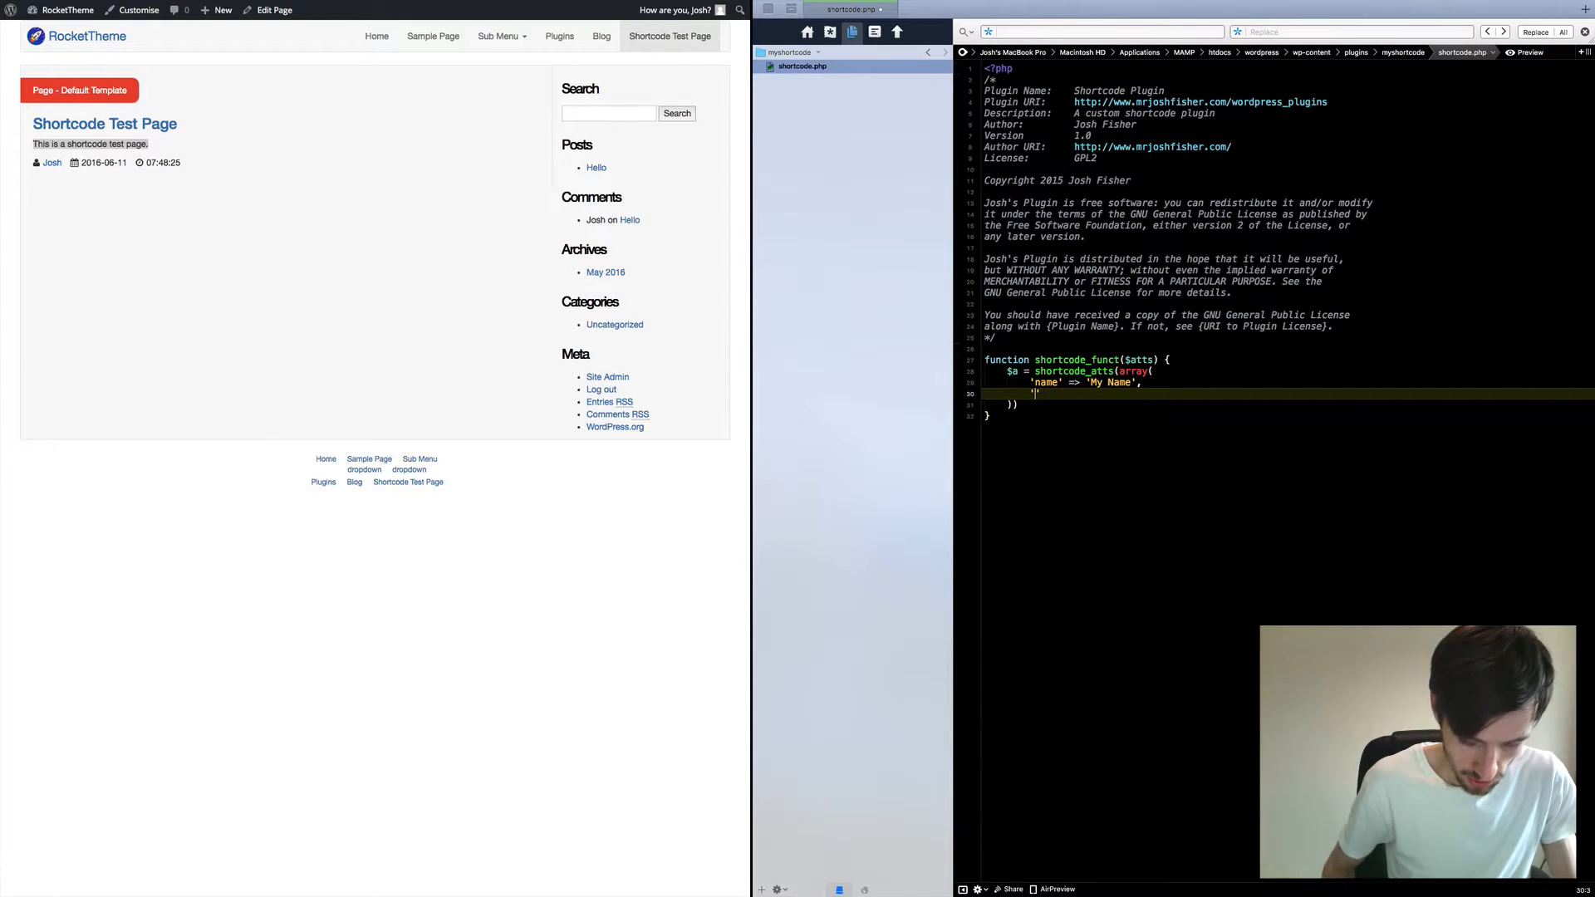
pyautogui.write("'age'")
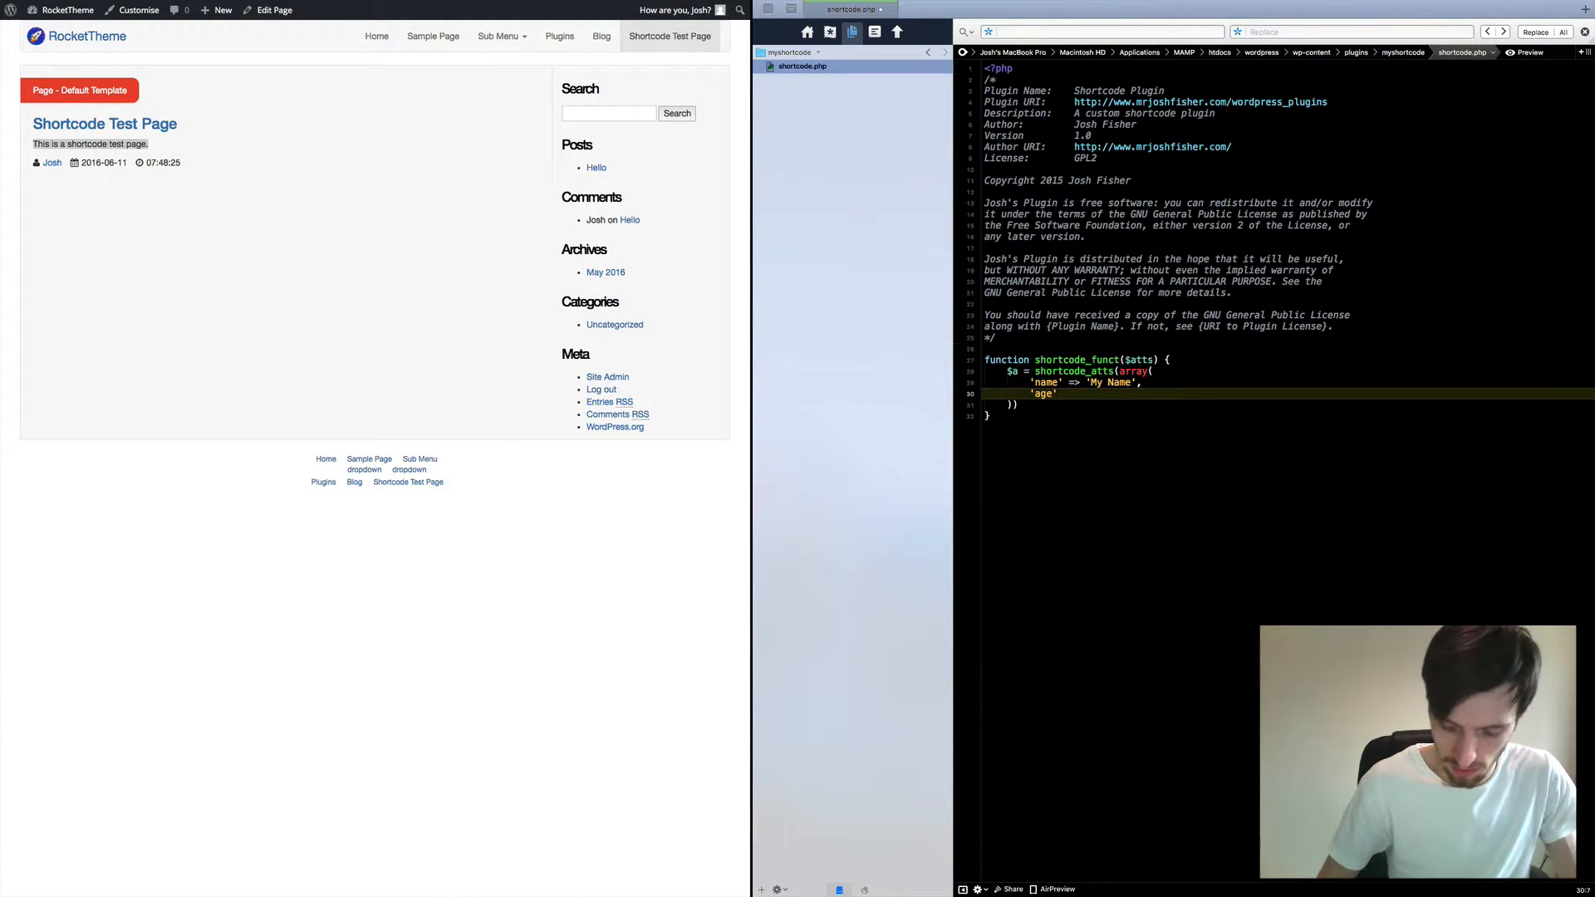
pyautogui.write("=> ''")
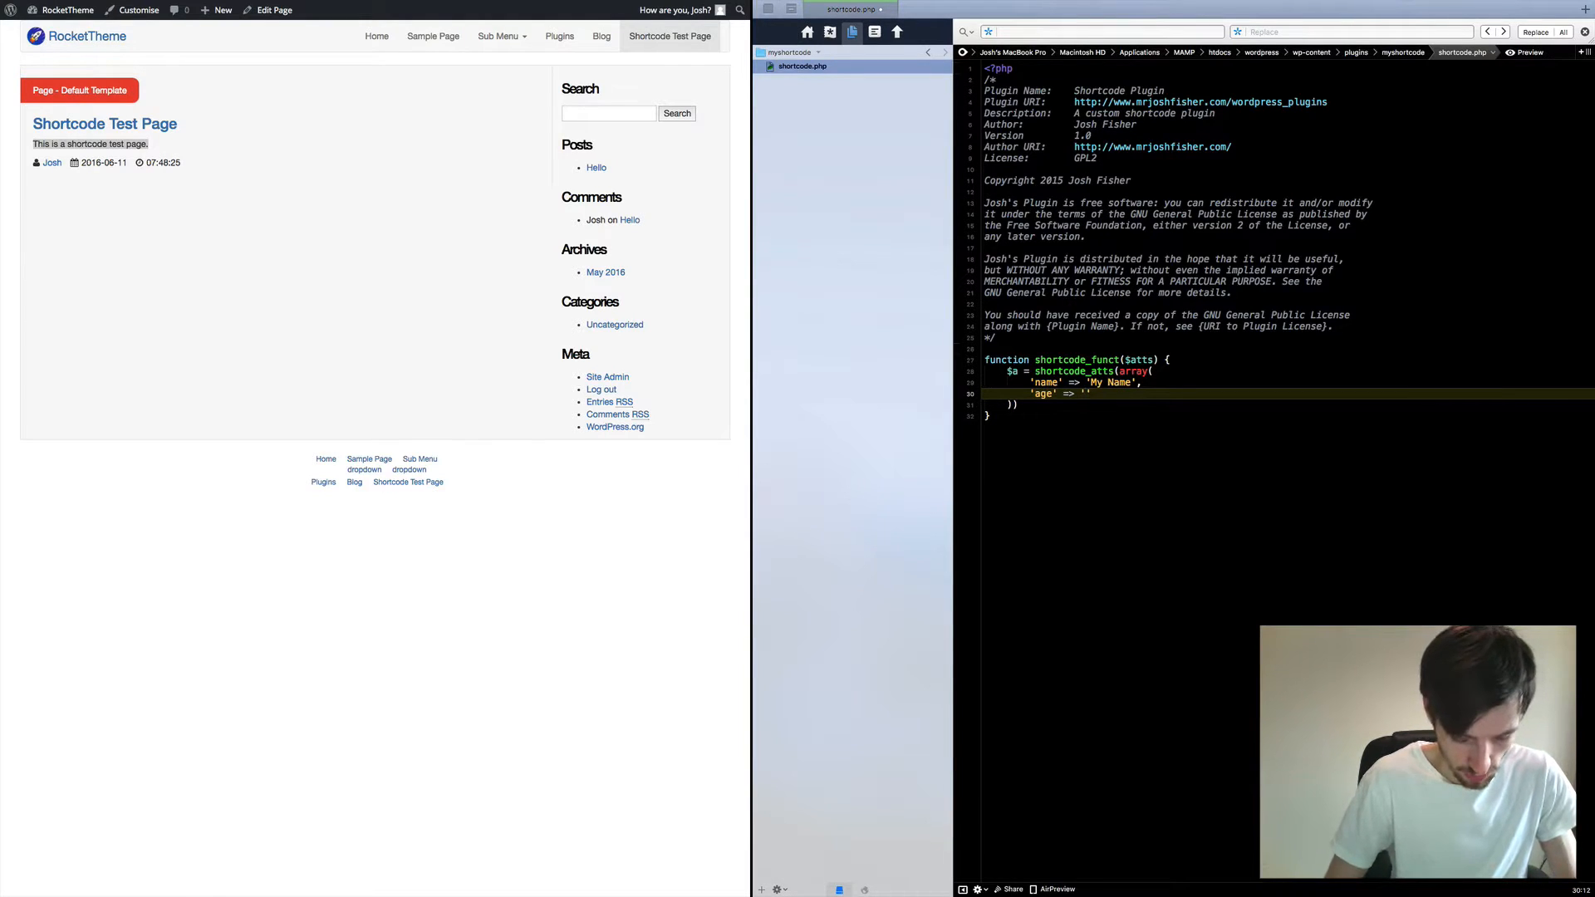
pyautogui.write('30')
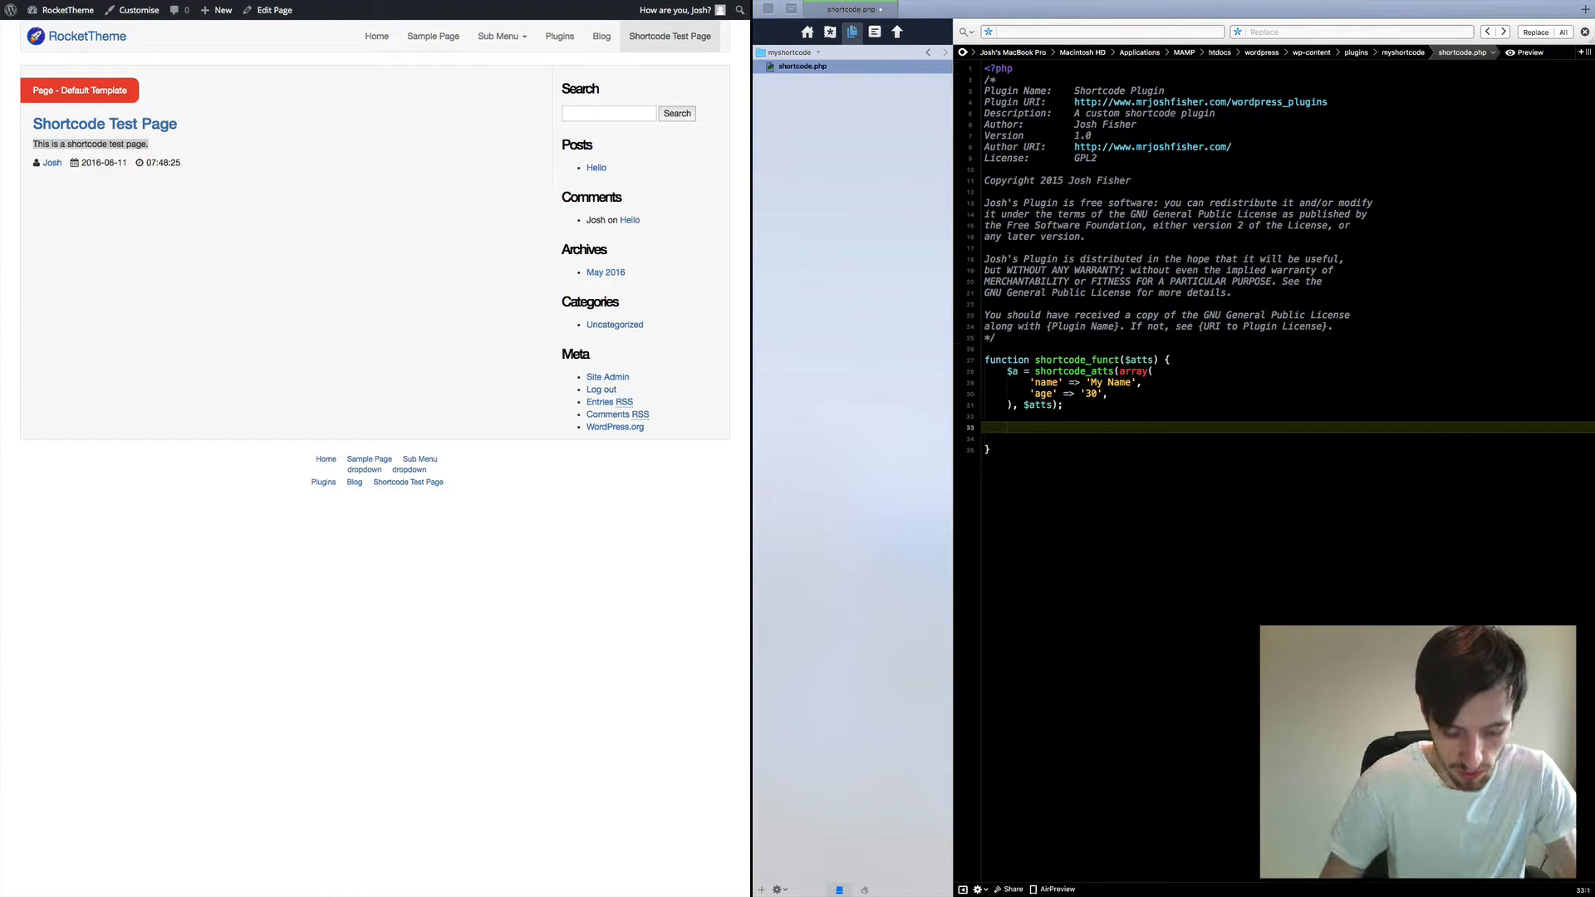
# - Write return $a['name'] . "<br>" . $a['age']; and add a new line below the function
pyautogui.write('return')
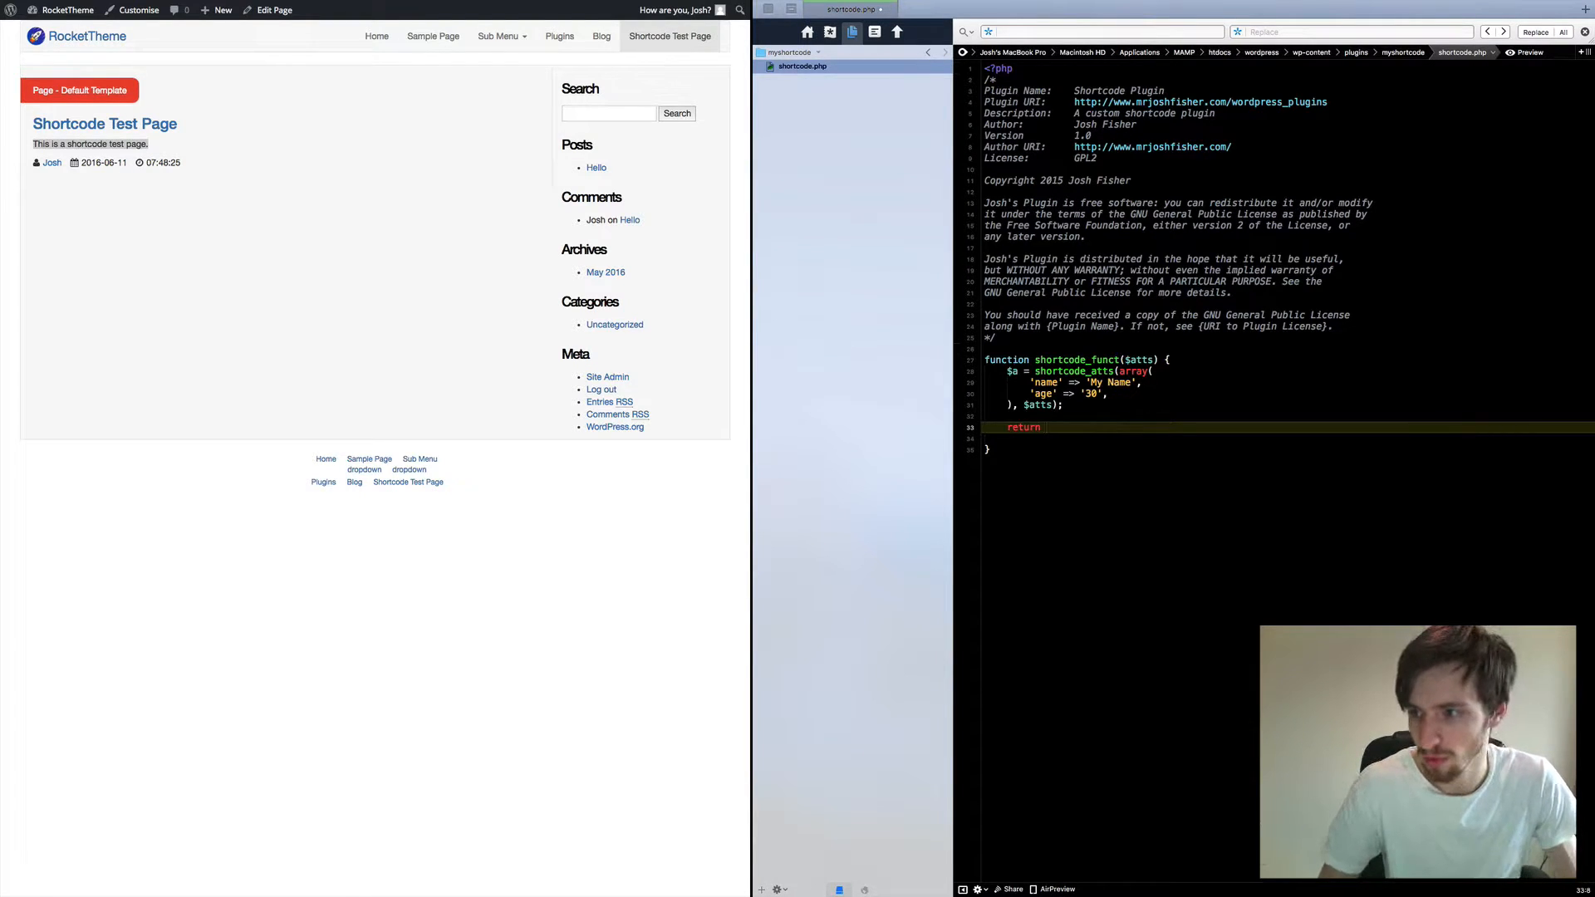
pyautogui.write("$[''")
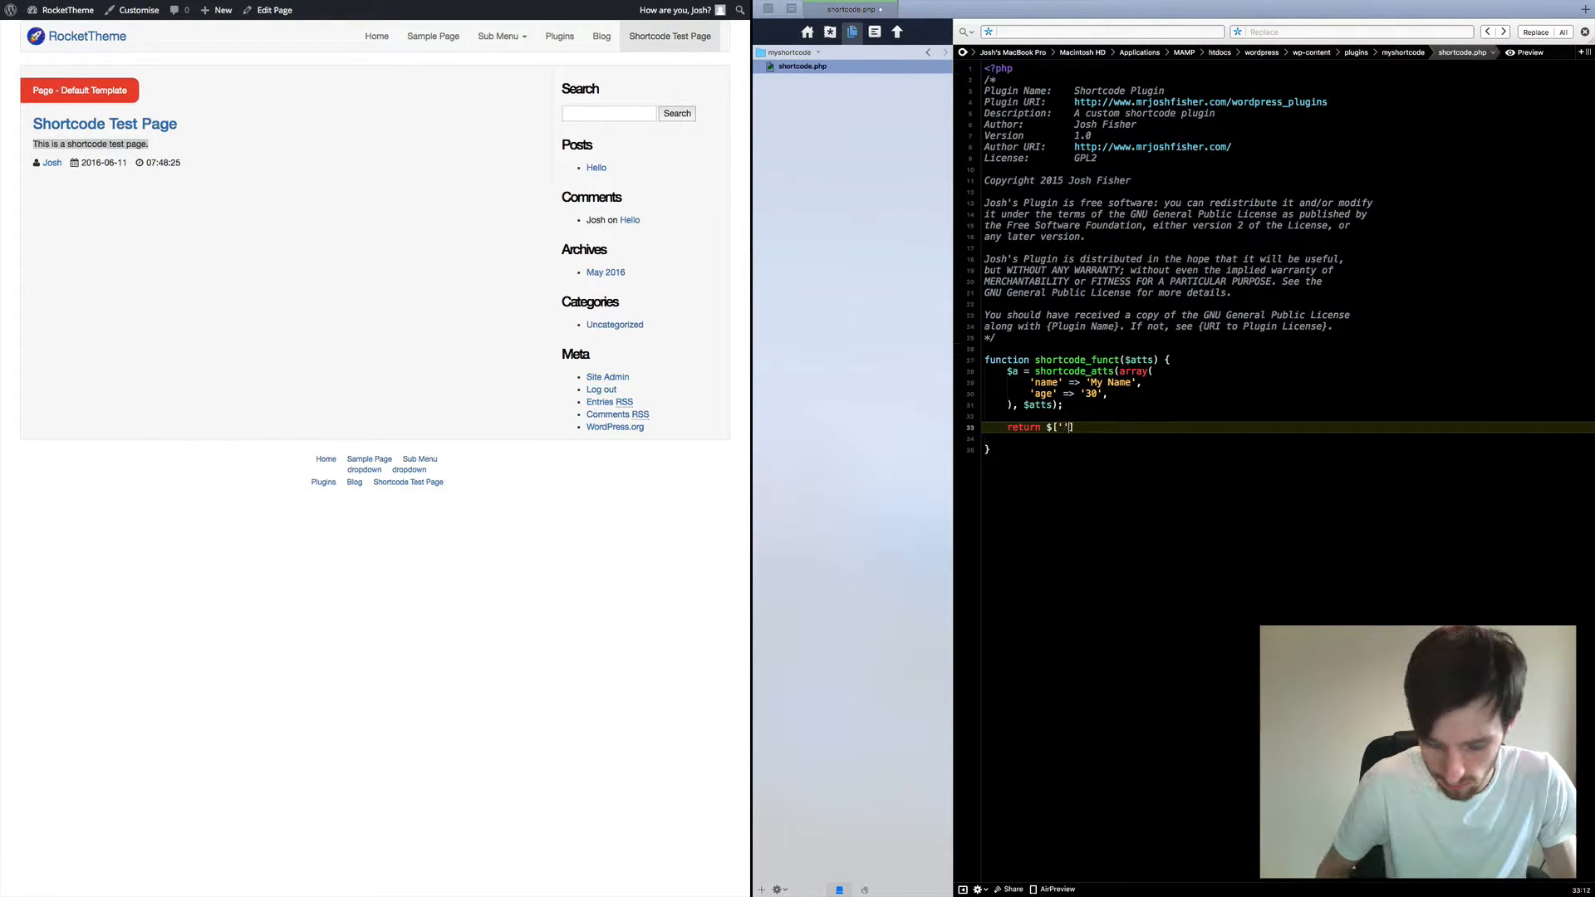
pyautogui.write('name')
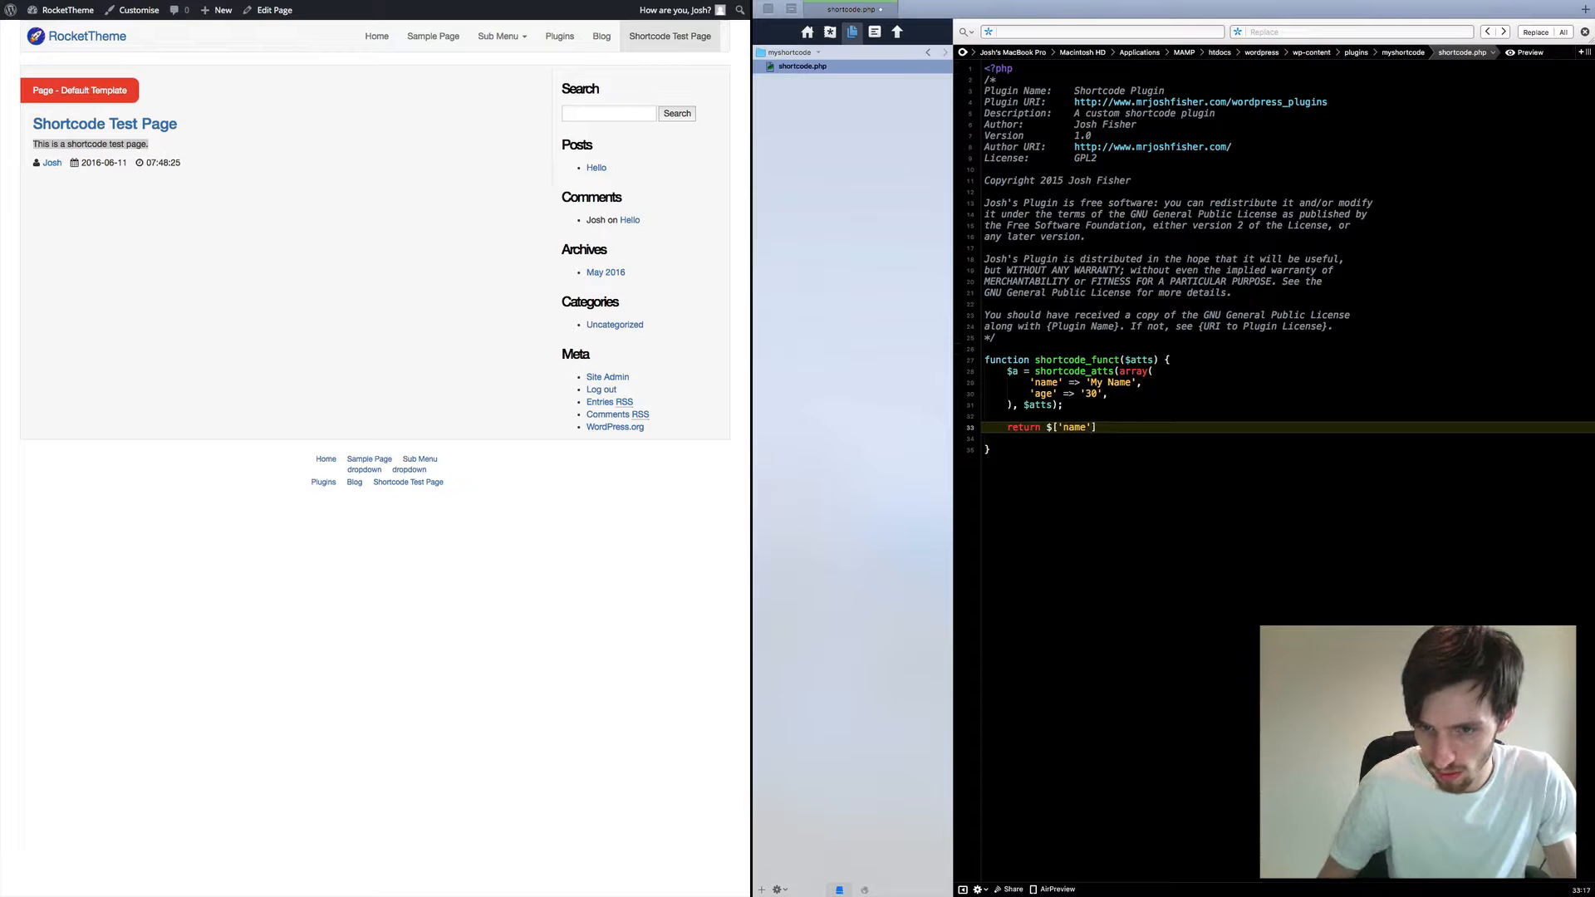
pyautogui.write('$a')
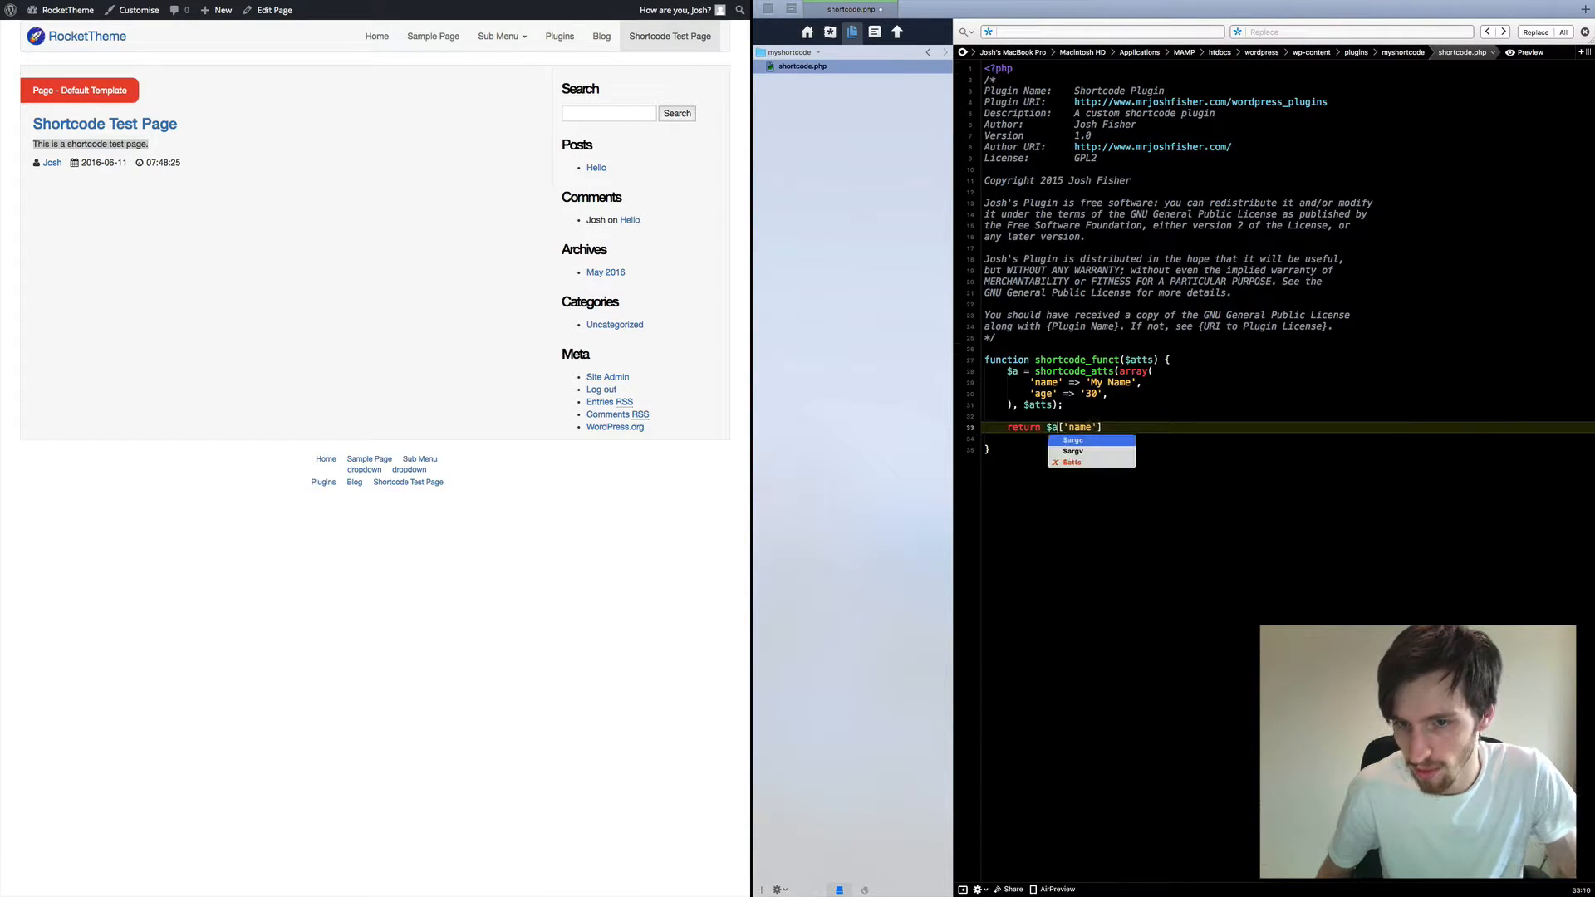
pyautogui.press('Escape')
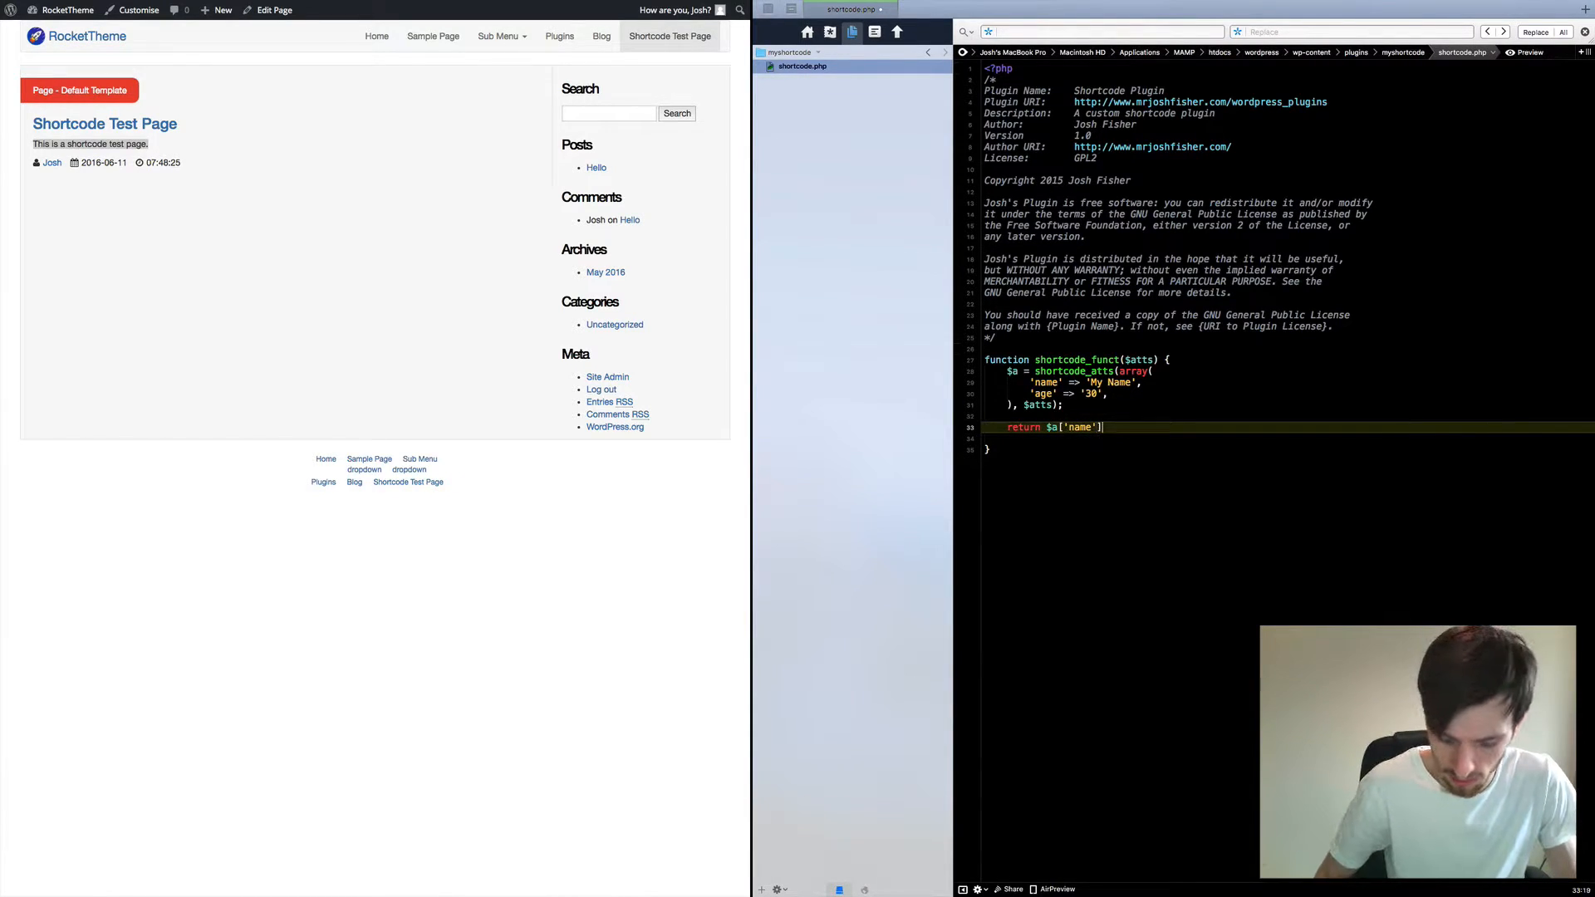
pyautogui.write('. "')
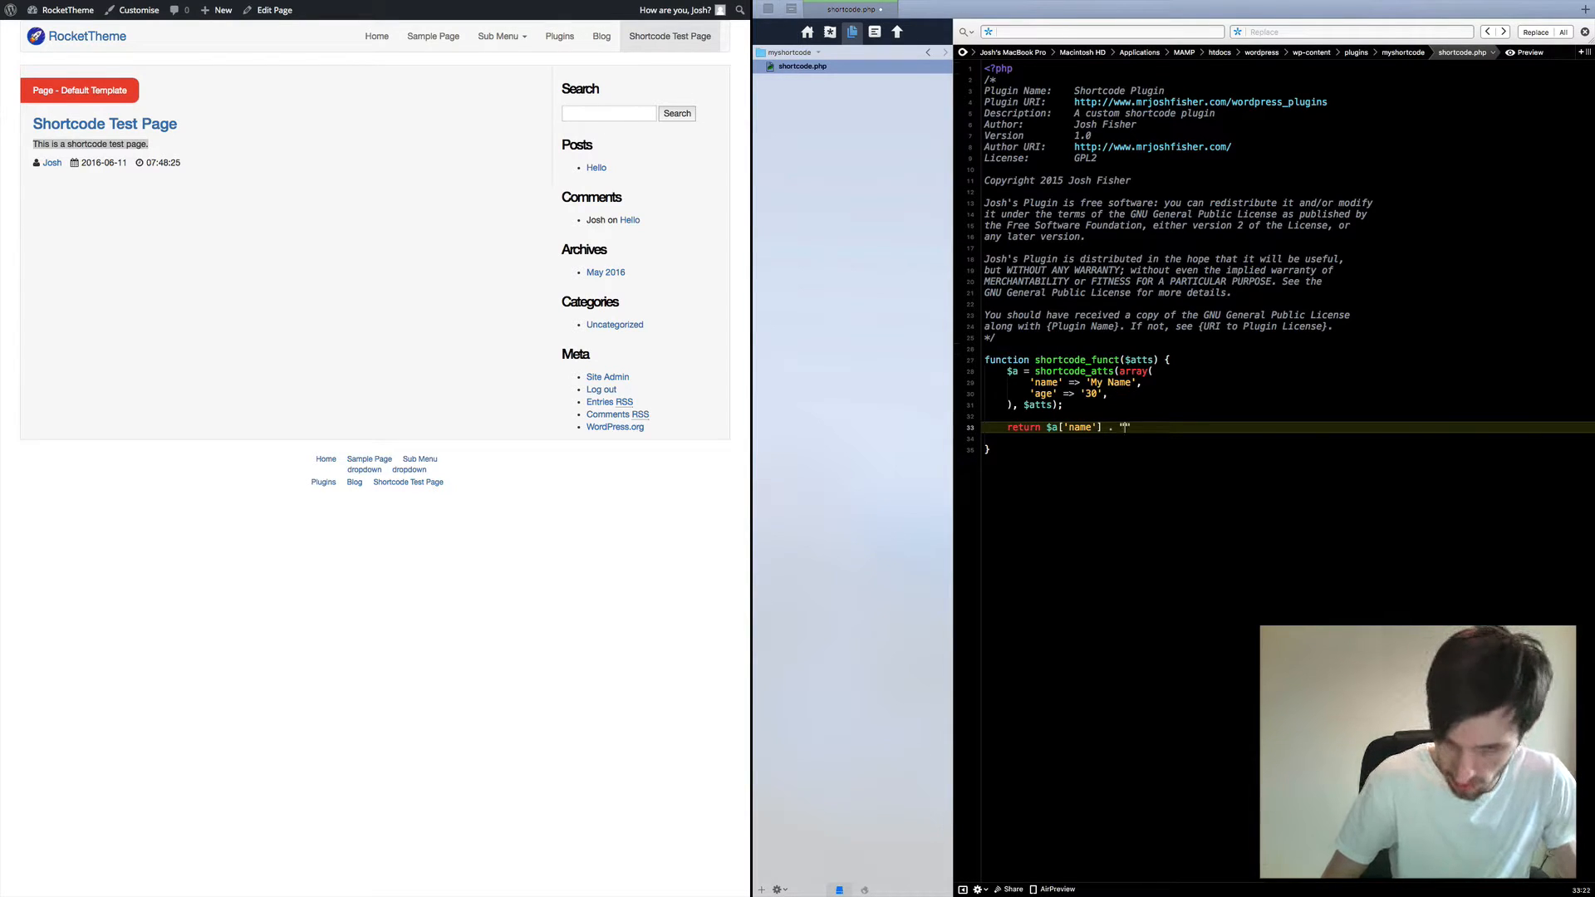
pyautogui.write('<br>')
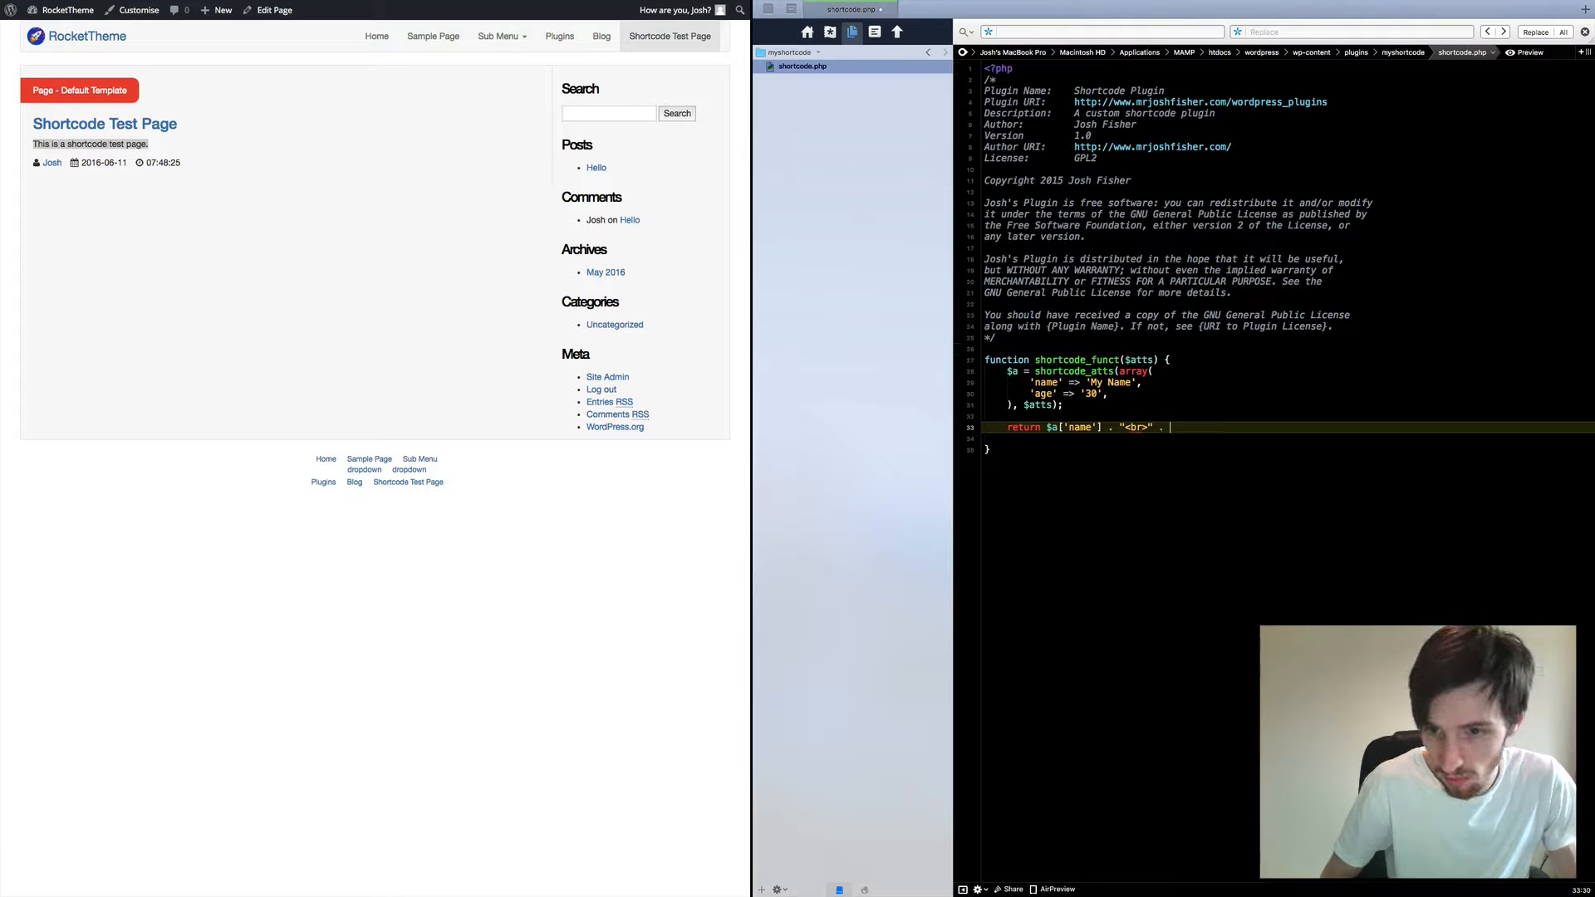
pyautogui.write('$')
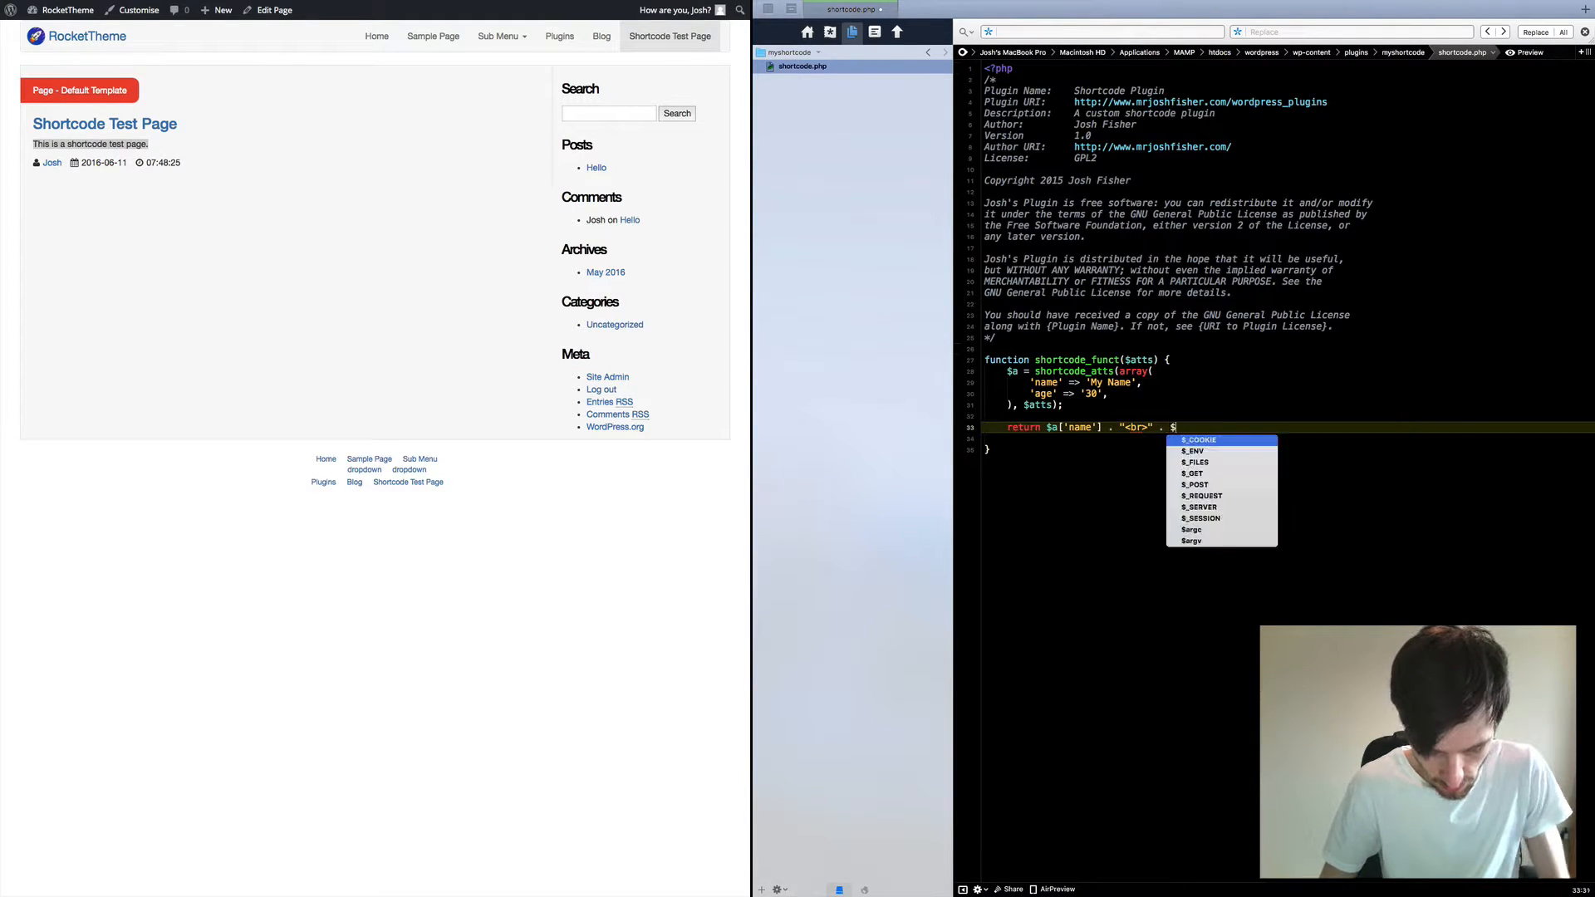
pyautogui.write("a['a")
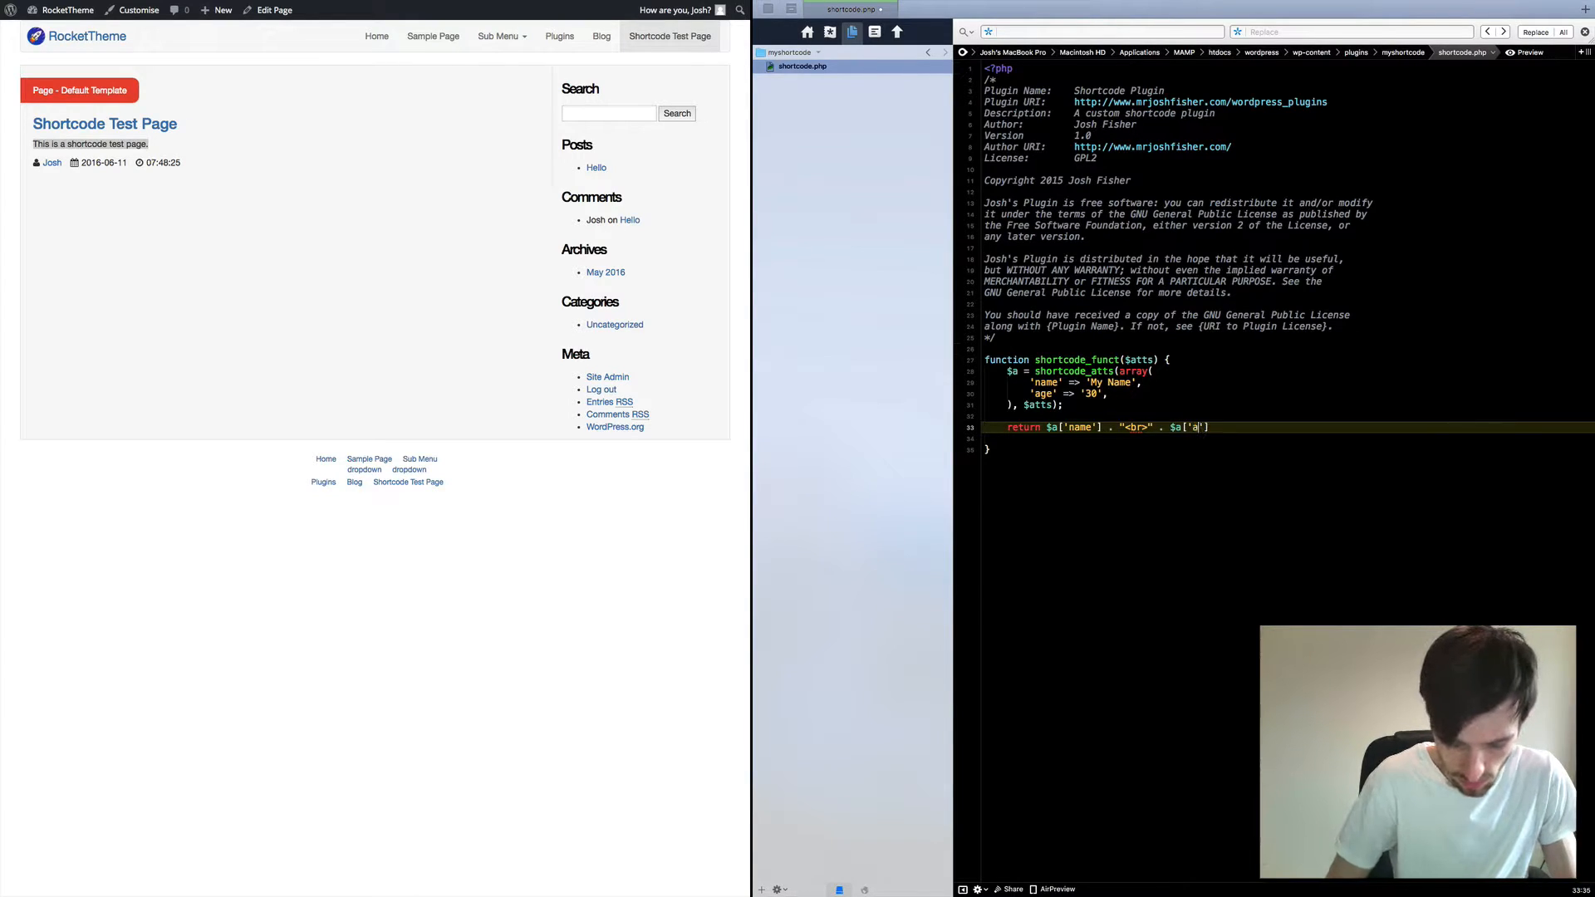
pyautogui.write('ge')
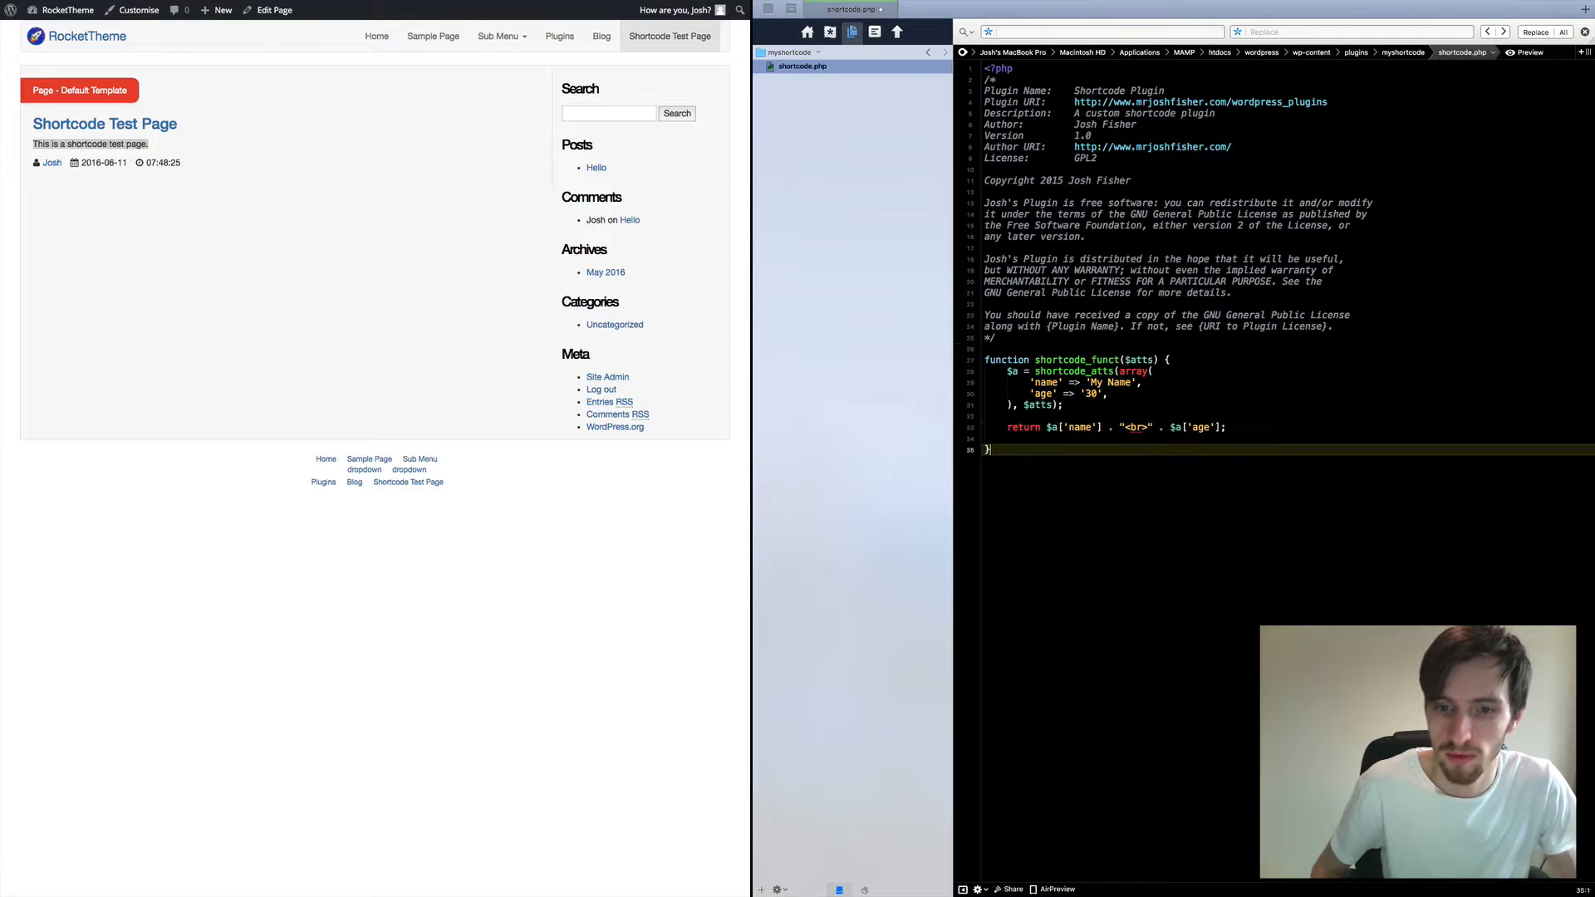
pyautogui.press('Return')
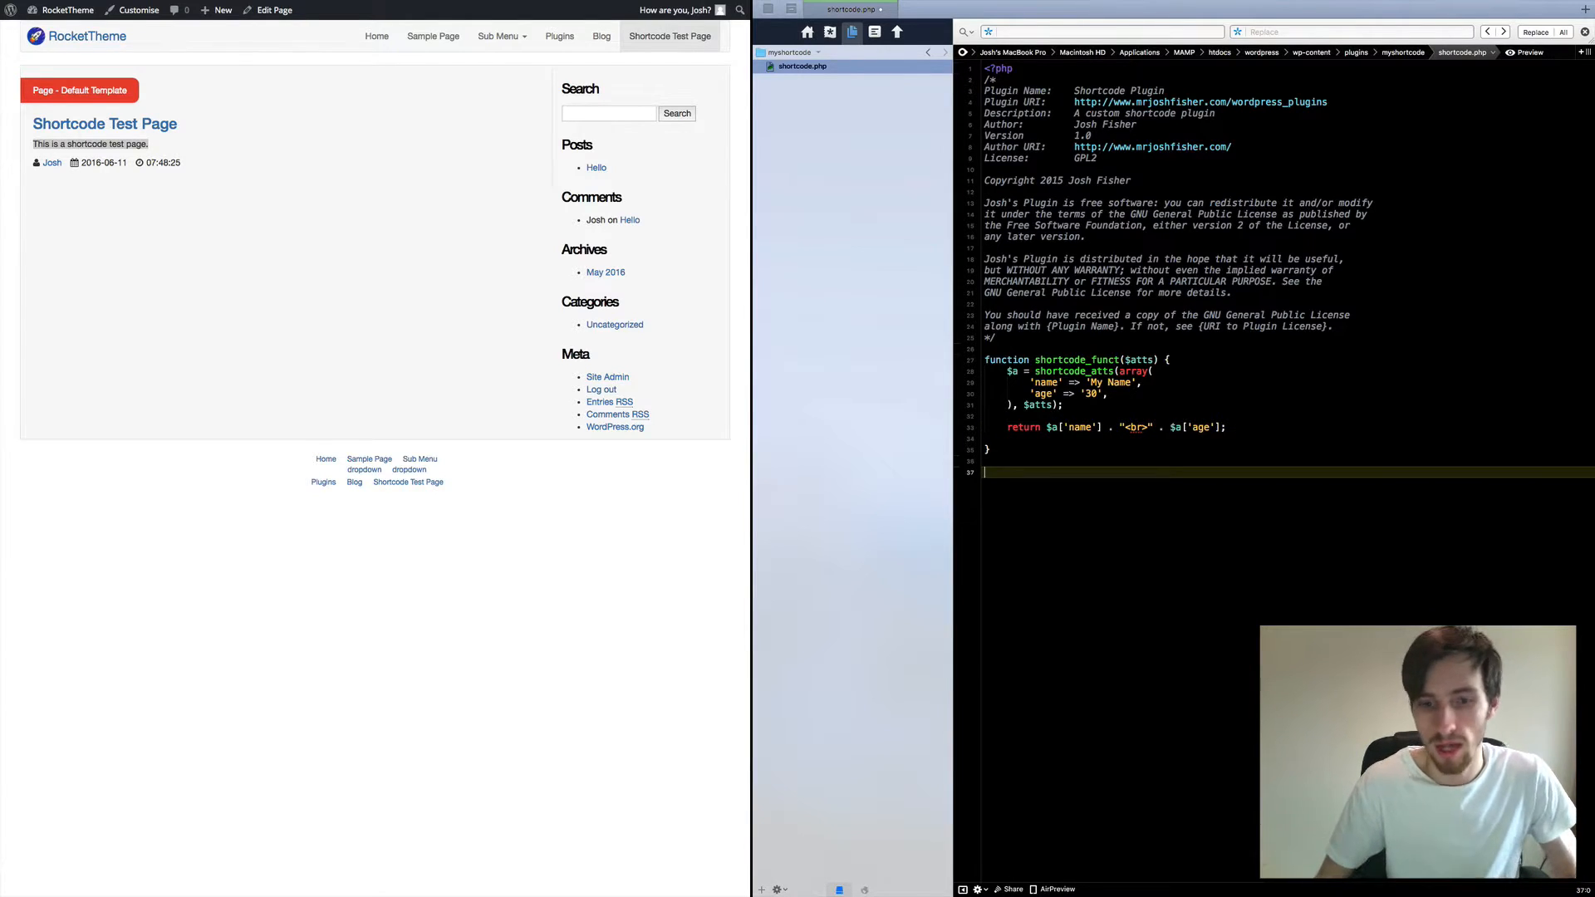
# - Add add_shortcode('myshortcode', 'shortcode_funct'); below the function
pyautogui.write('add')
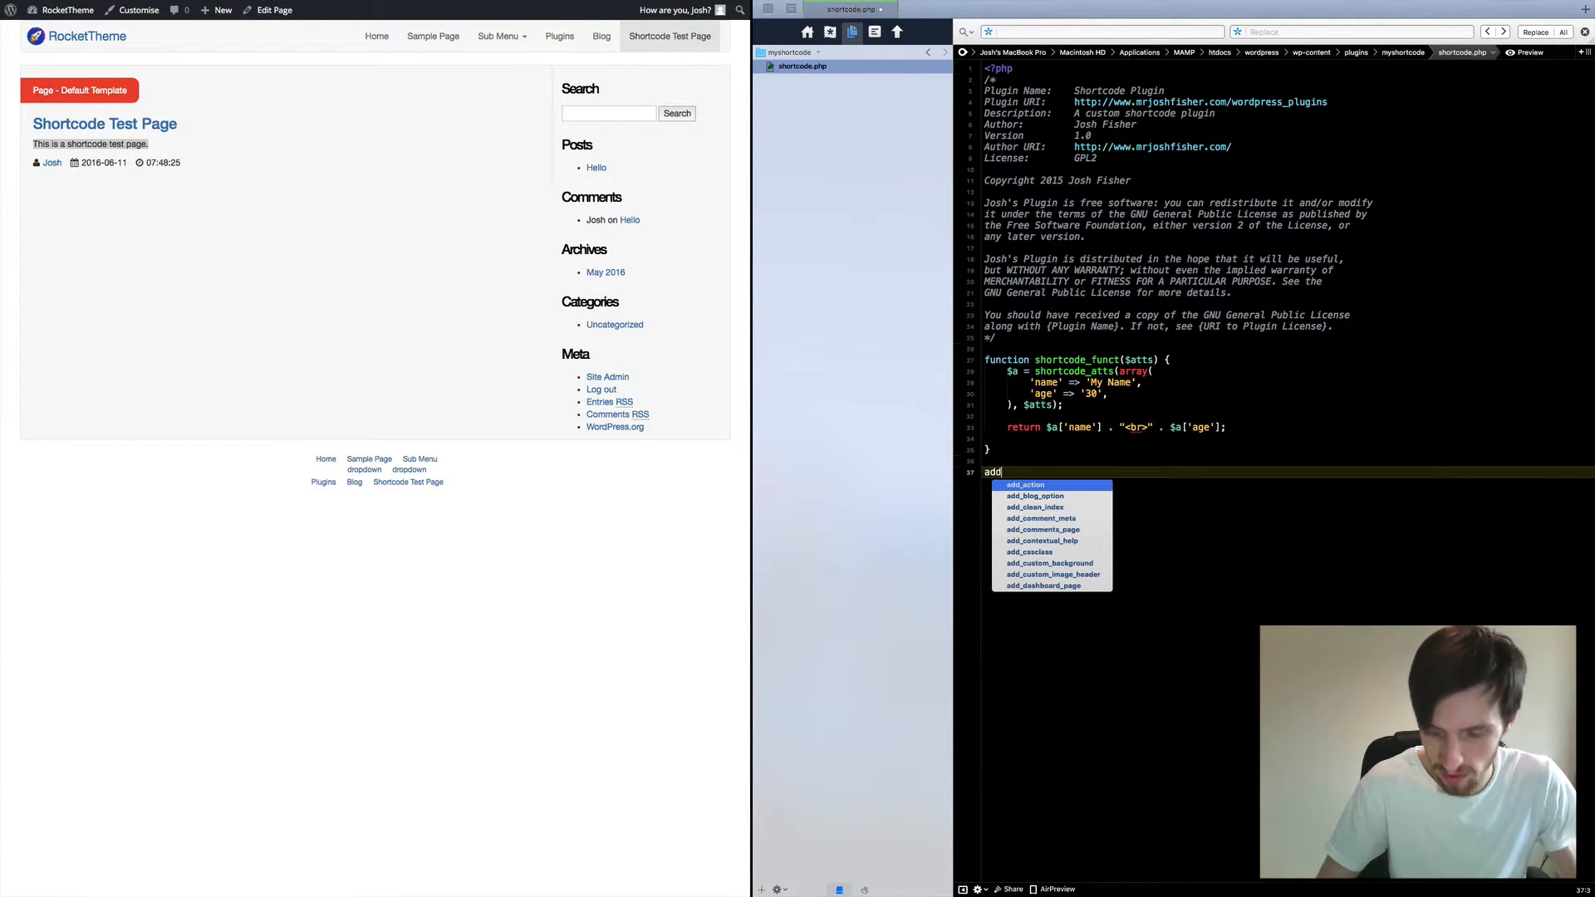
pyautogui.write('_shortcode( string $tag , callback $func')
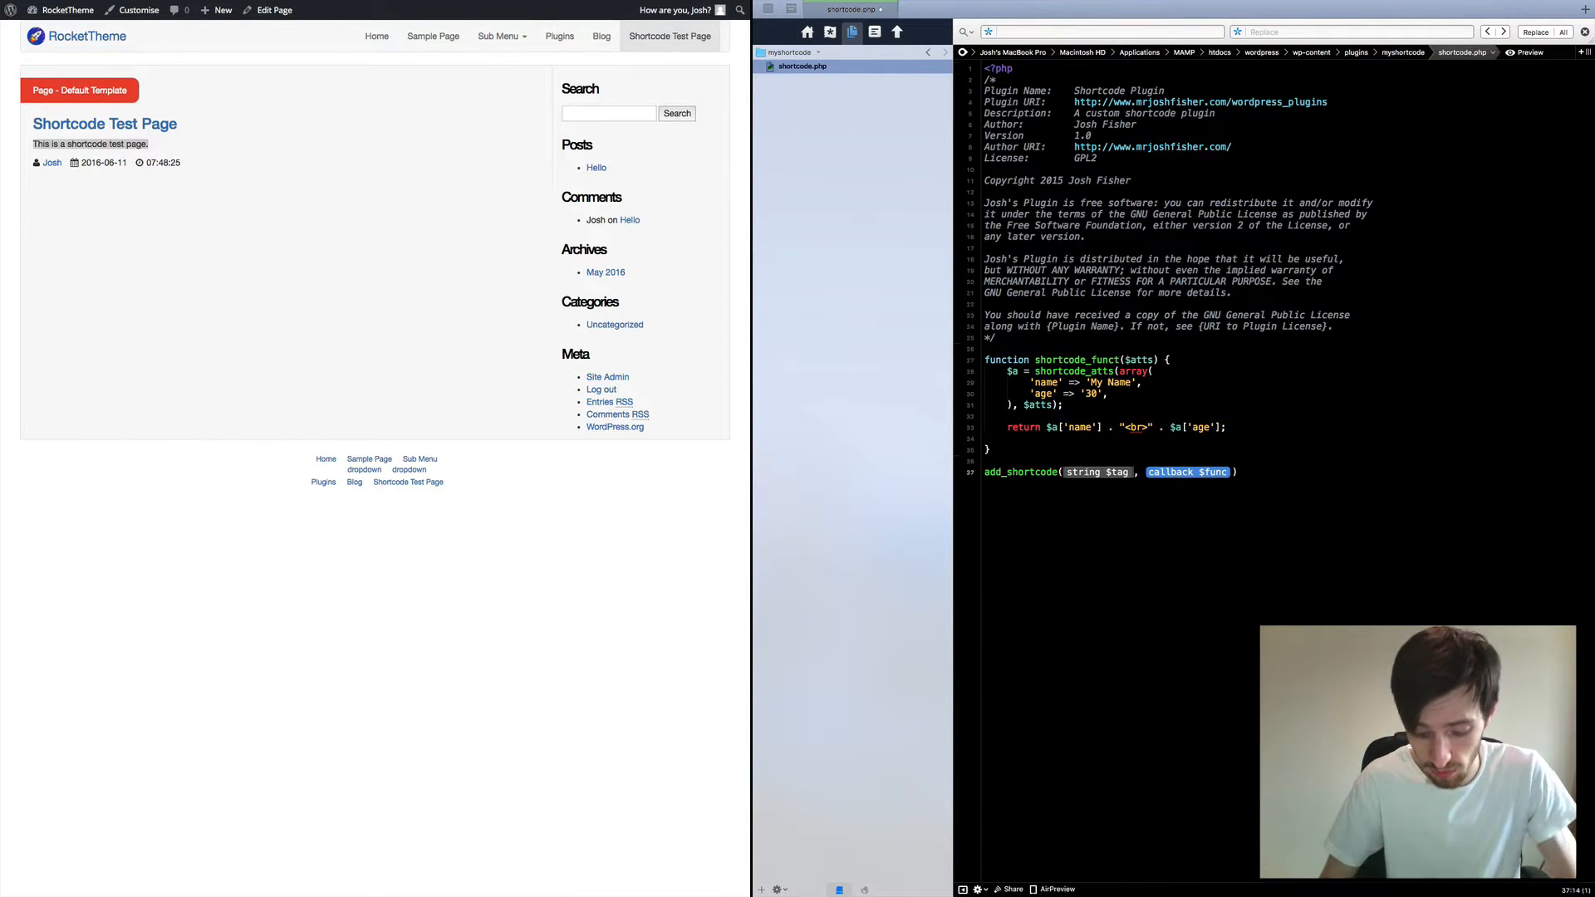
pyautogui.write("''")
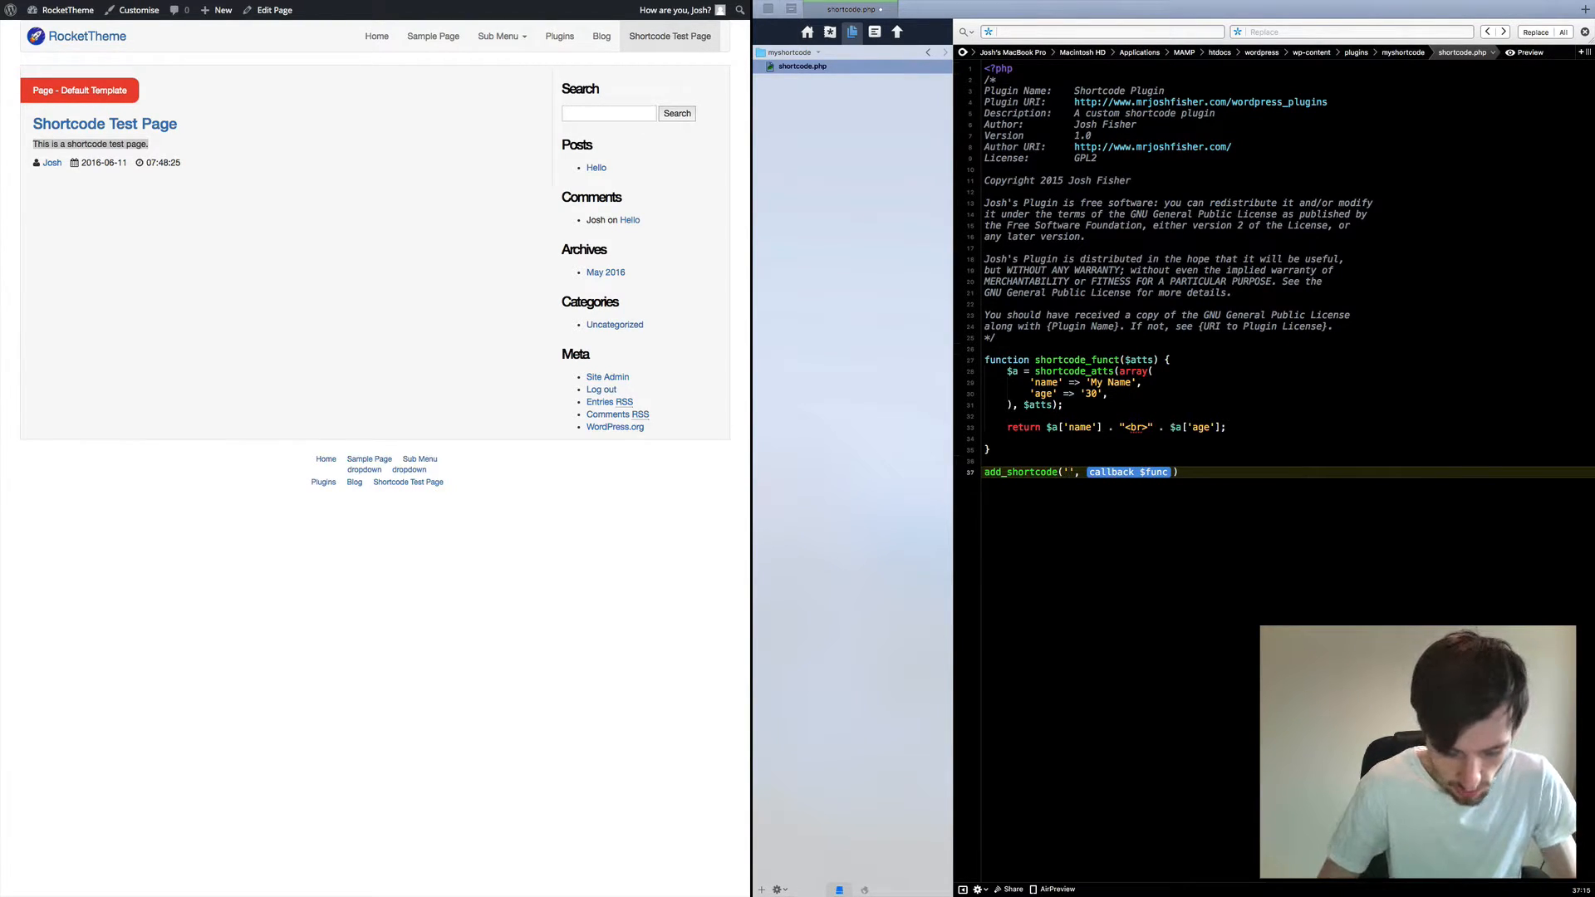
pyautogui.write('myshortcode')
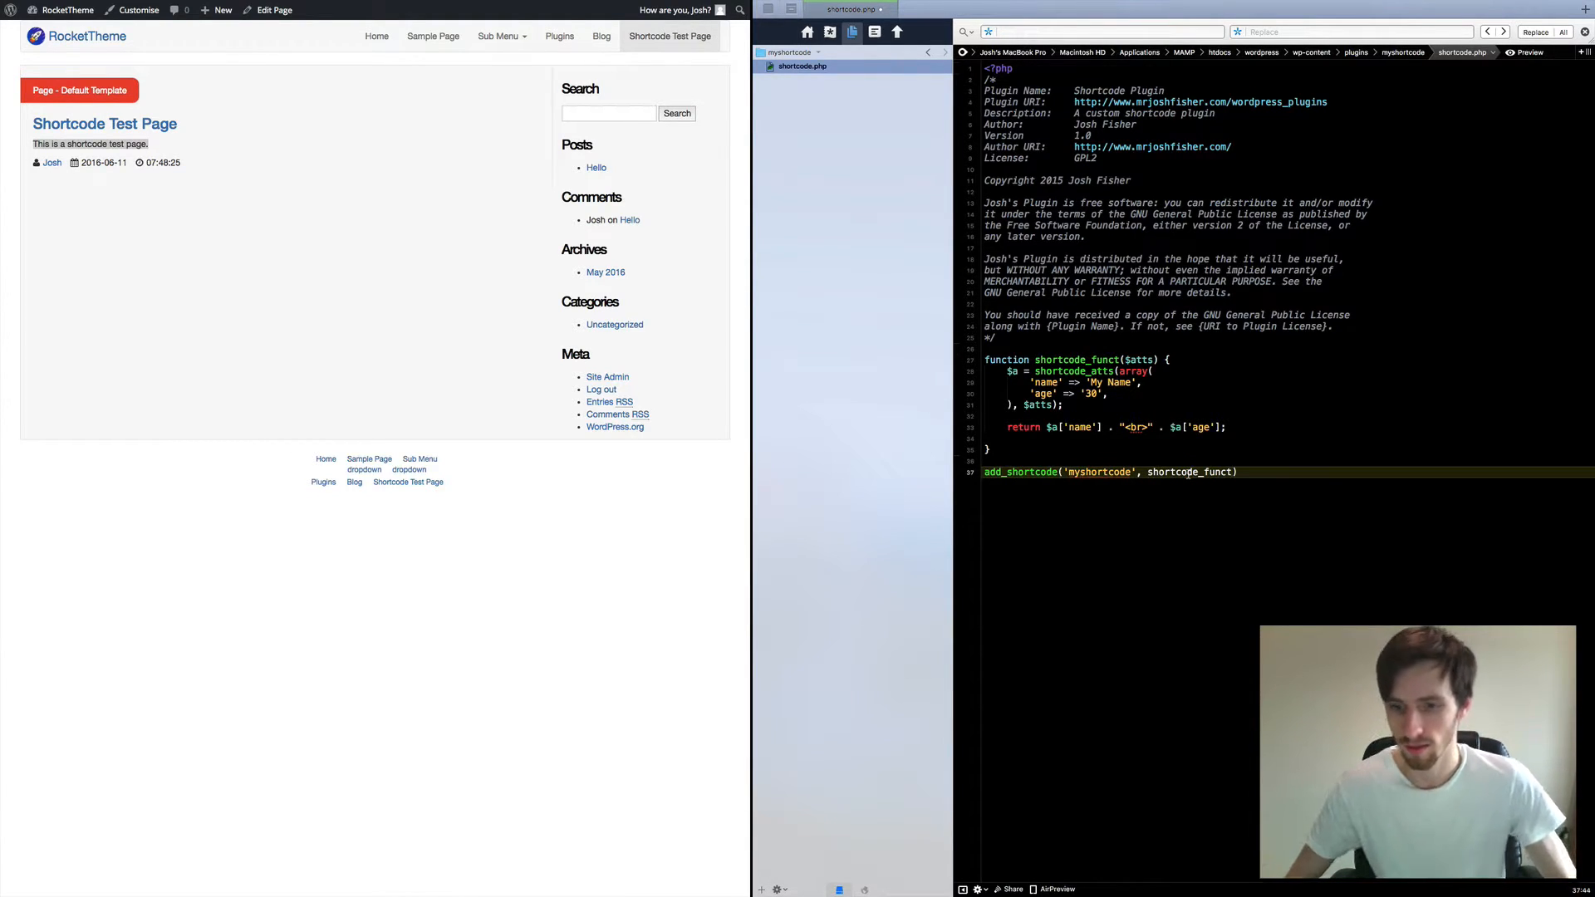
pyautogui.write("'shortcode_funct'")
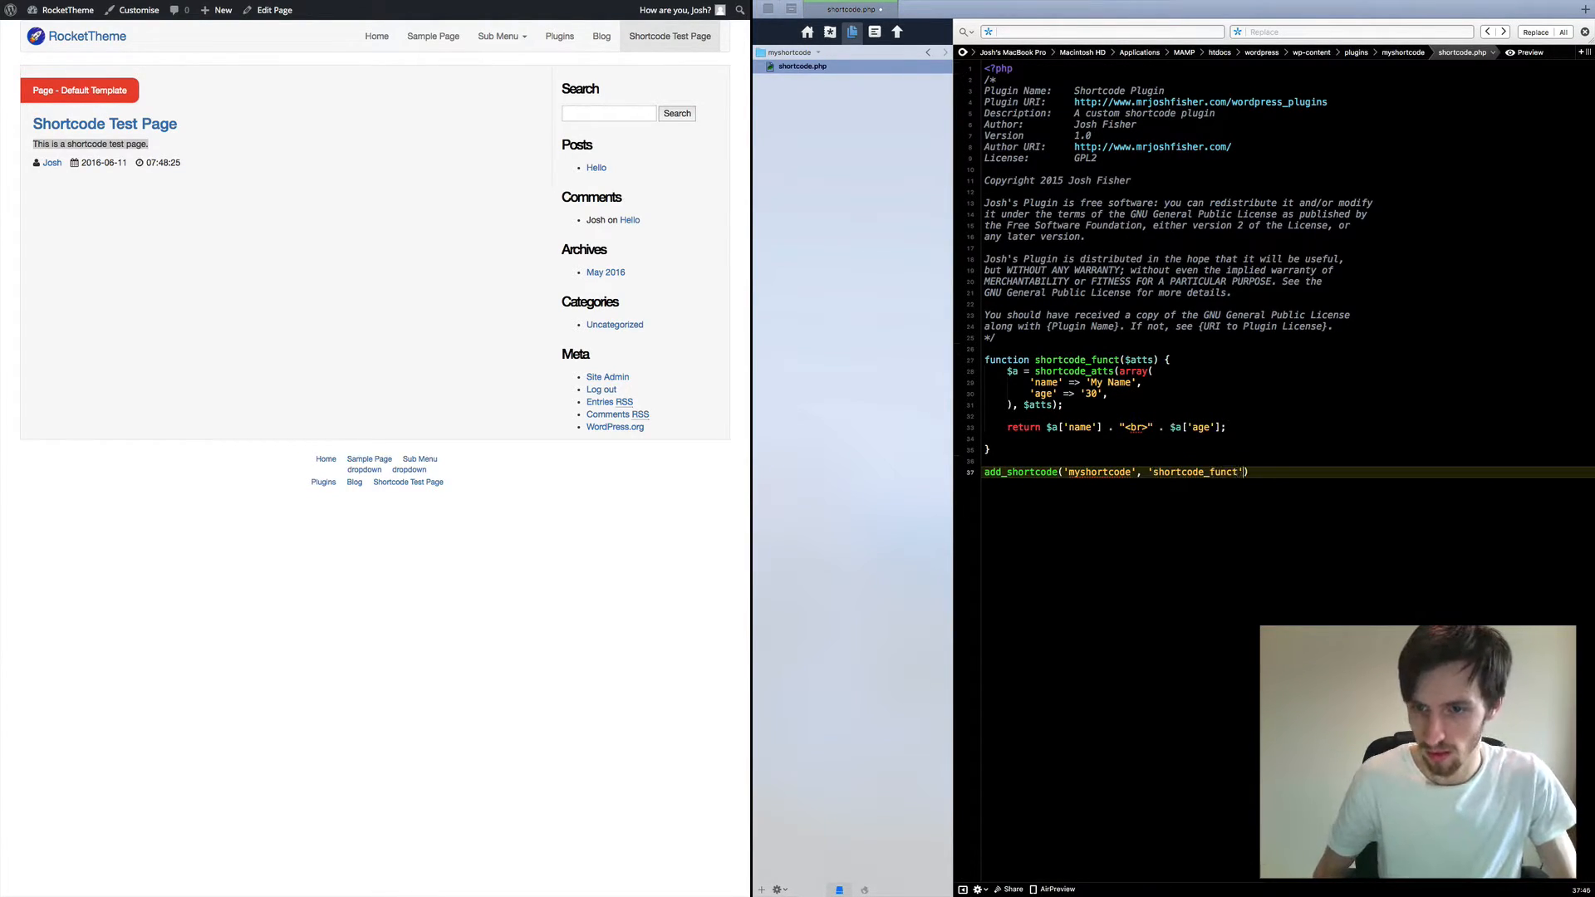
pyautogui.write(';')
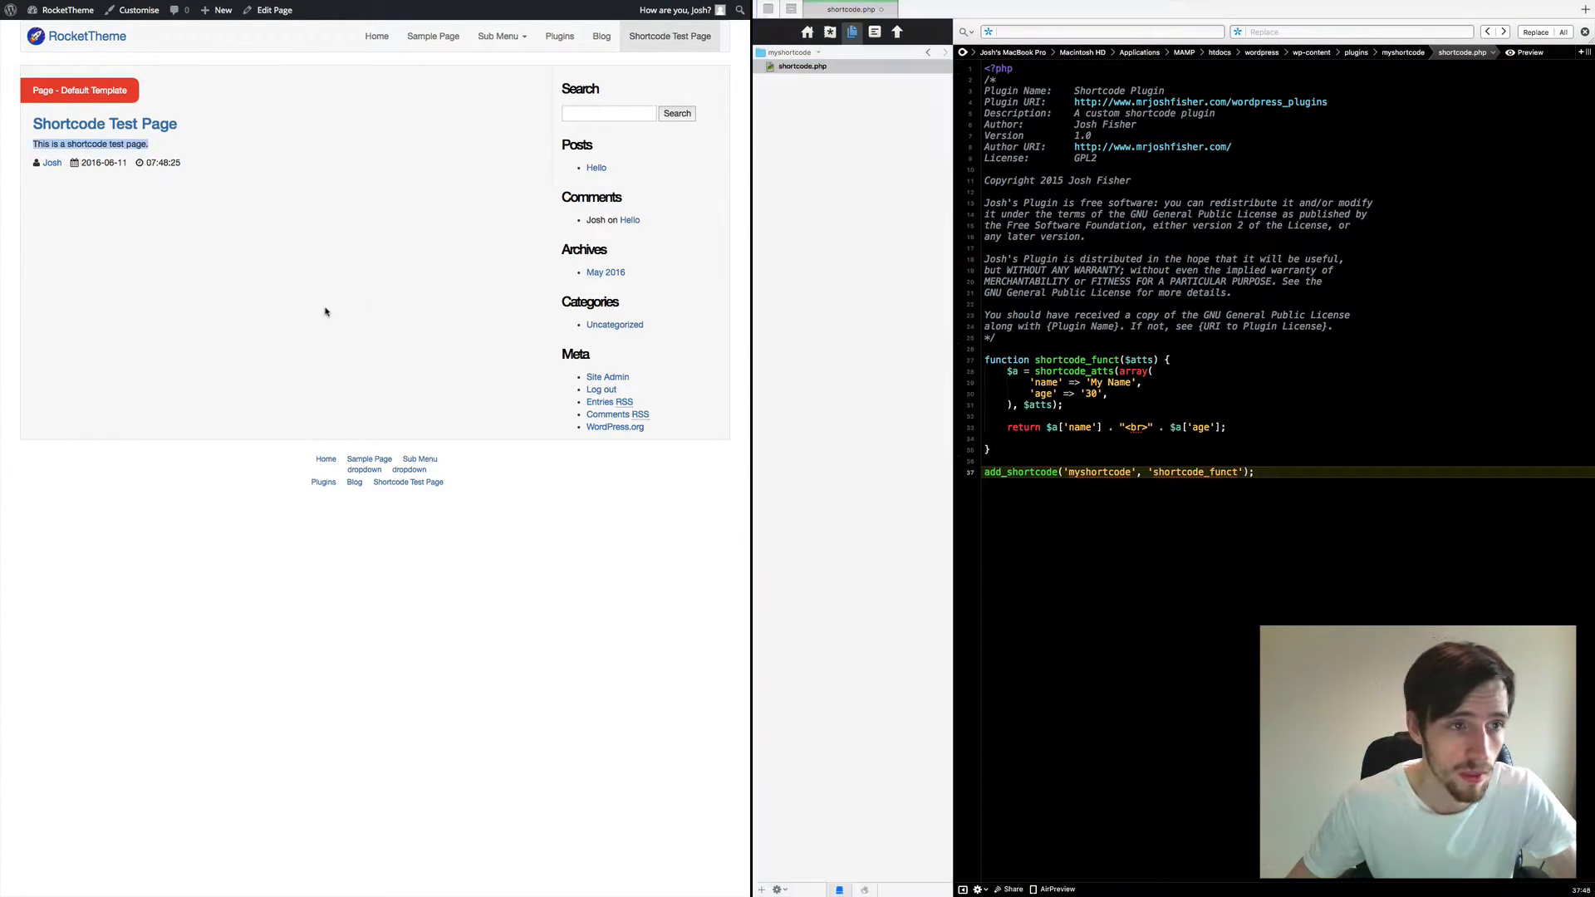
pyautogui.moveTo(272, 81)
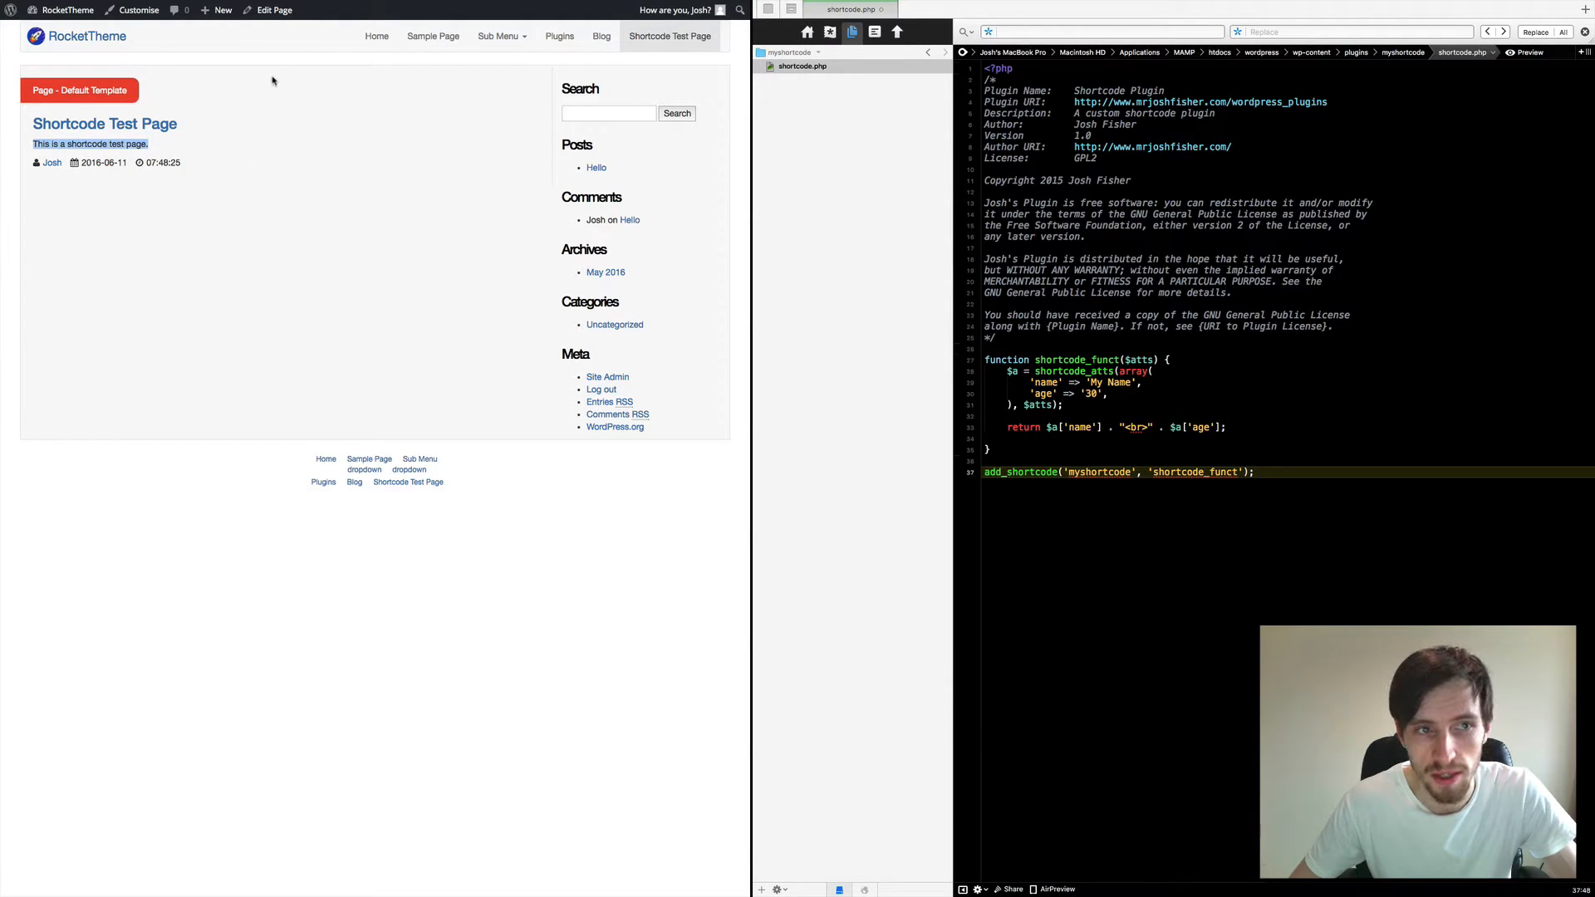
# - Add [myshortcode] and [myshortcode name='Josh' age='25'] to the test page and update it
pyautogui.click(275, 10)
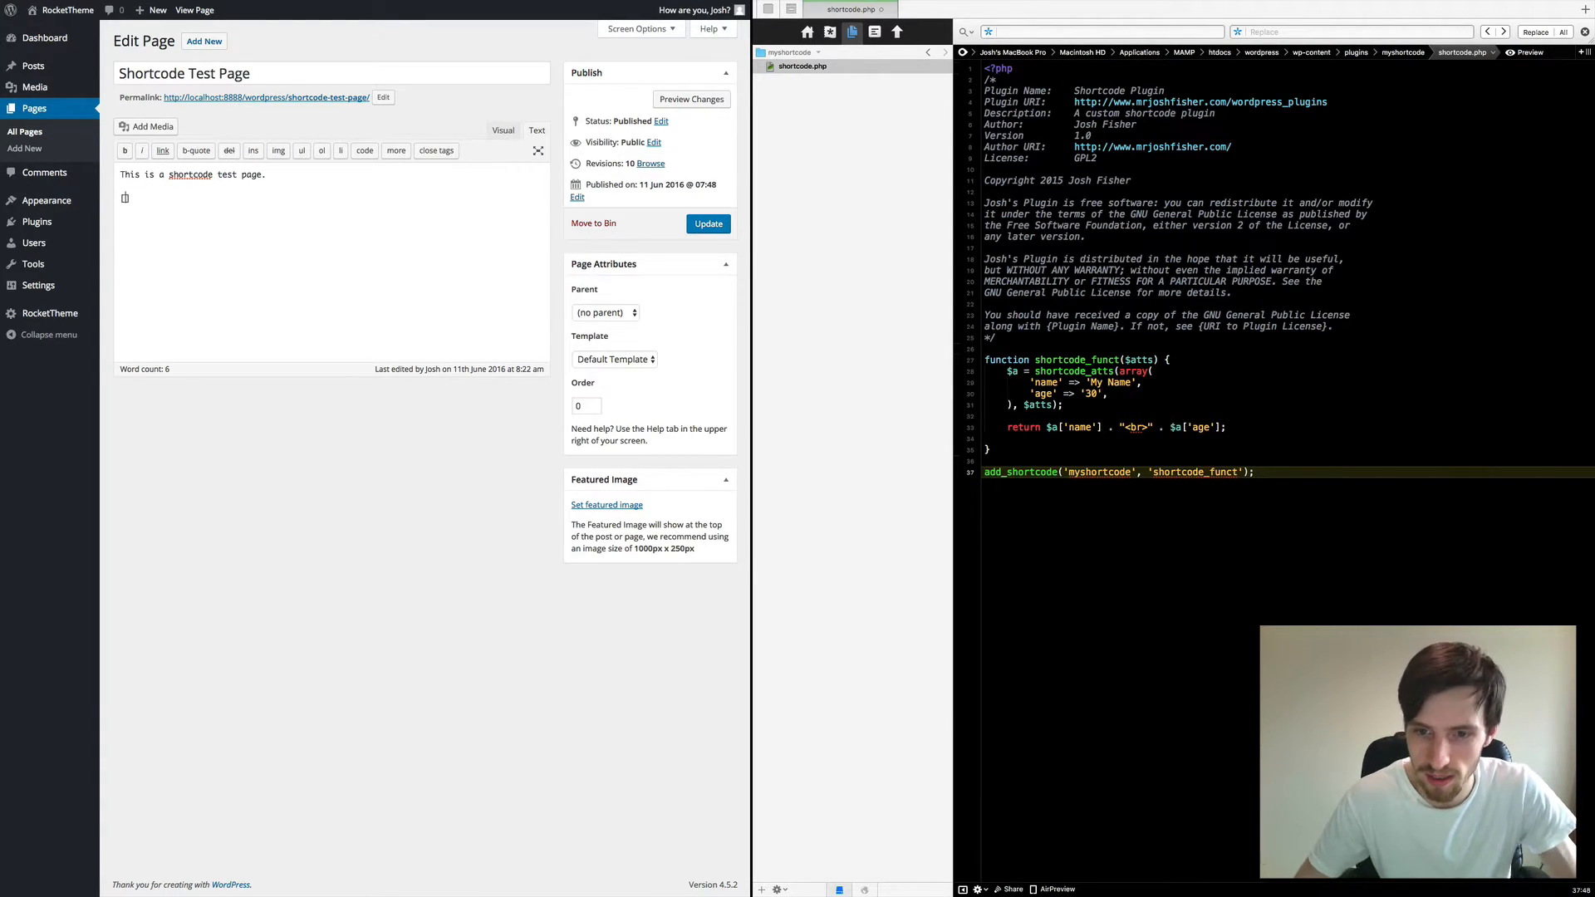
pyautogui.write('[myshortcode')
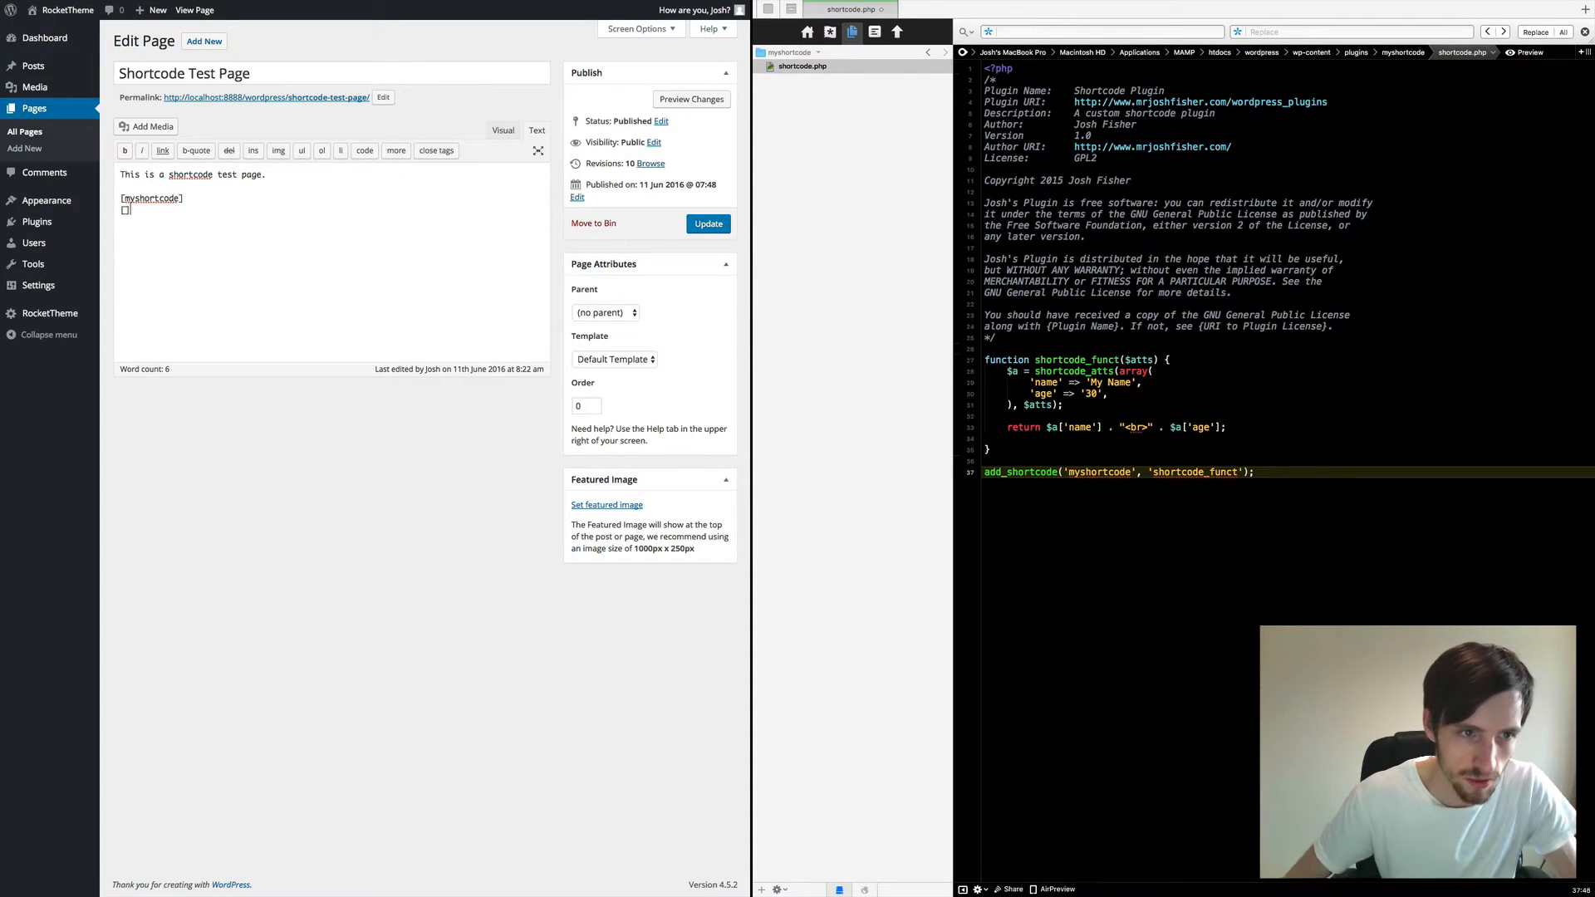
pyautogui.write('[myshortco]')
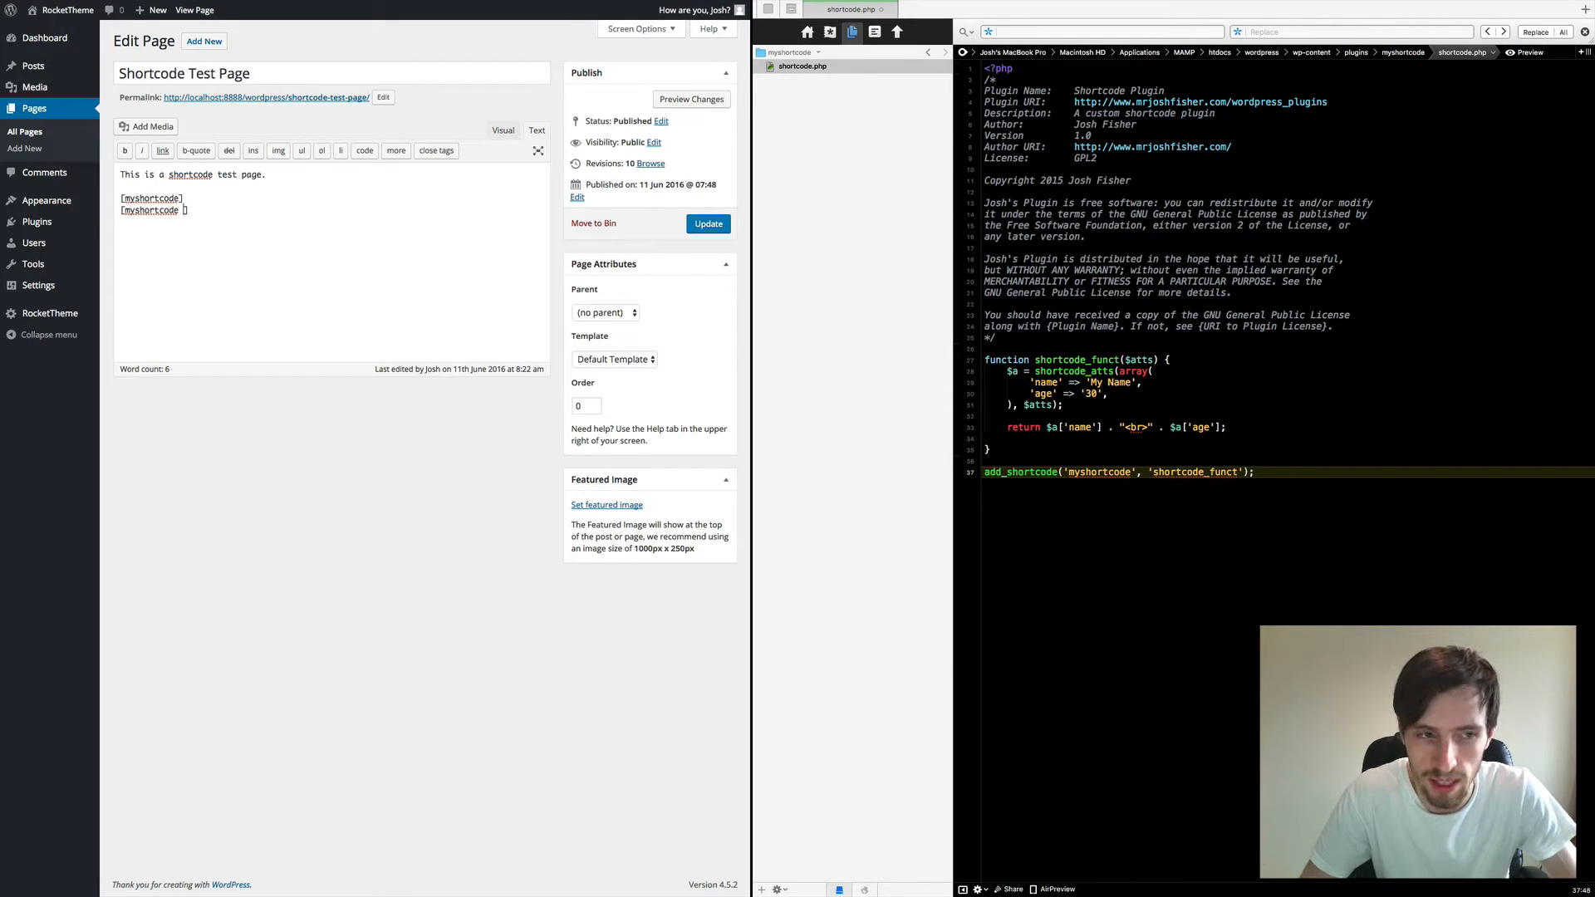
pyautogui.write('n]')
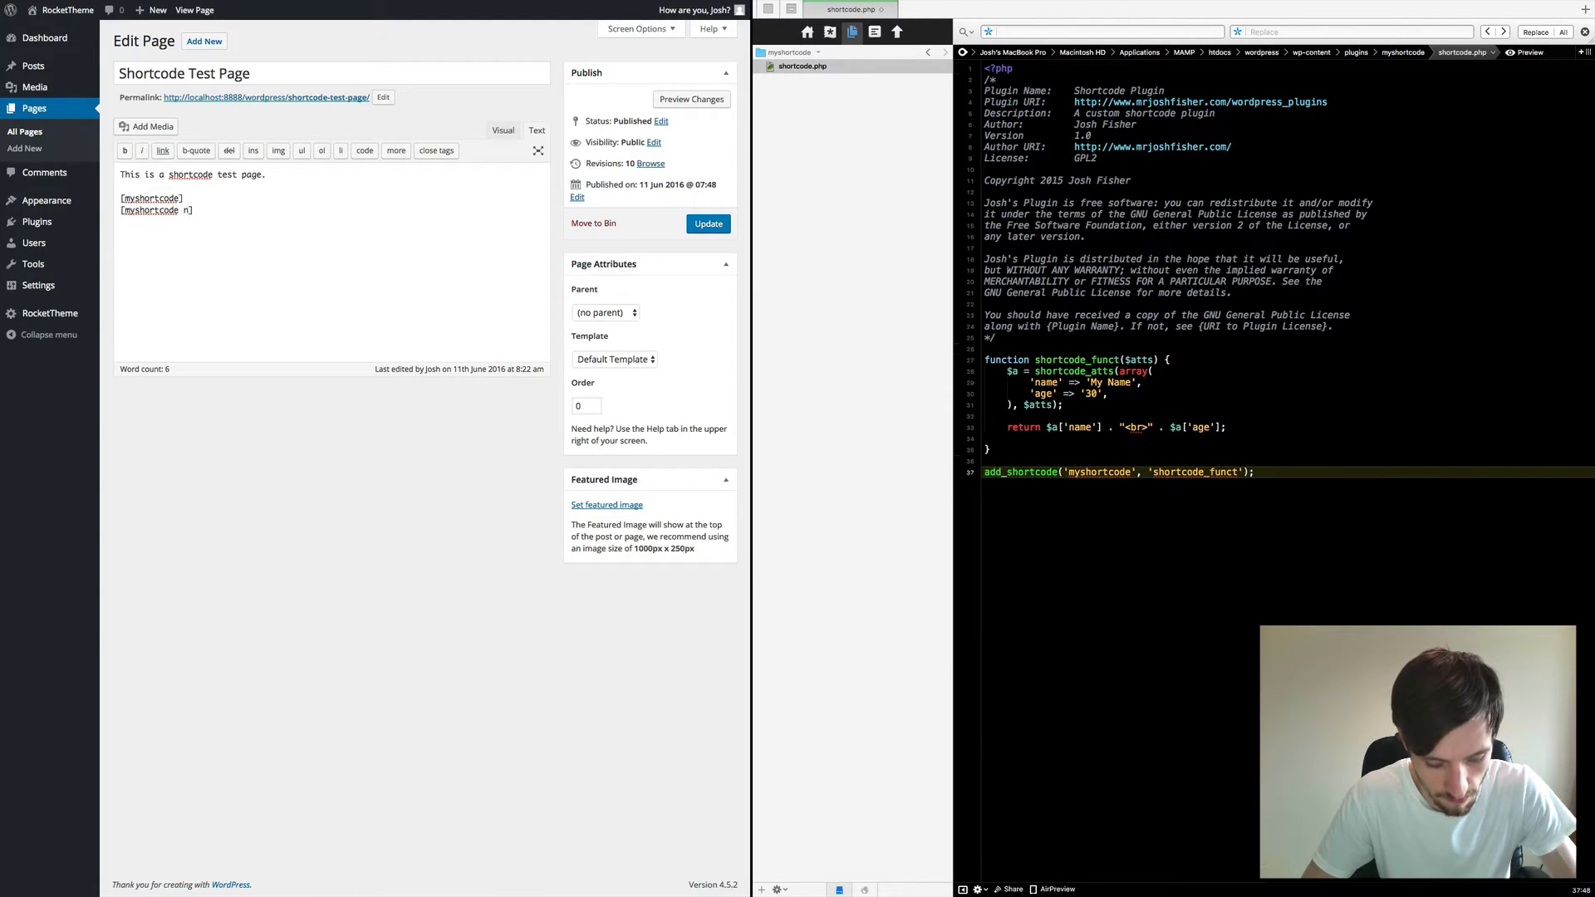
pyautogui.write('name=')
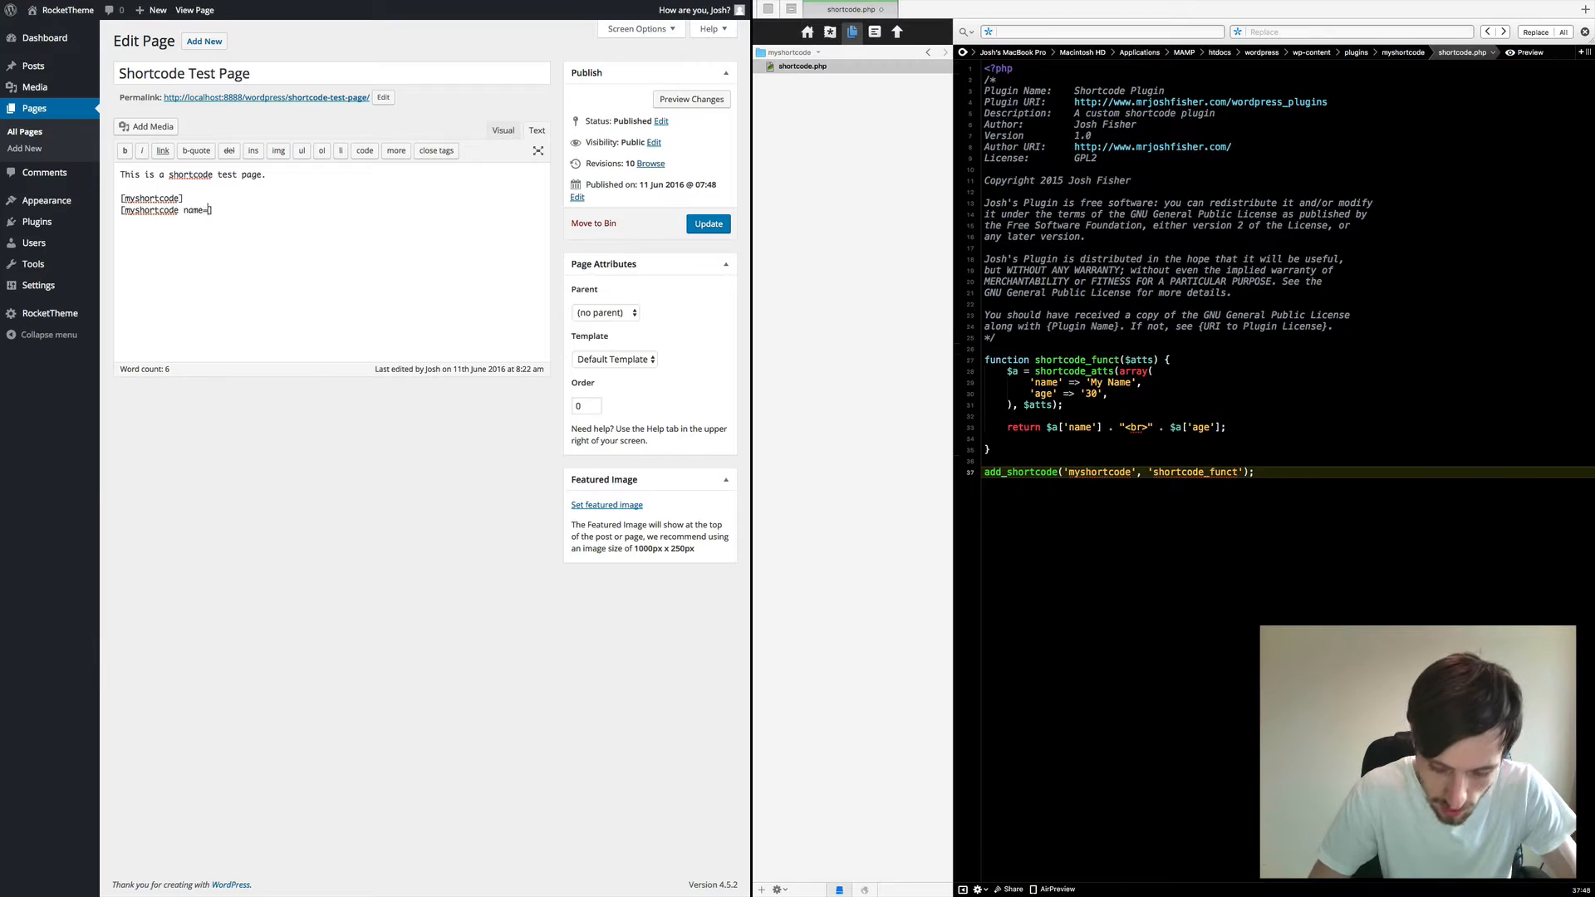
pyautogui.write("'Josh'")
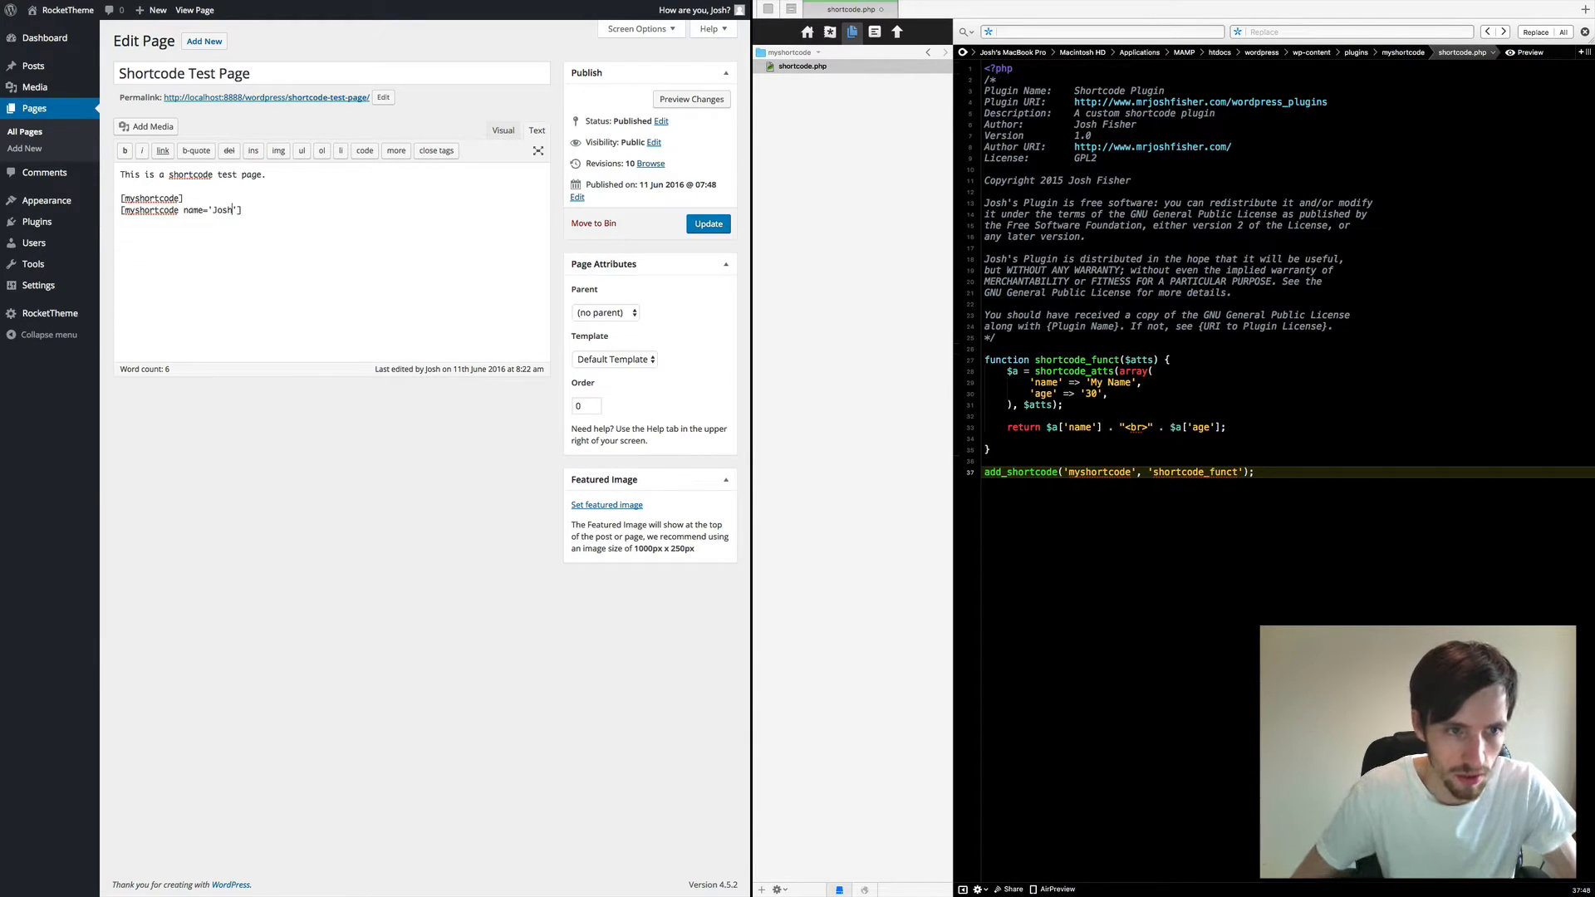
pyautogui.write("age=''")
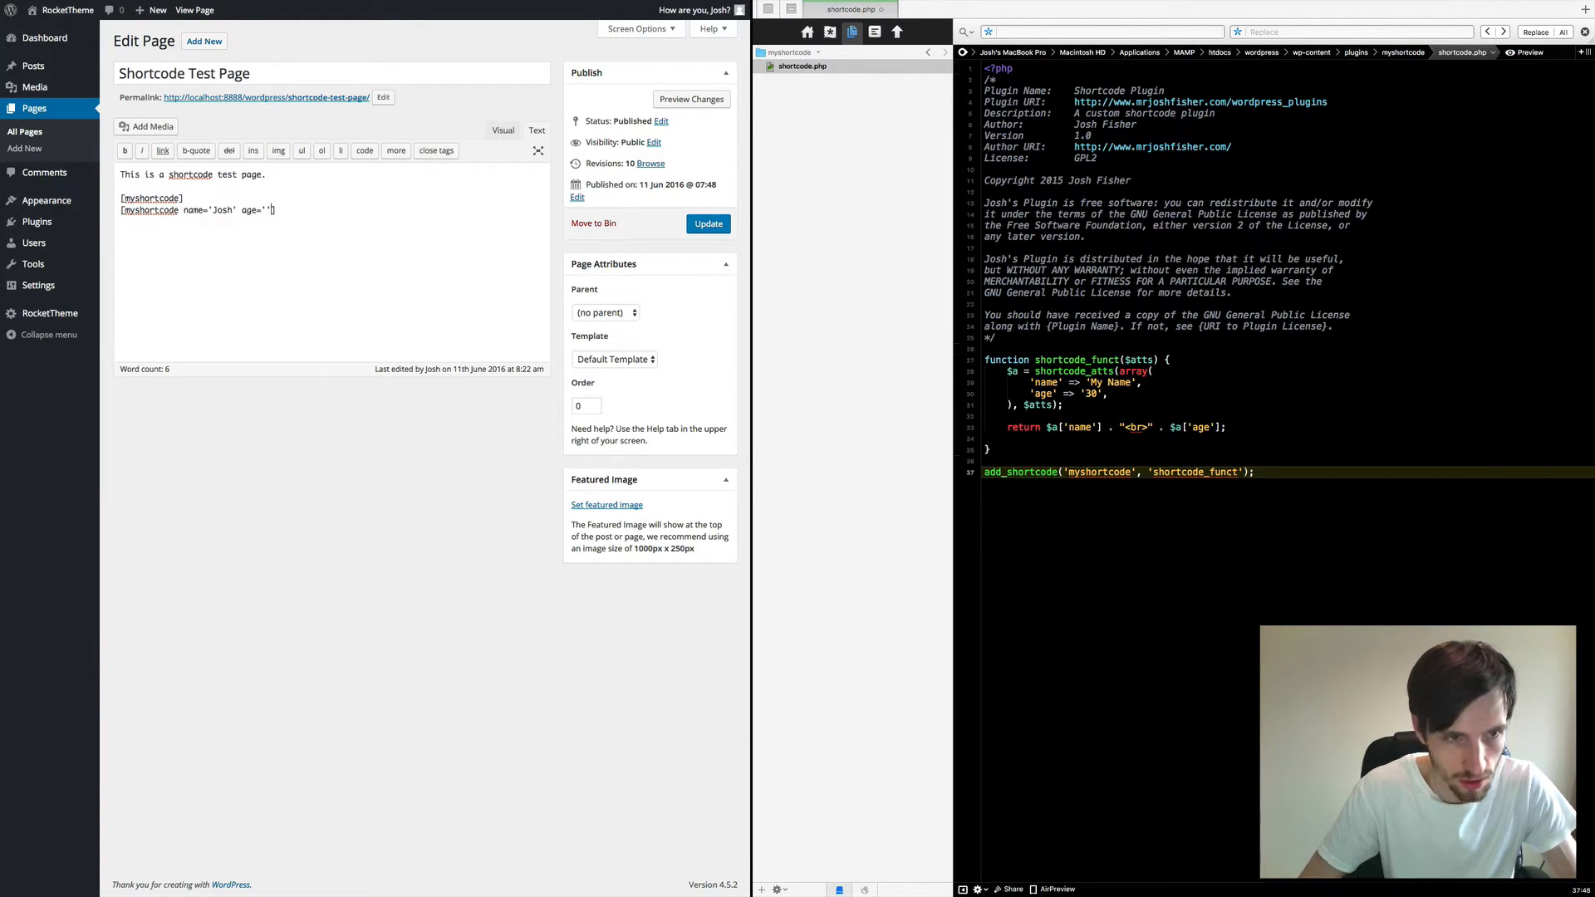
pyautogui.write('25')
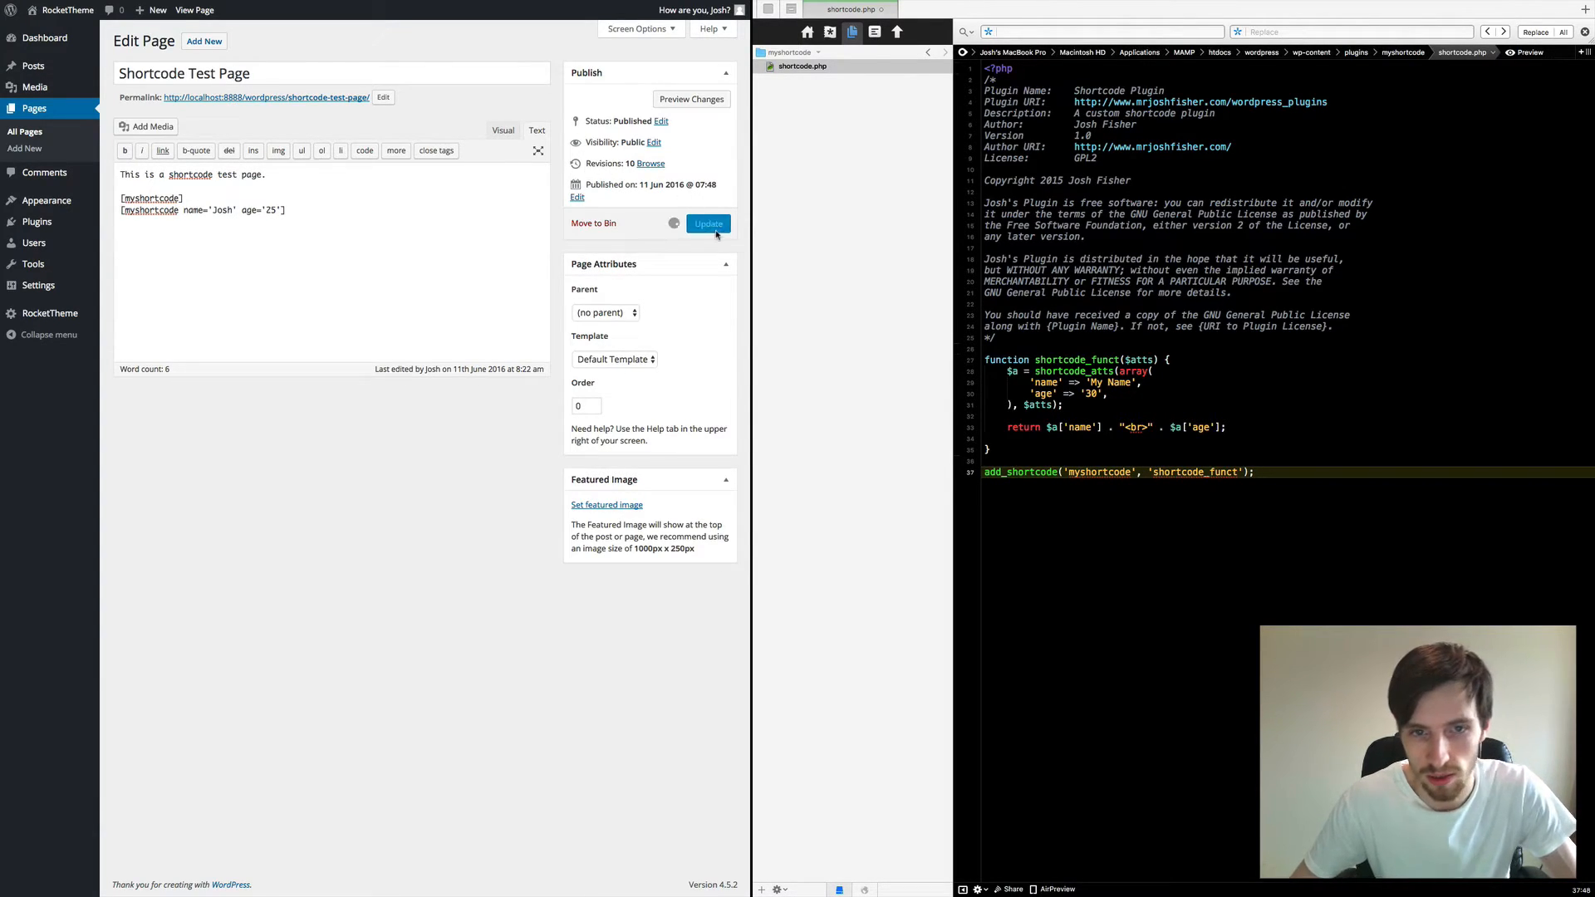
pyautogui.click(707, 223)
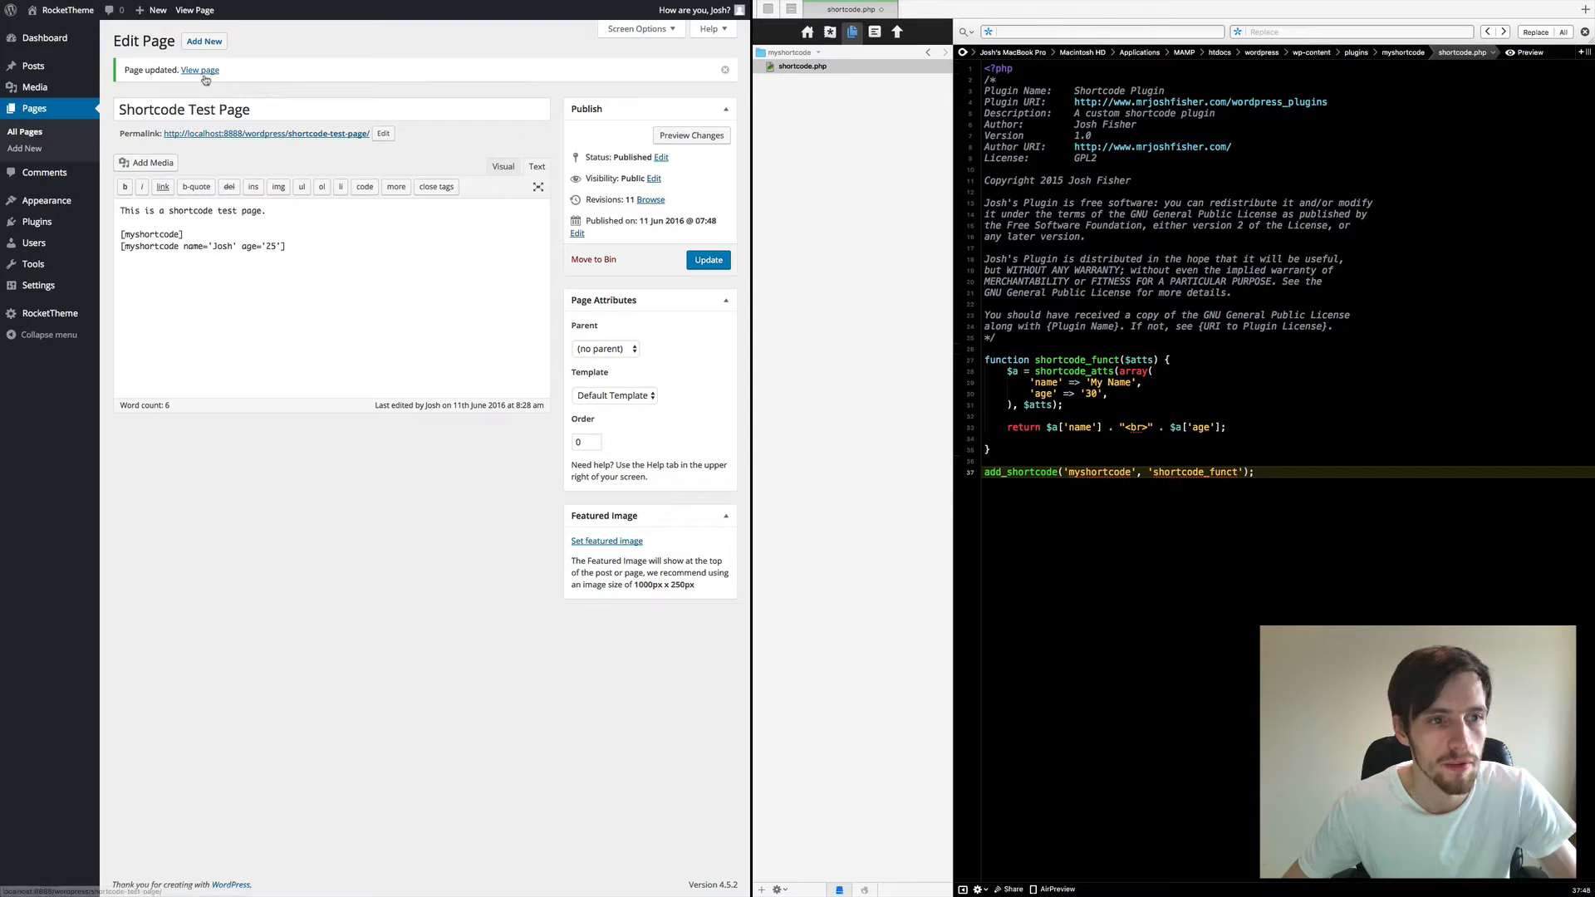
# - View the published test page showing My Name, 30 and Josh, 25
pyautogui.click(200, 69)
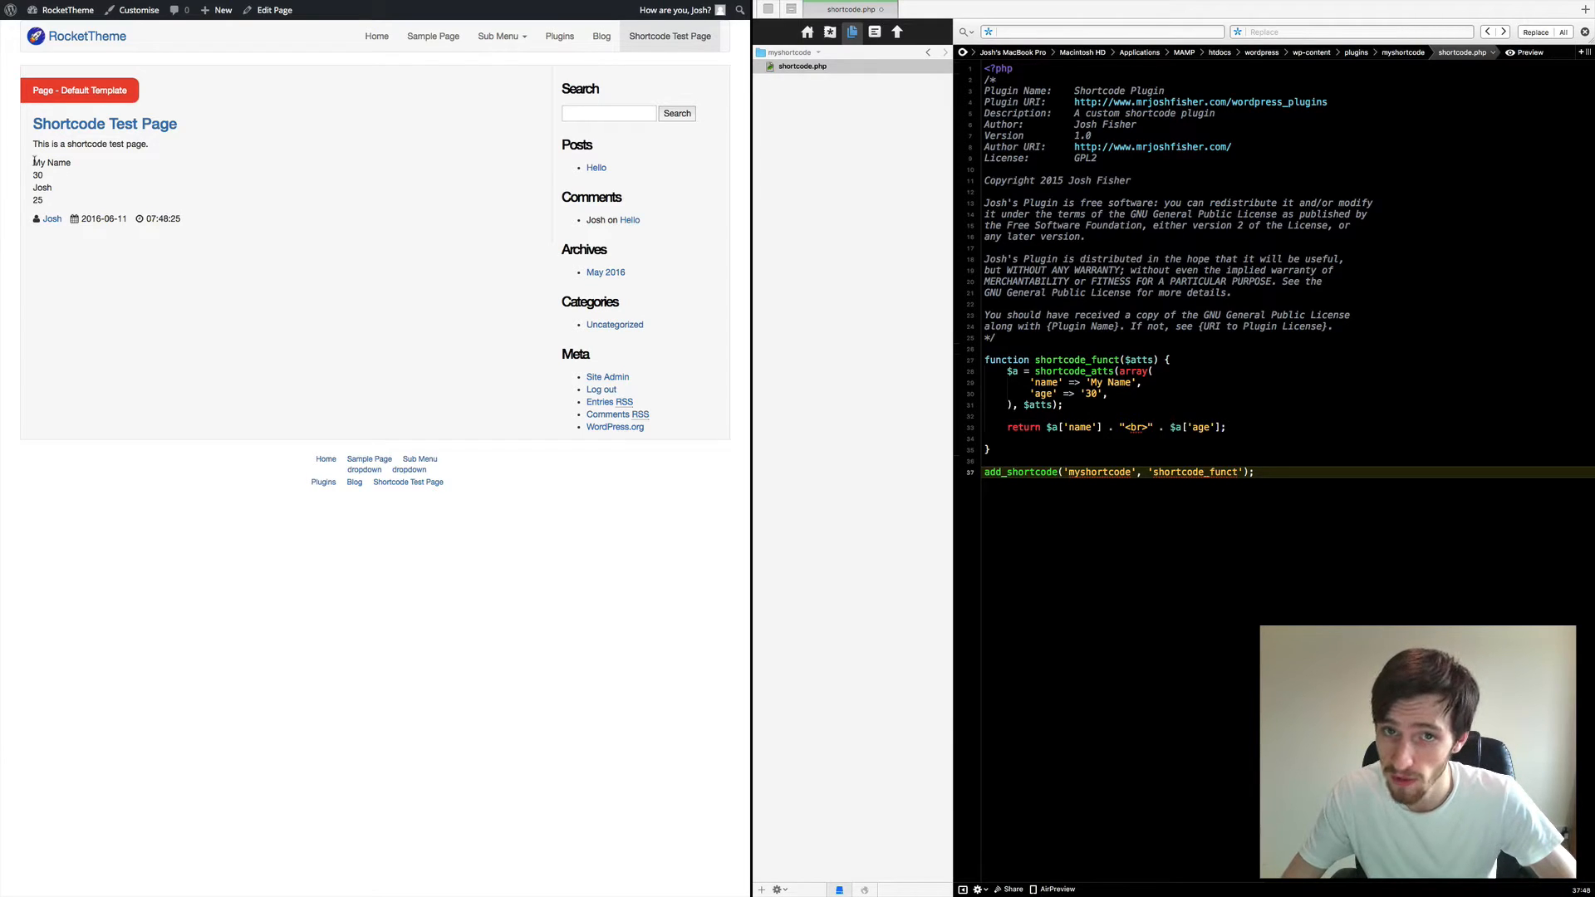
pyautogui.doubleClick(50, 163)
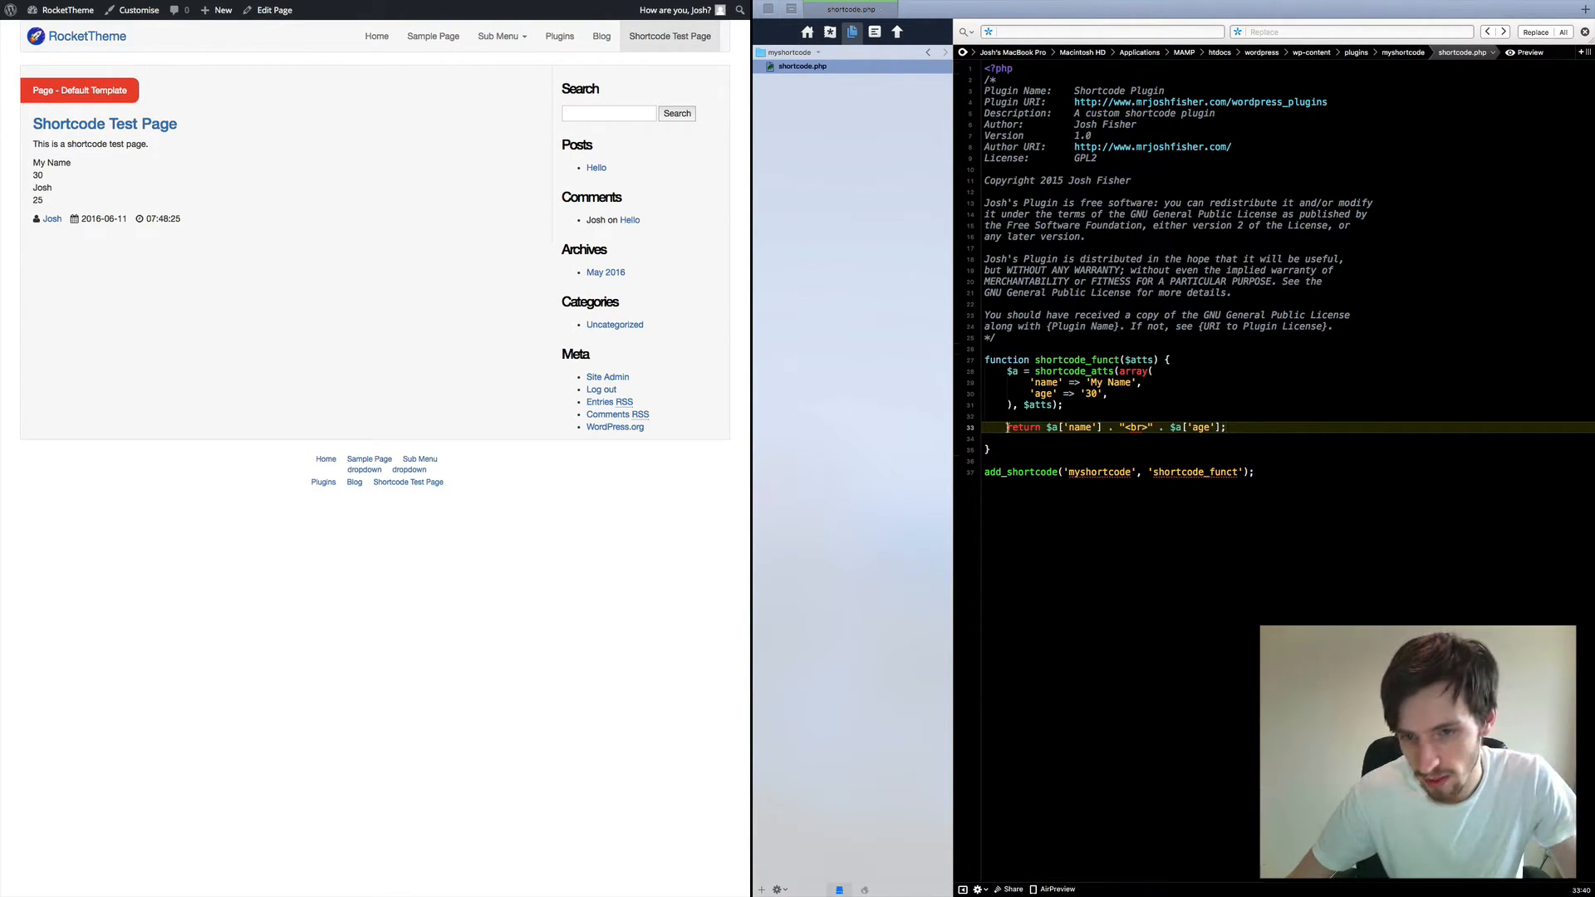
# - Comment out the return and output <h1>My Name is: <?php echo $a['name']; ?></h1>
pyautogui.write('//')
pyautogui.click(1287, 437)
pyautogui.write('?>')
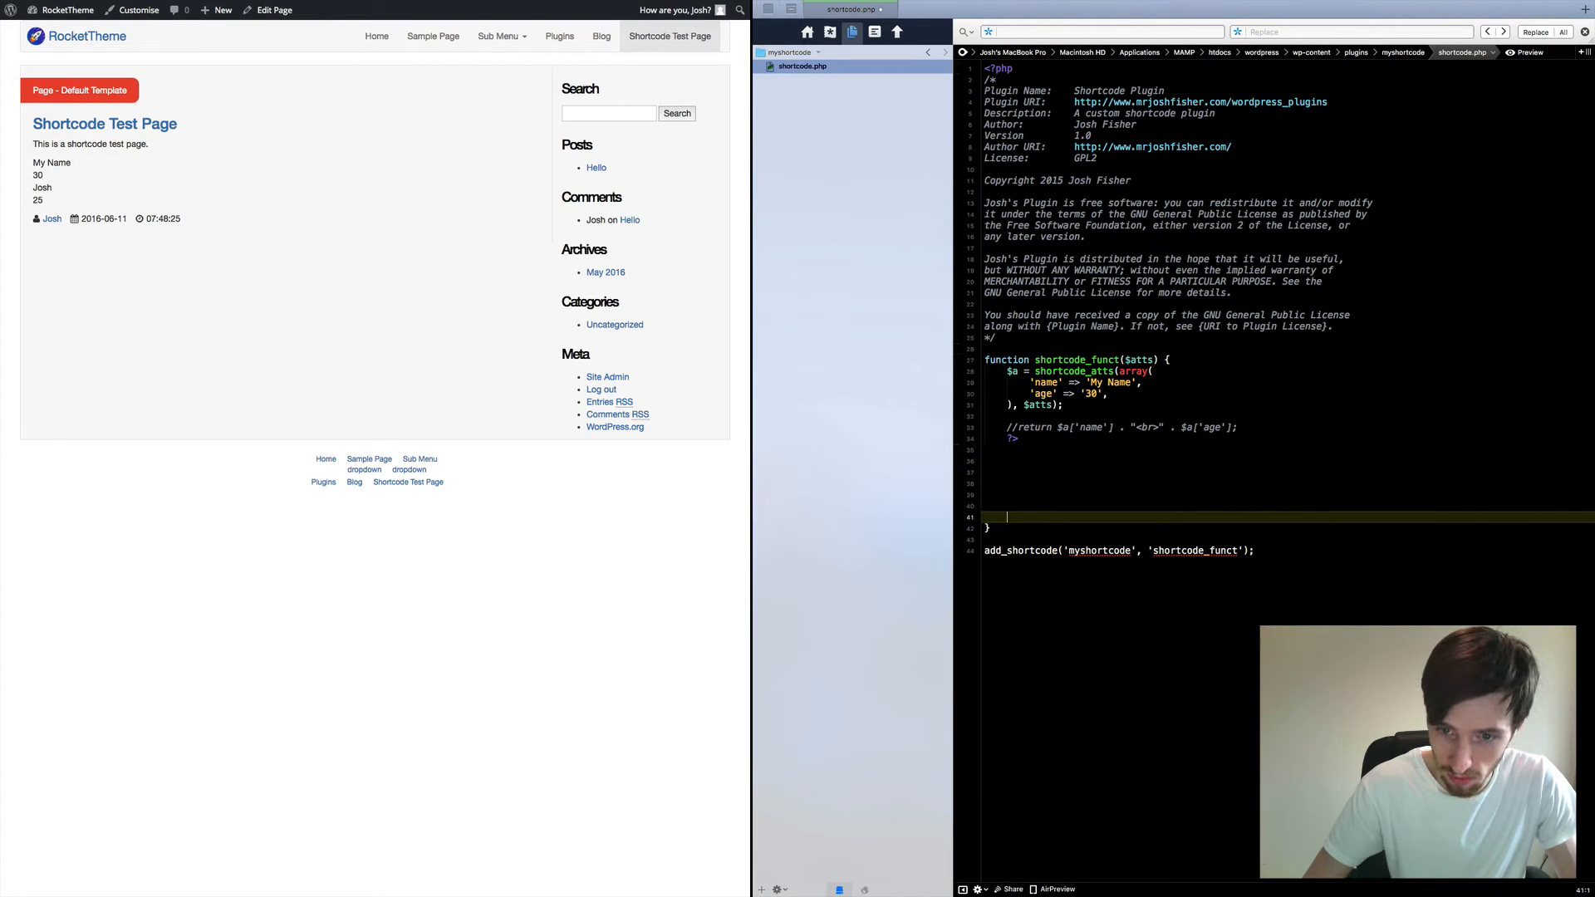
pyautogui.write('<?phj')
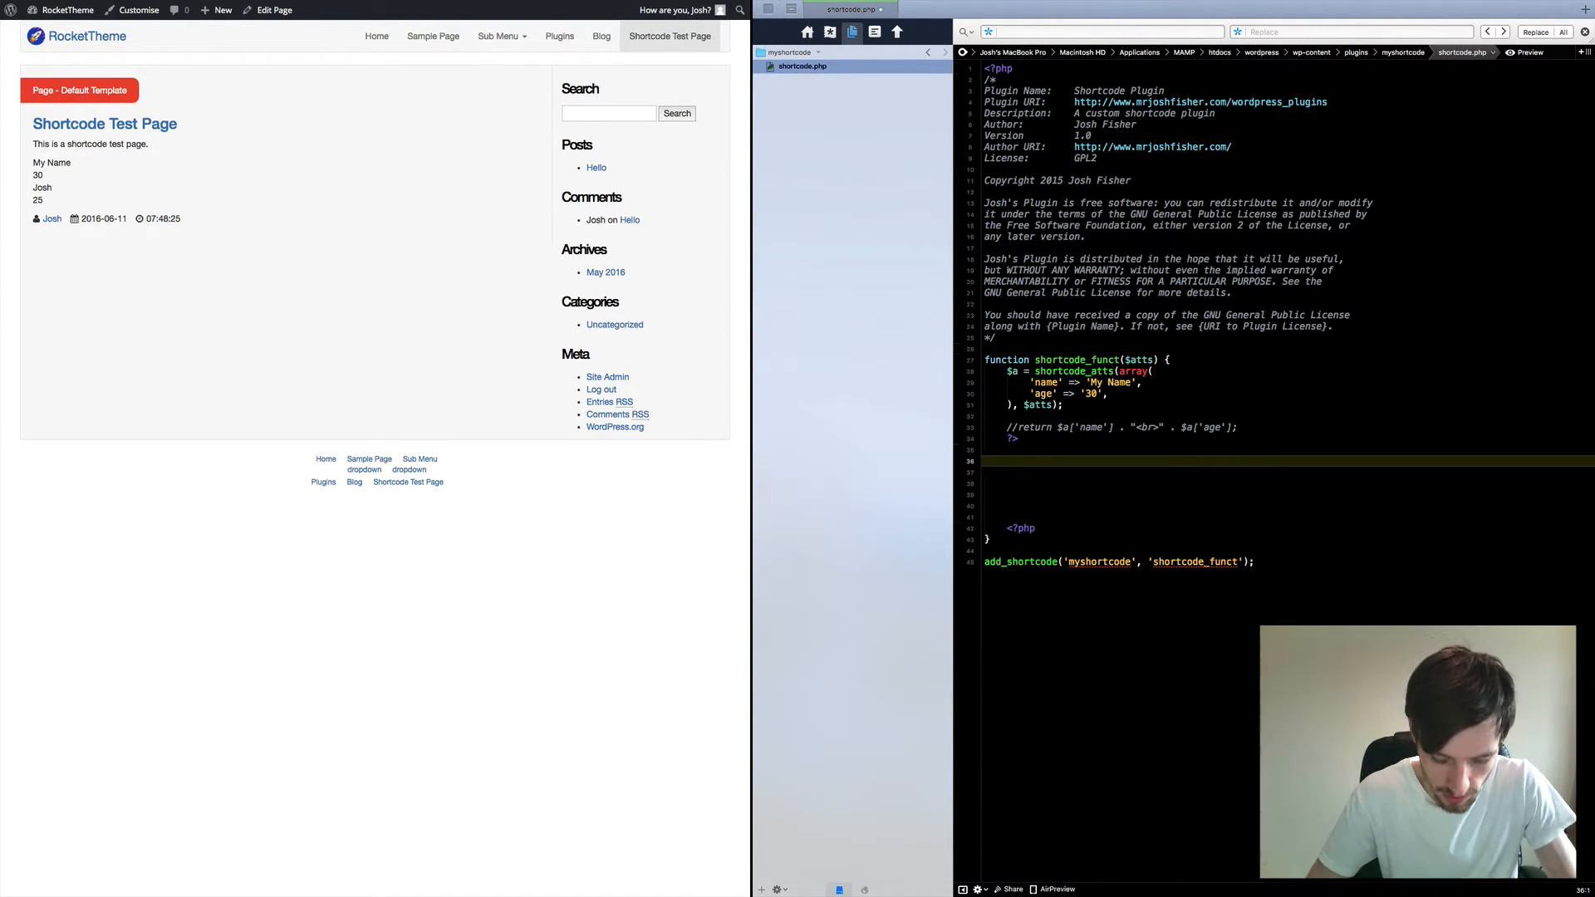
pyautogui.write('<h1')
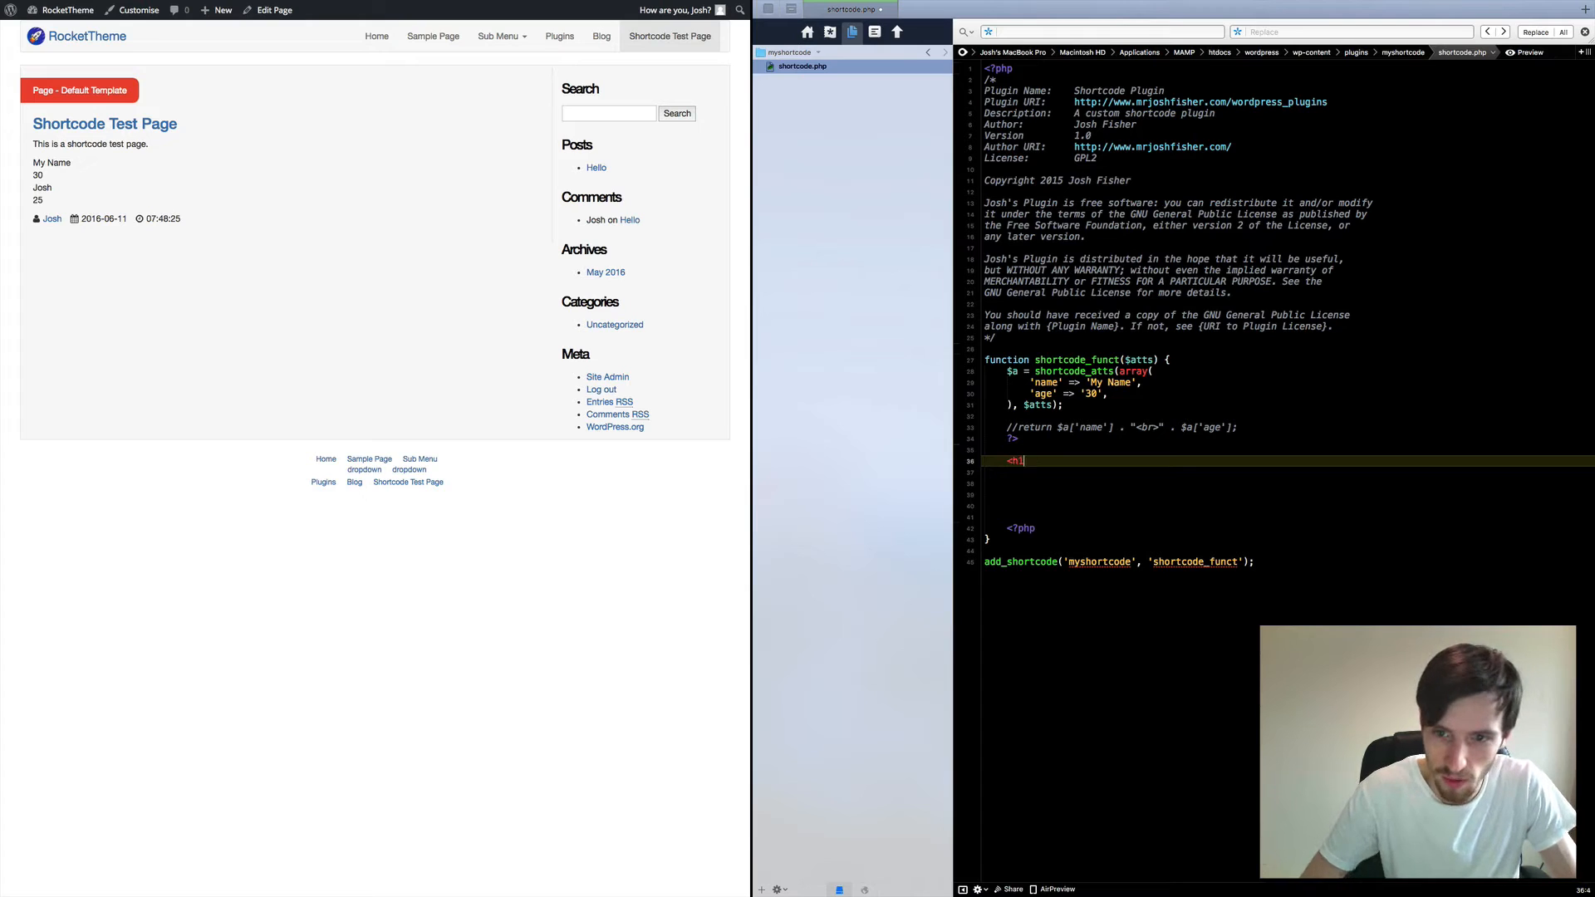
pyautogui.write('></h1>')
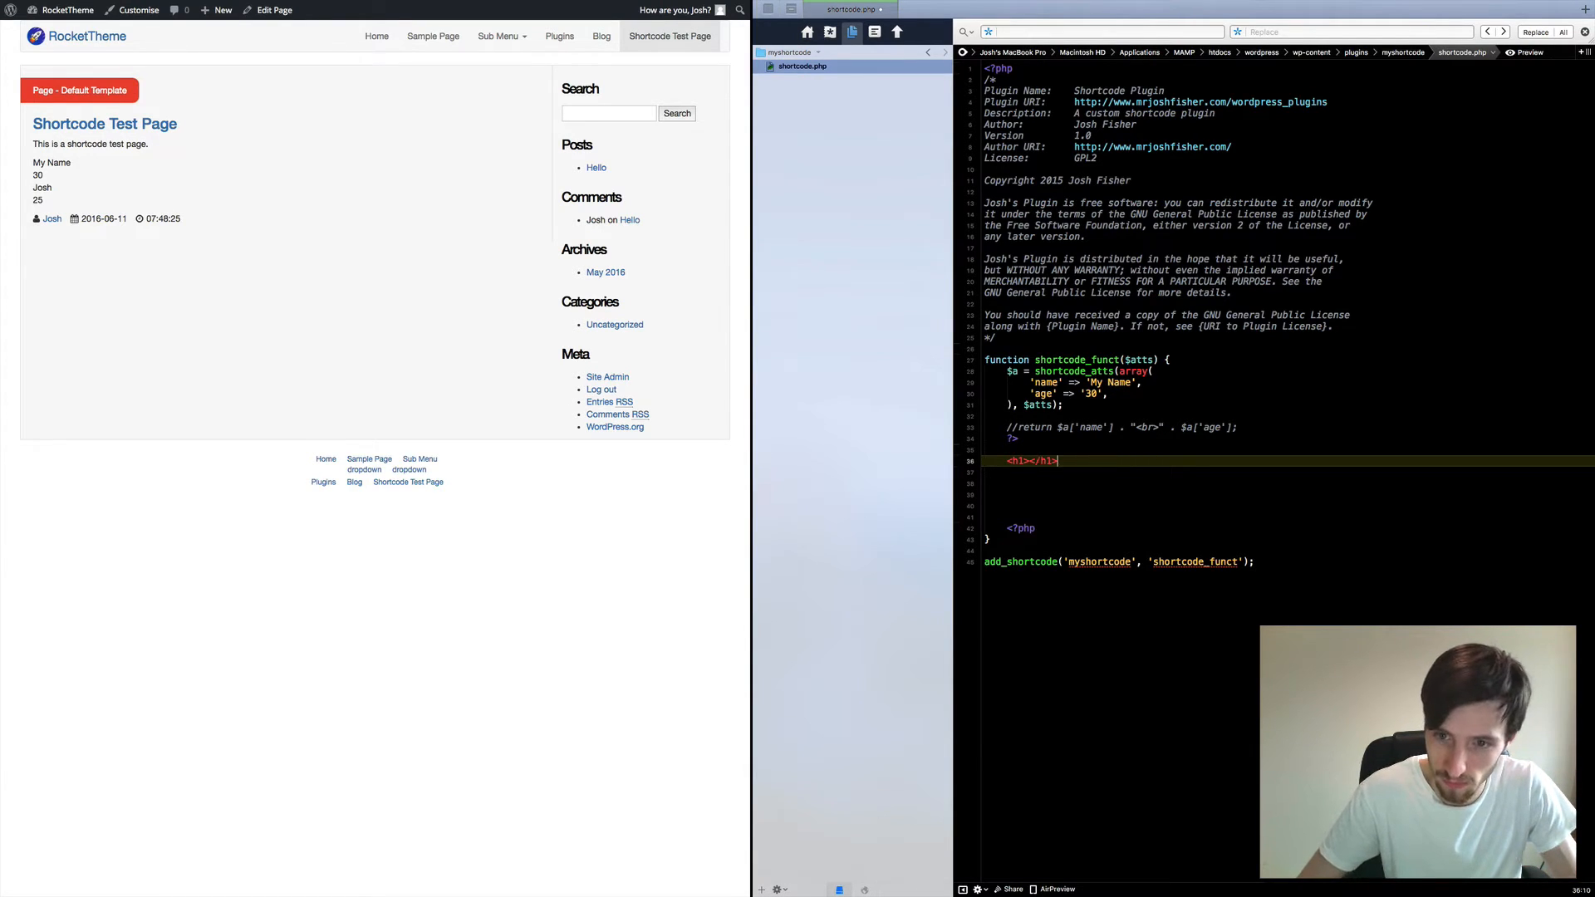
pyautogui.write('My')
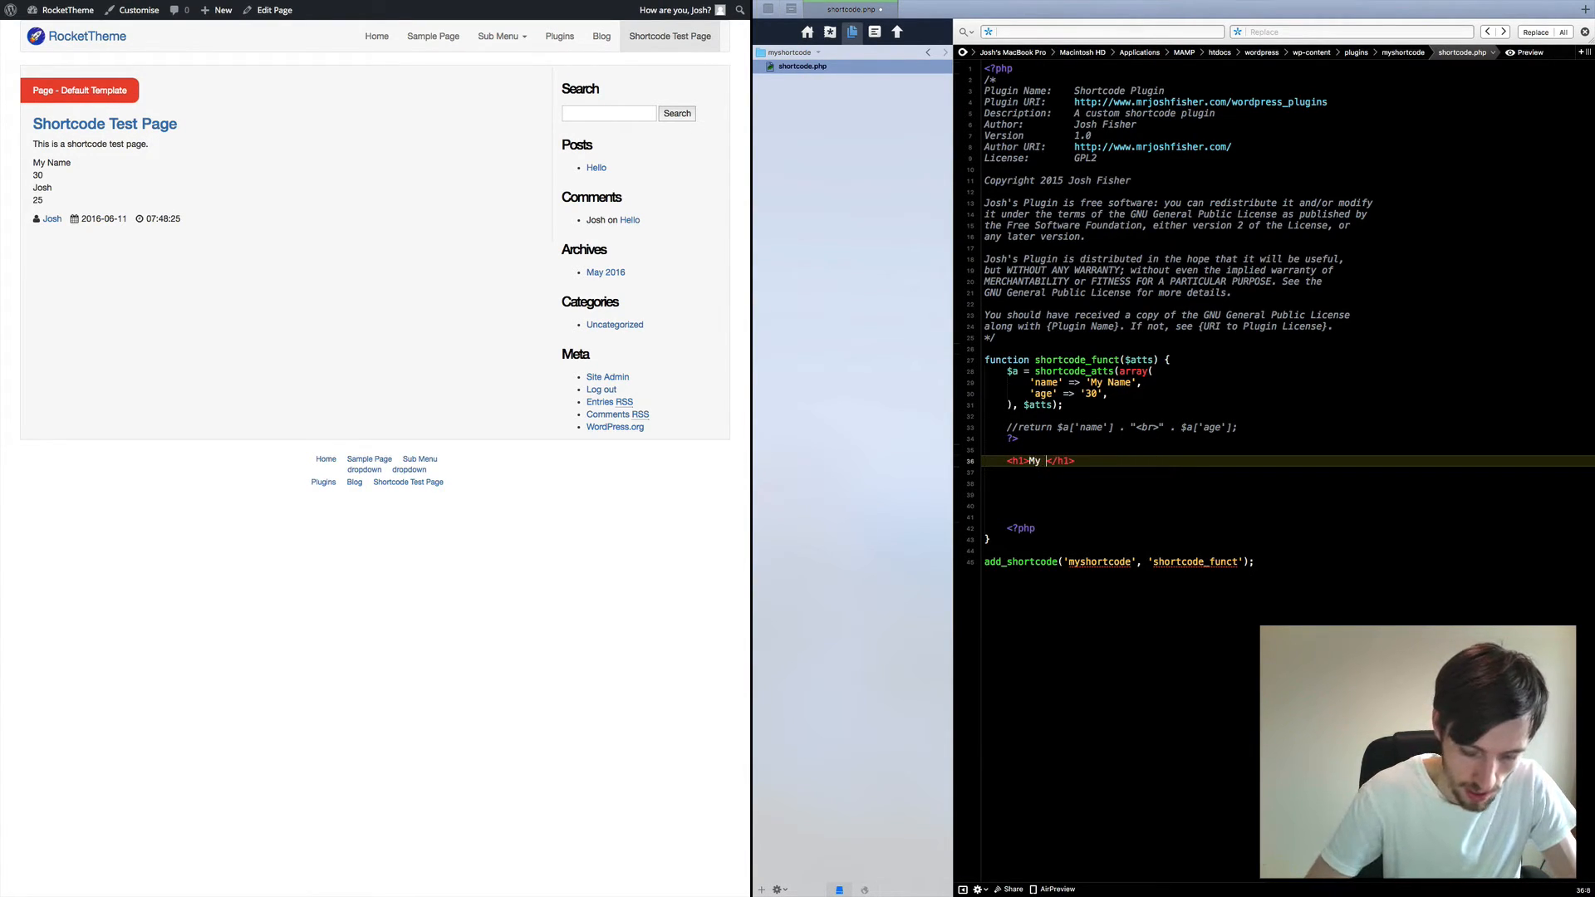
pyautogui.write('Name is')
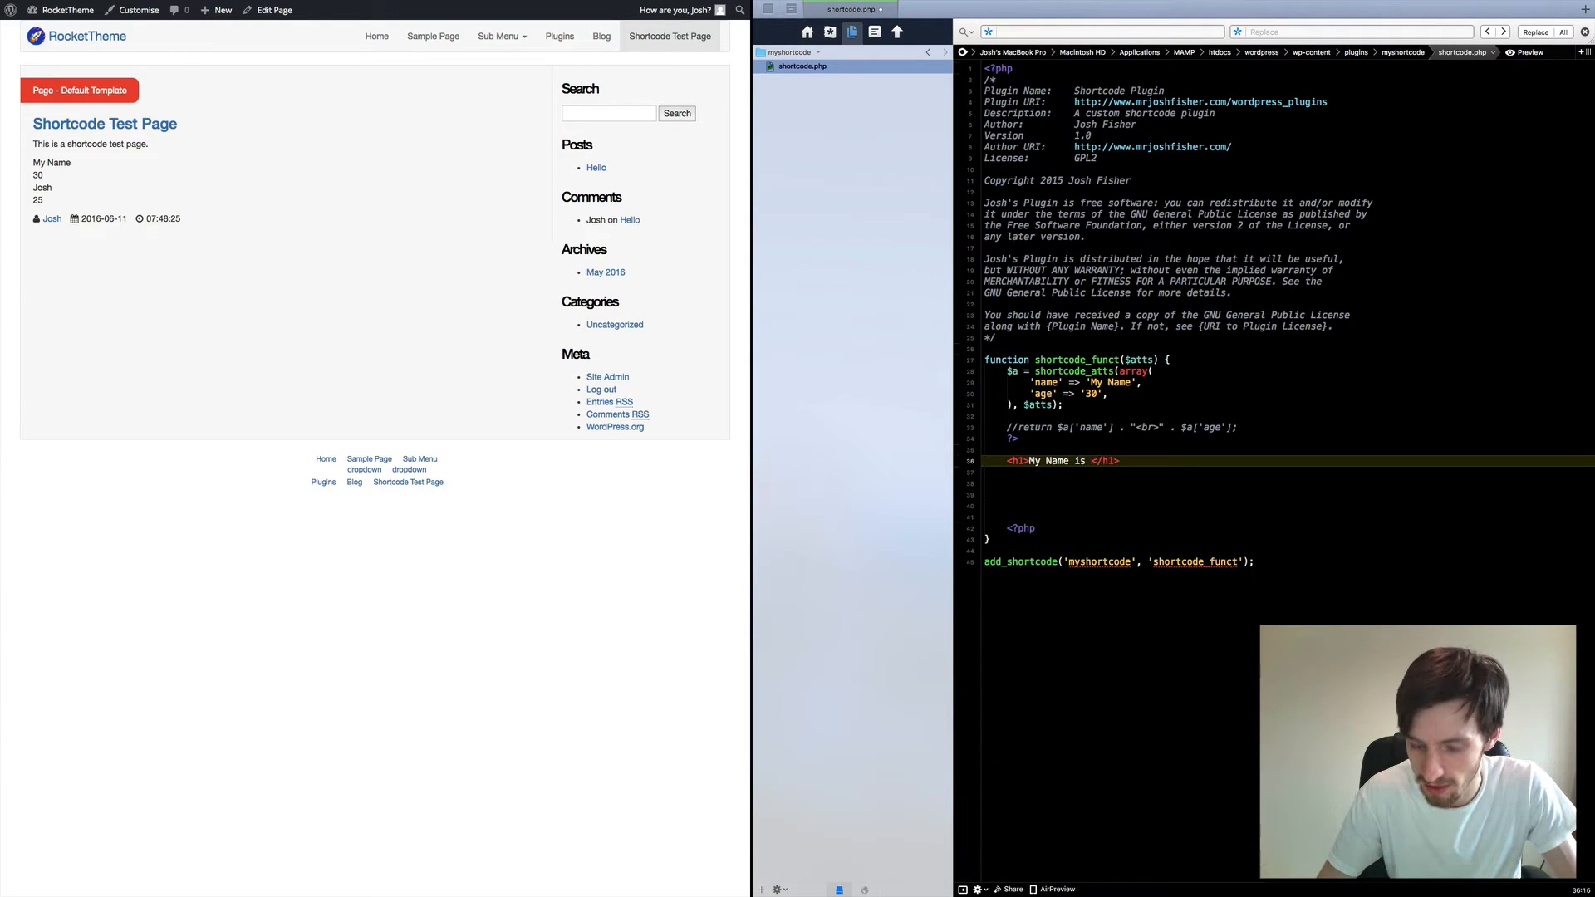
pyautogui.write(': <?php')
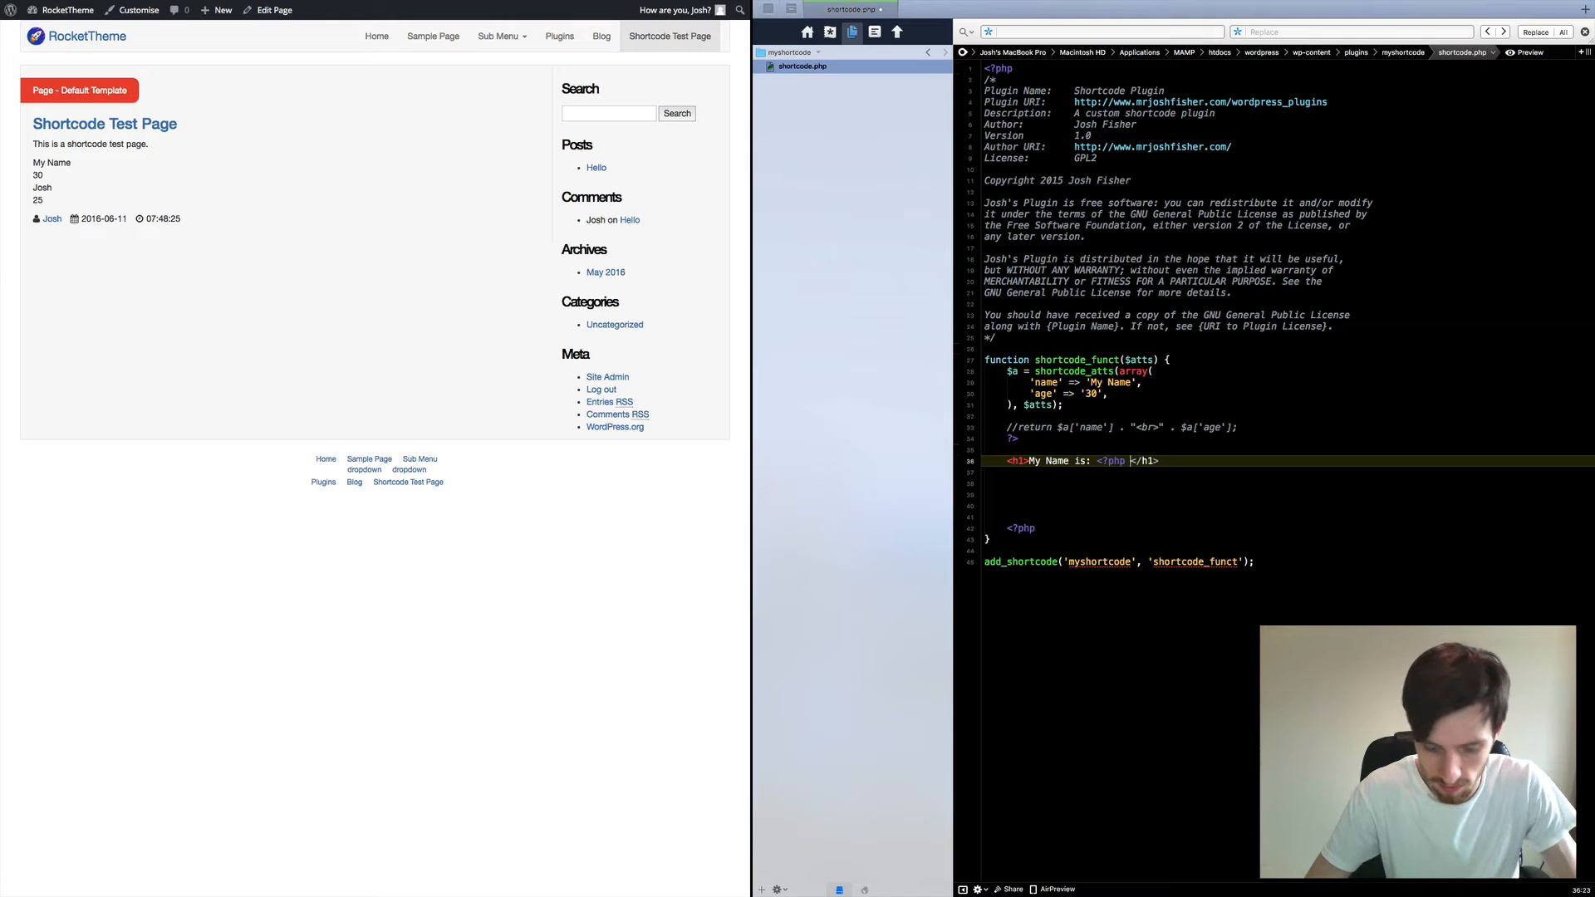
pyautogui.write("echo $a['na")
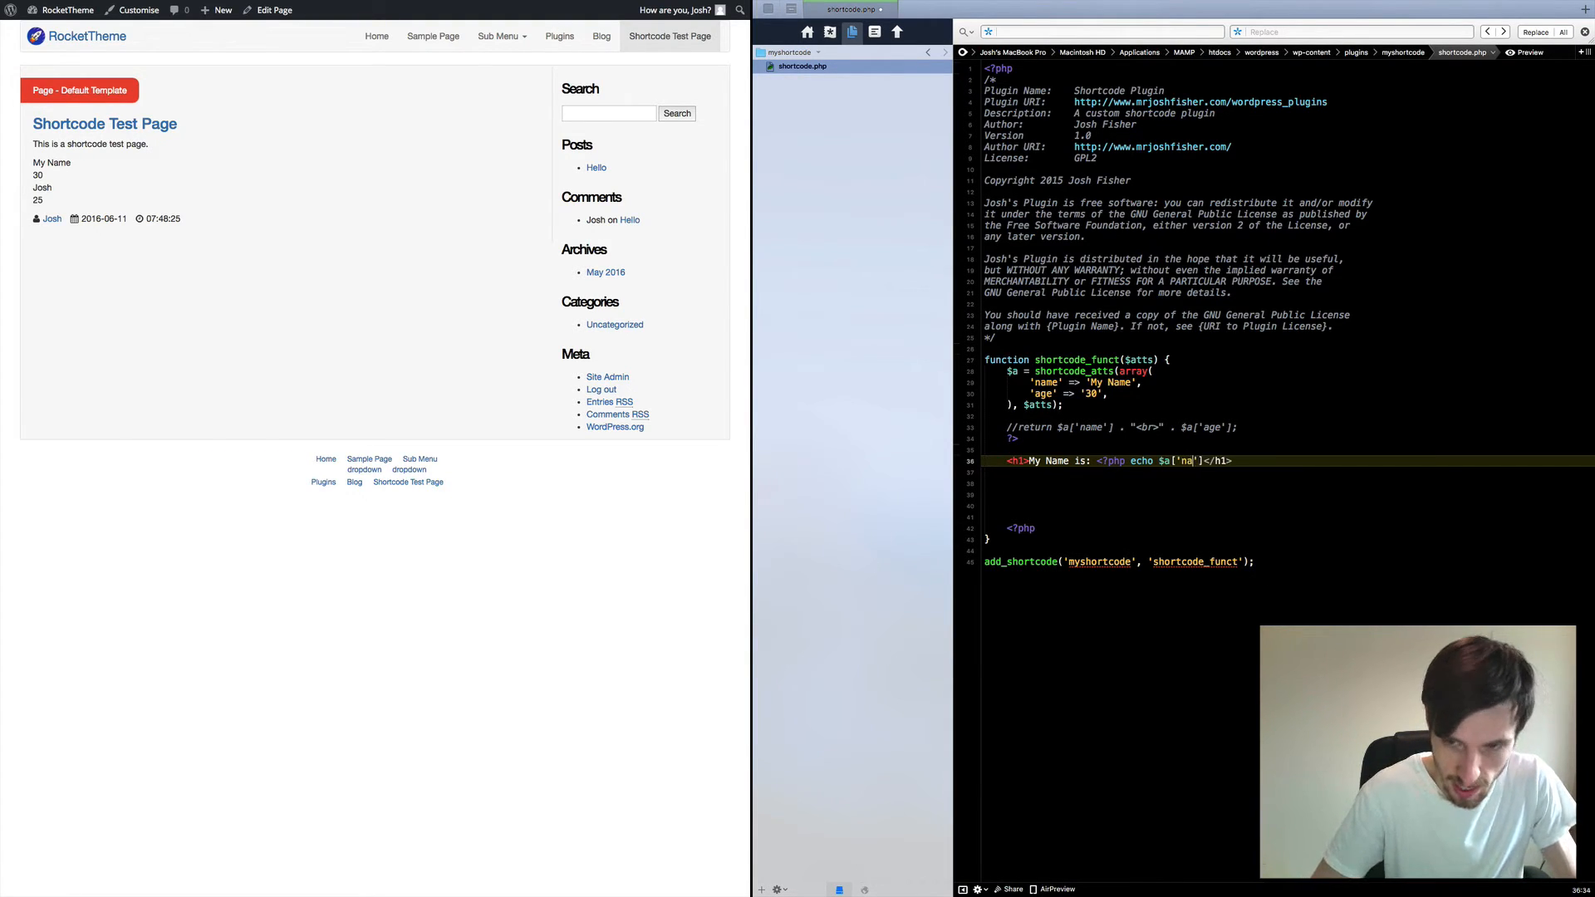
pyautogui.write("me']; ?>")
pyautogui.click(1289, 472)
pyautogui.write('<p>')
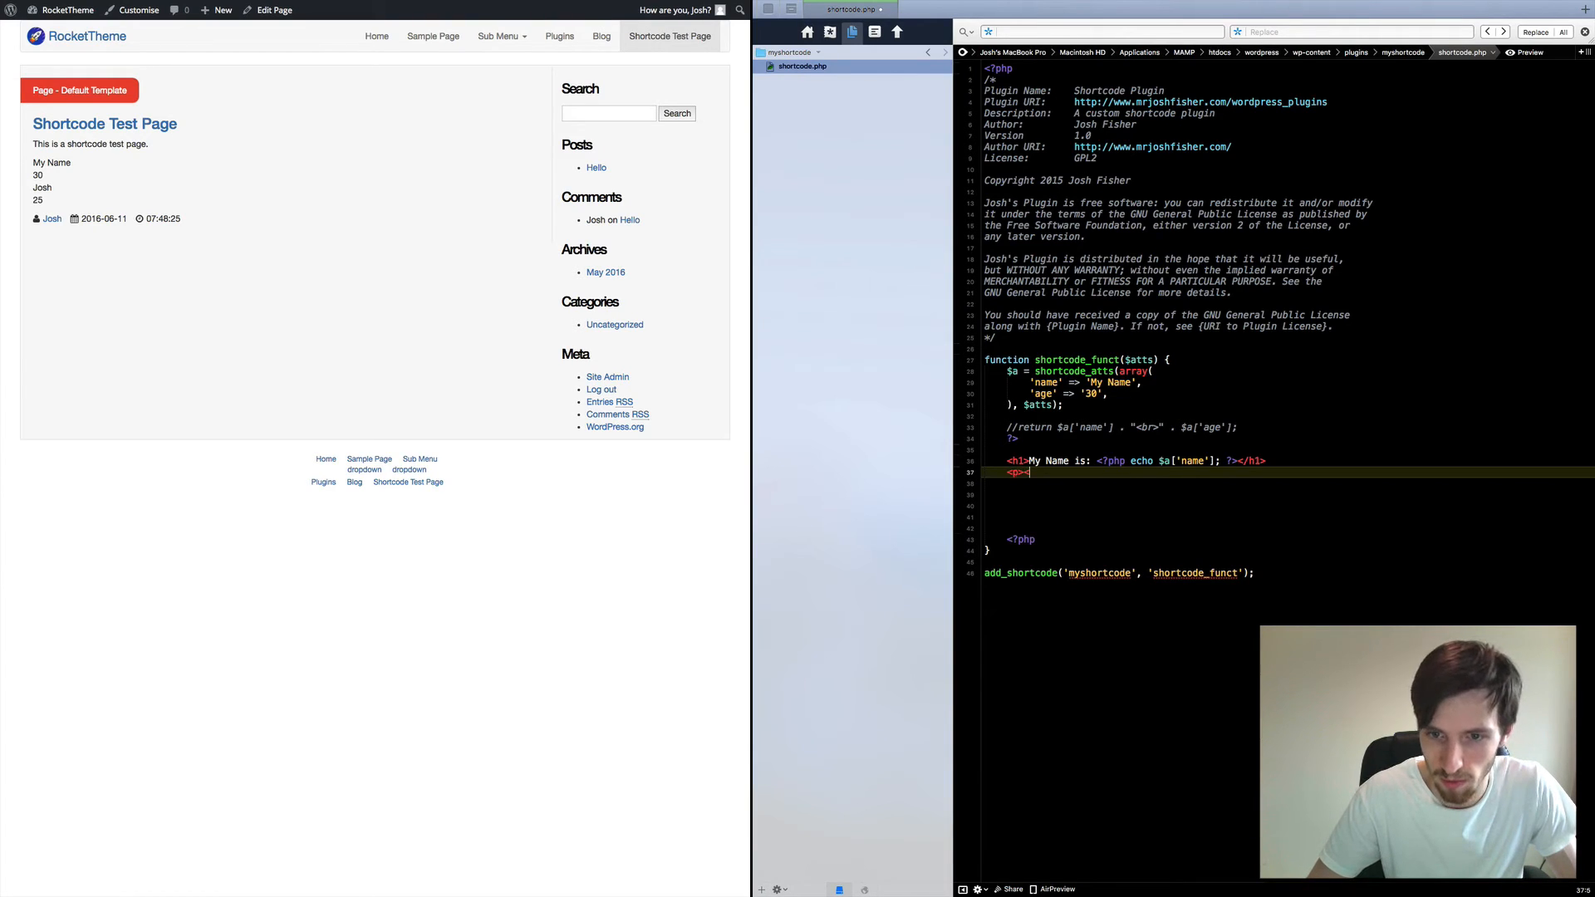
# - Add <p>My age is: <?php echo $a['age']; ?></p> below the heading
pyautogui.write('</p>')
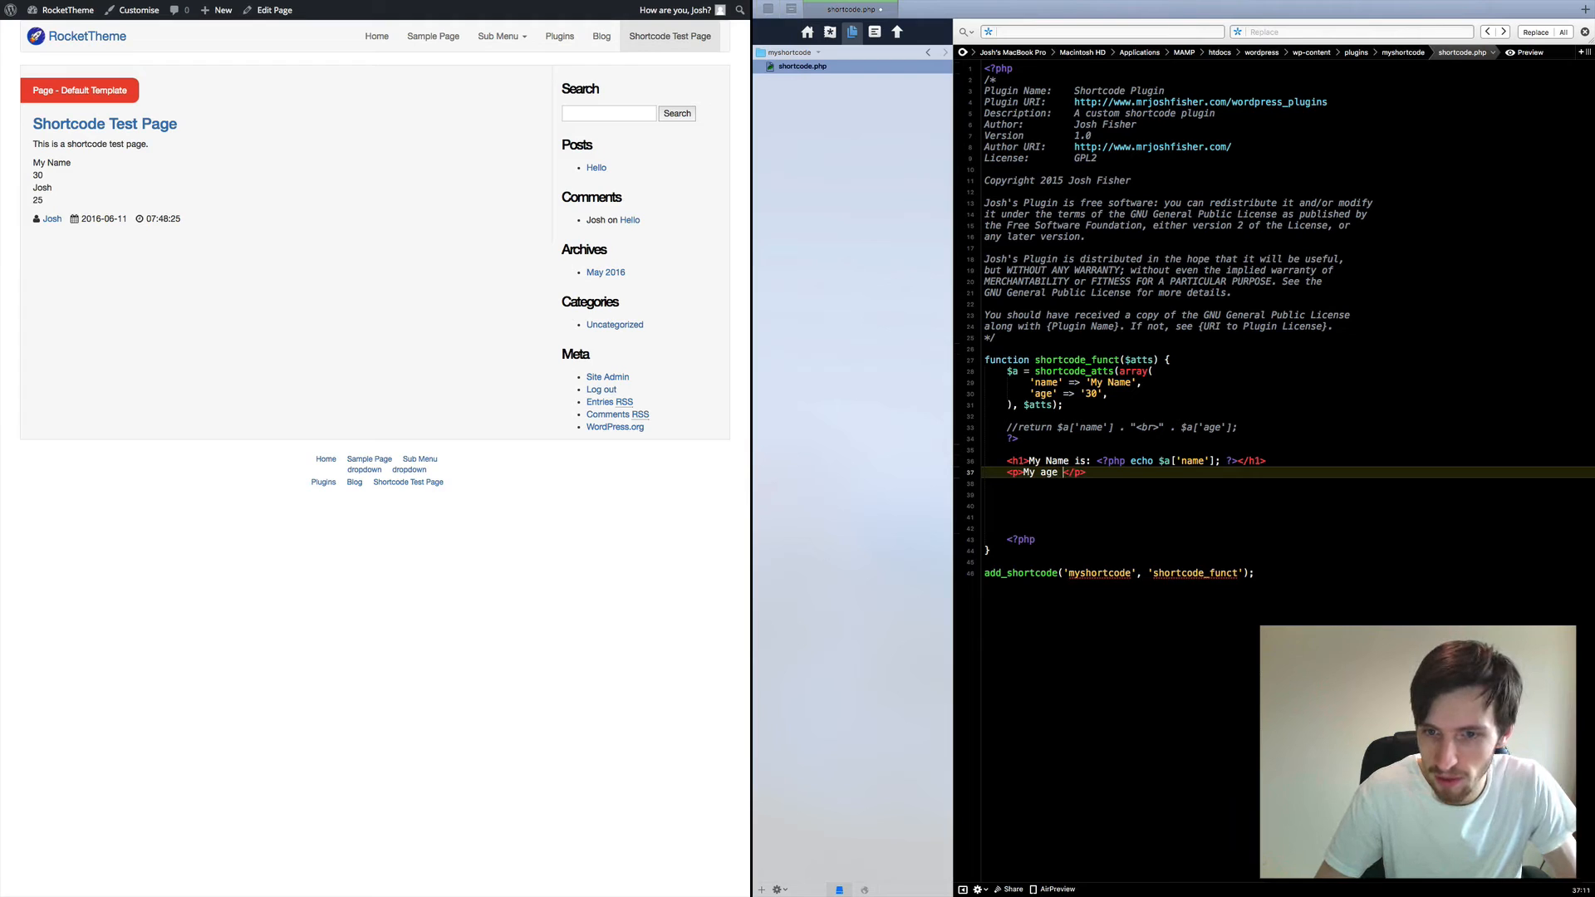
pyautogui.write('is: <?php ?')
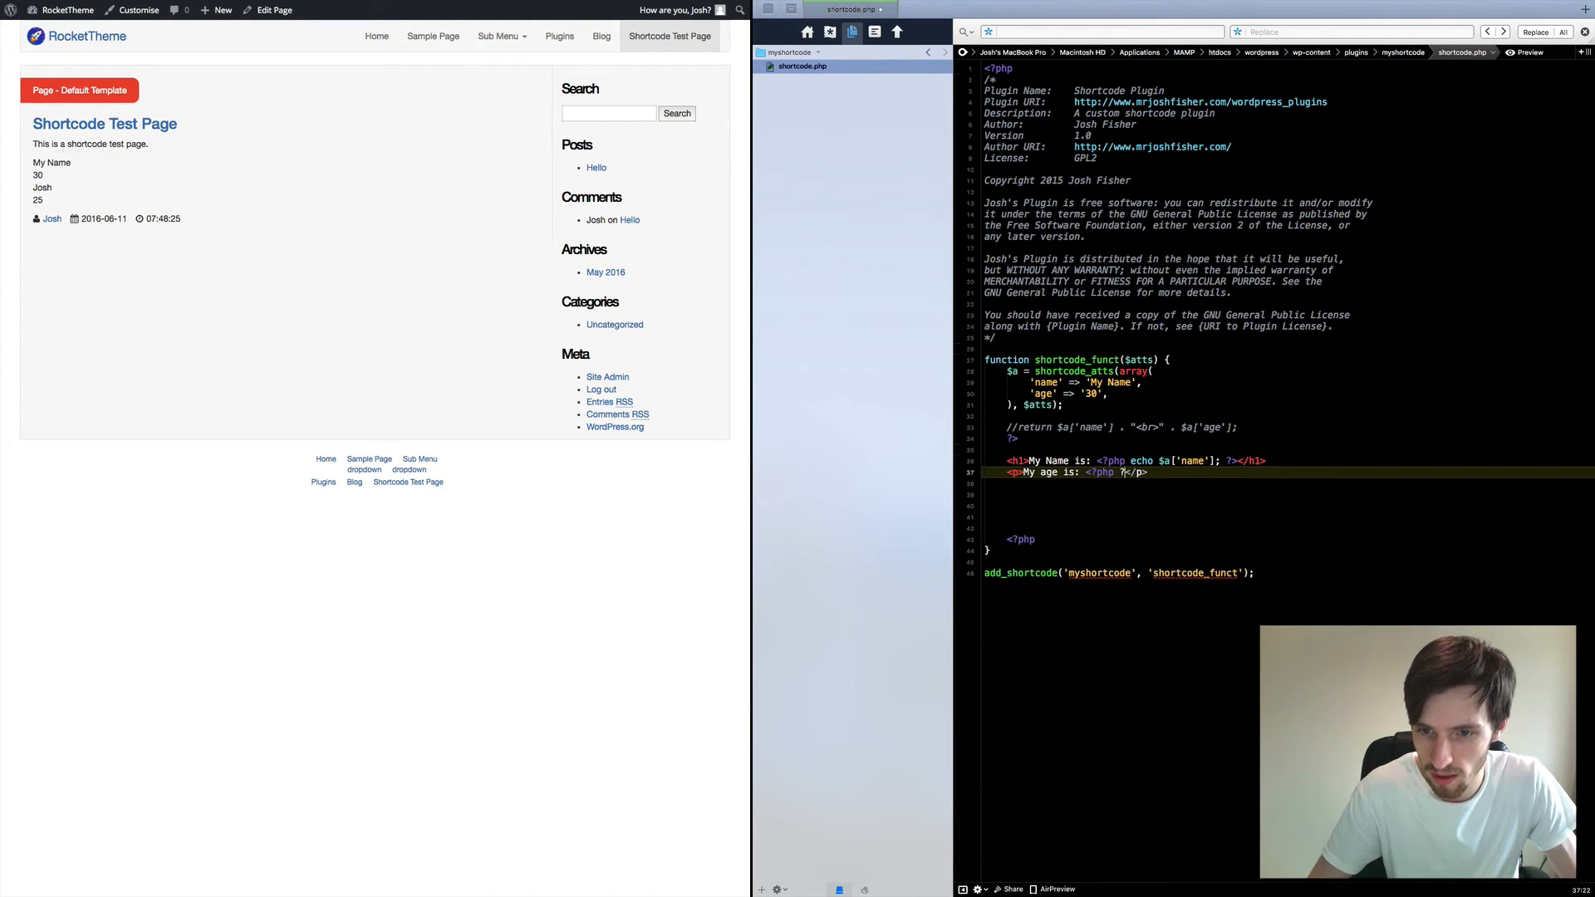
pyautogui.write('echo $a[]')
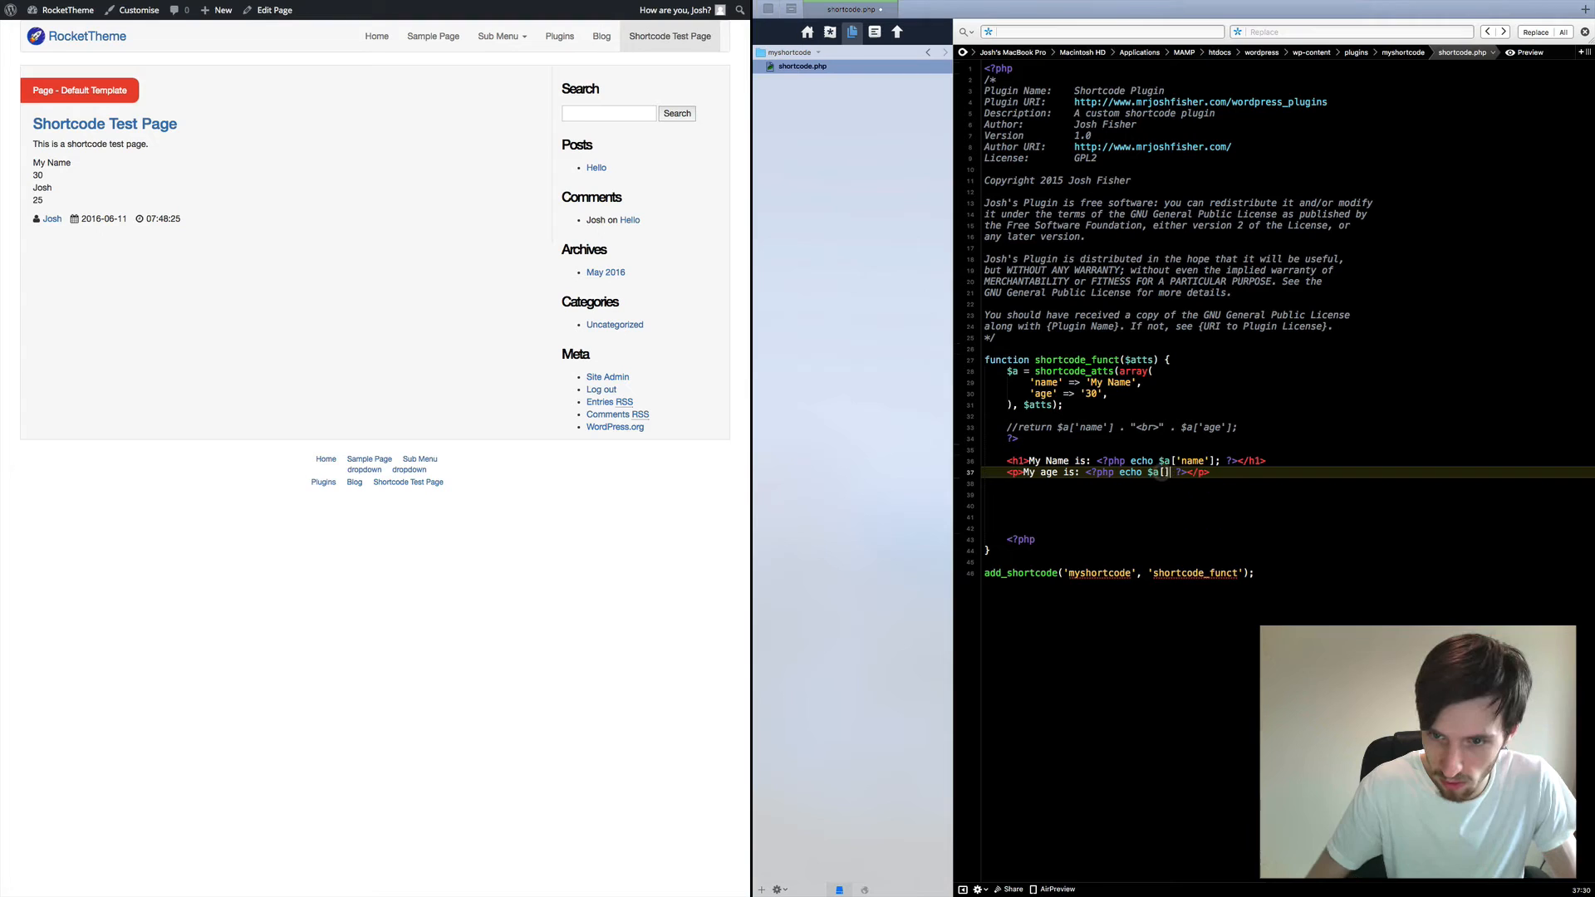
pyautogui.write("''")
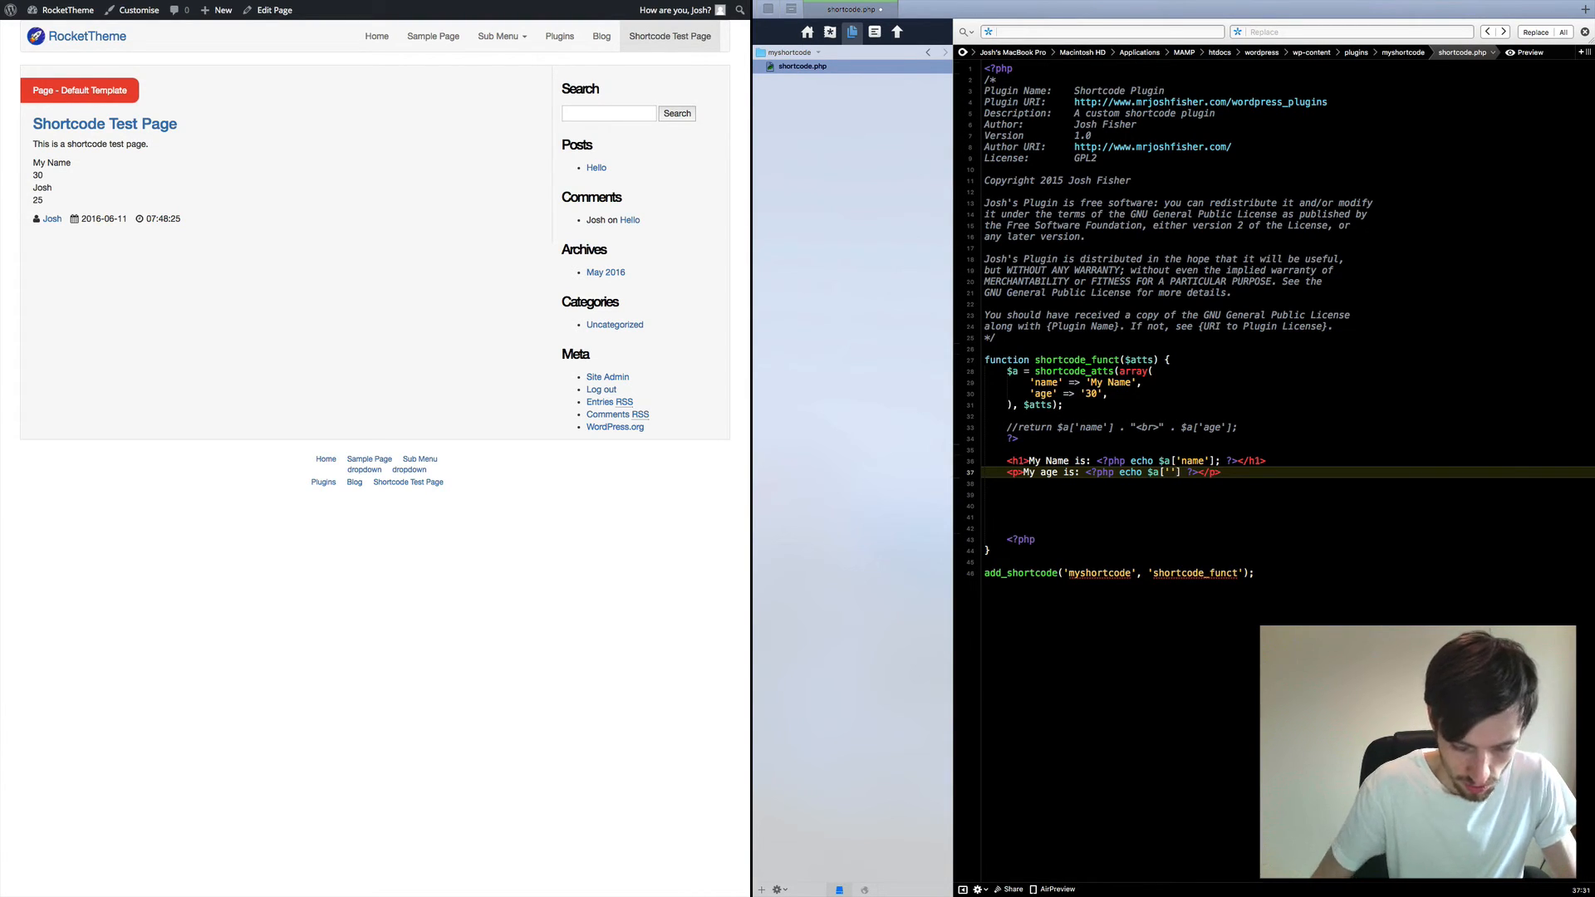
pyautogui.write('age')
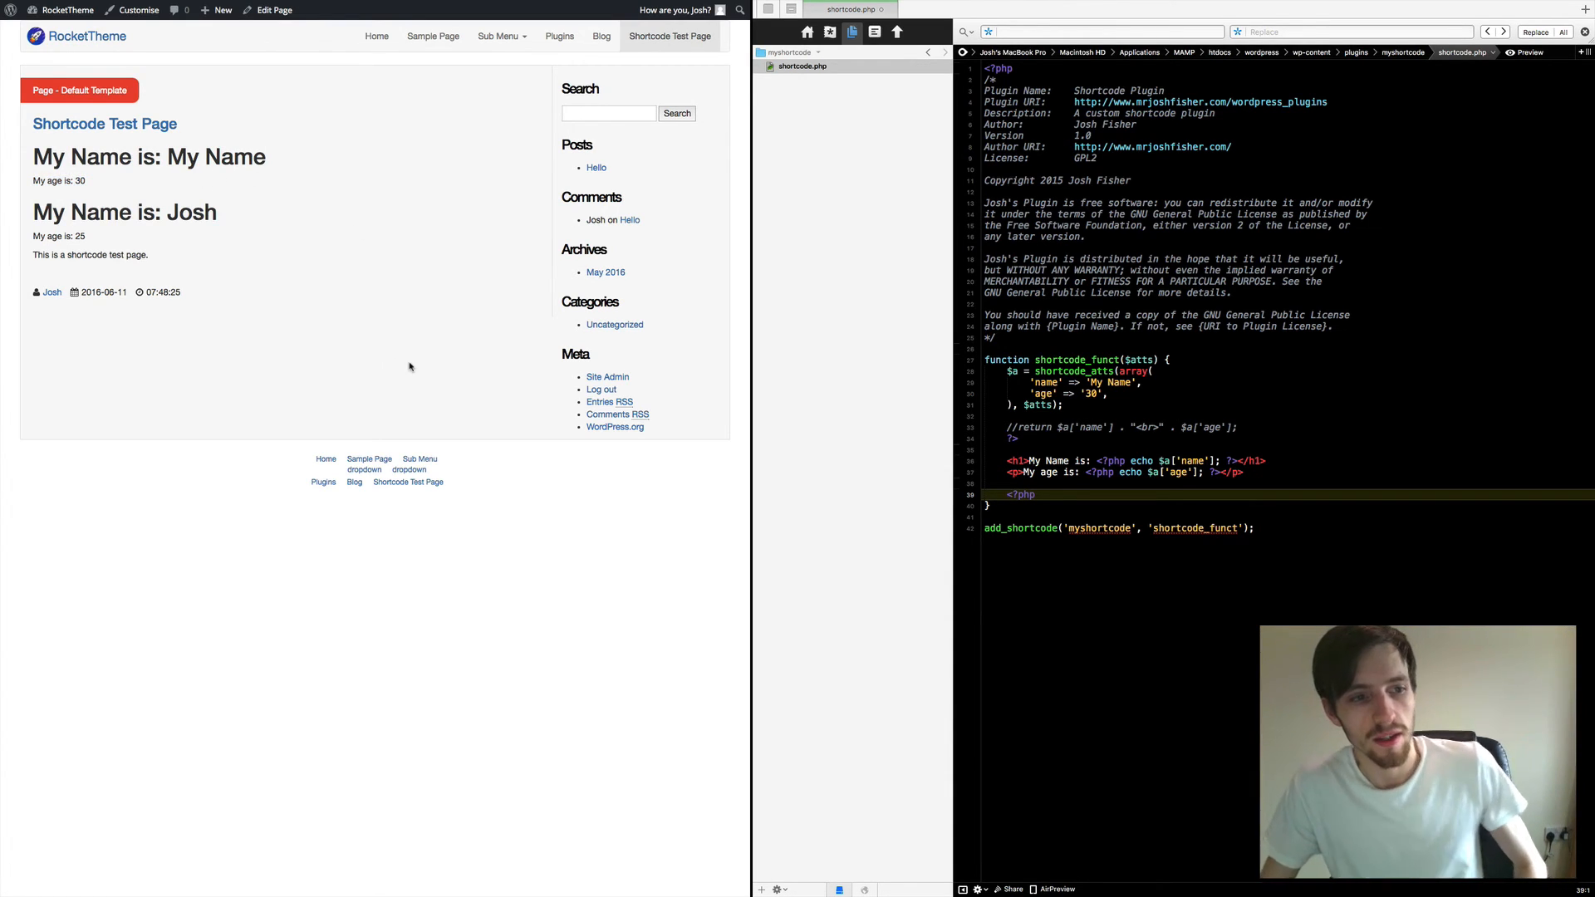
pyautogui.moveTo(313, 339)
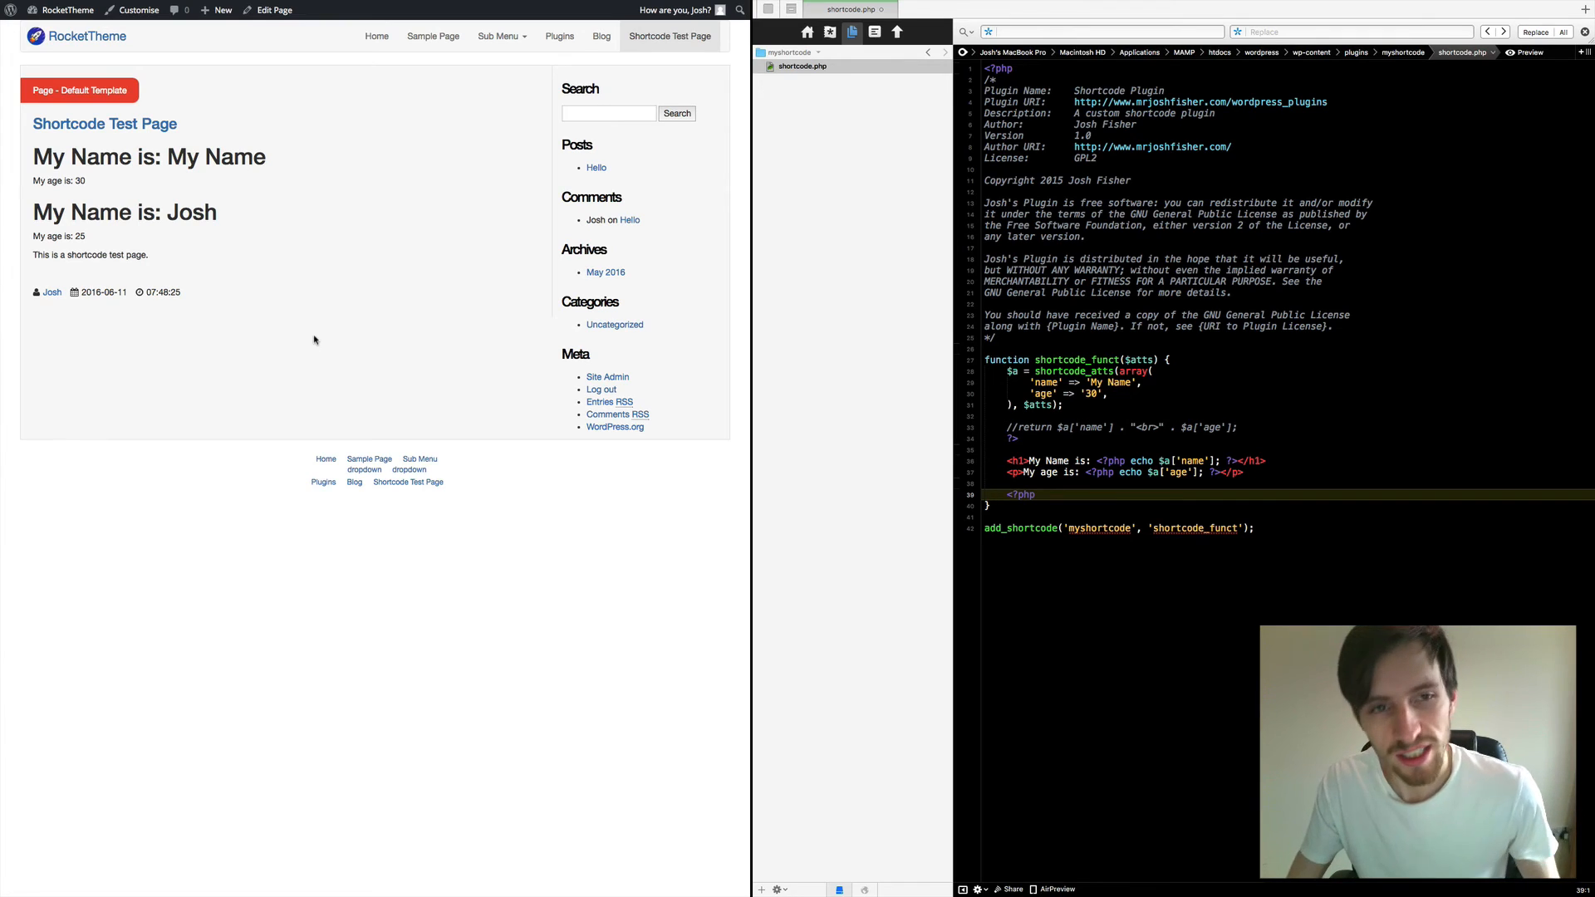